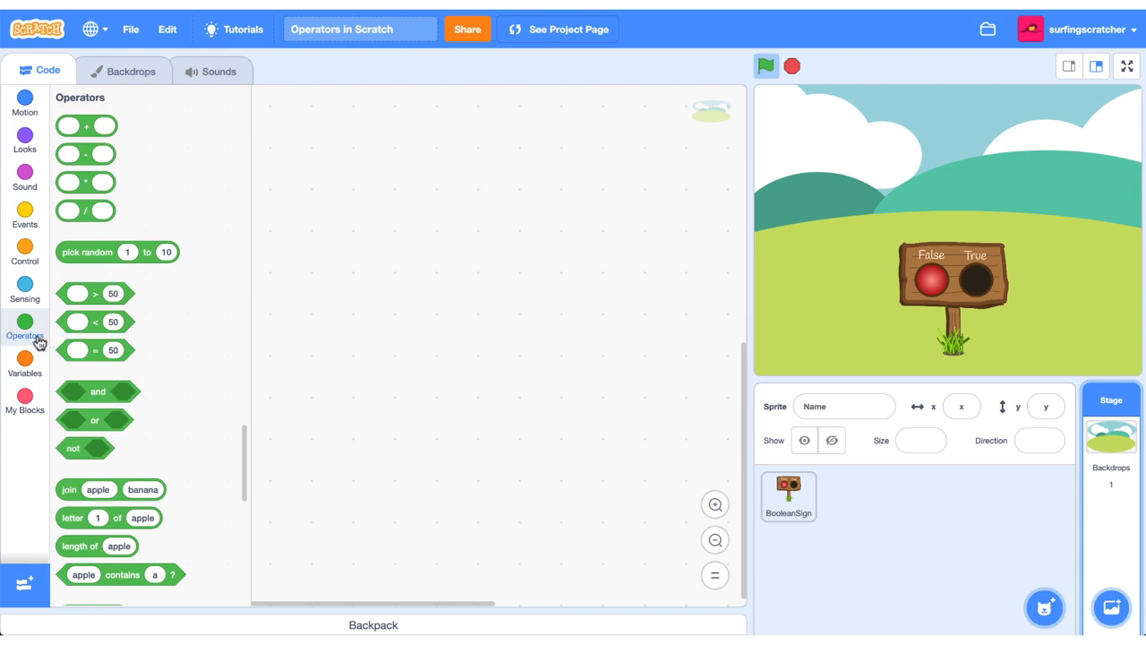
{"action": "mouse_move", "coordinate": [161, 392]}
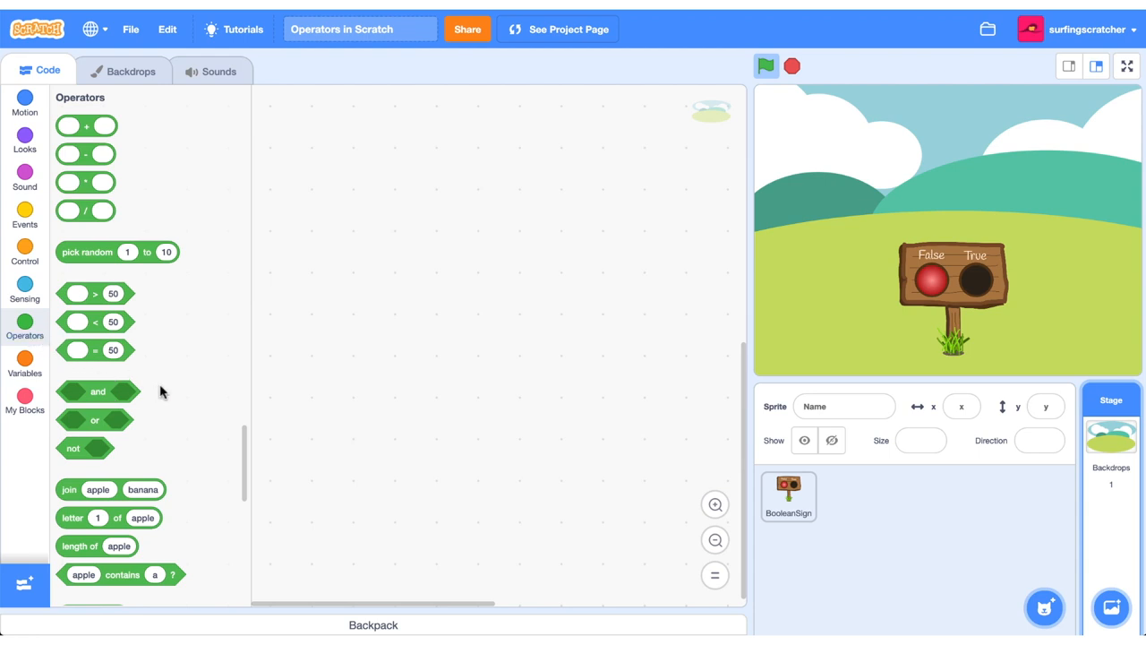
{"action": "mouse_move", "coordinate": [134, 161]}
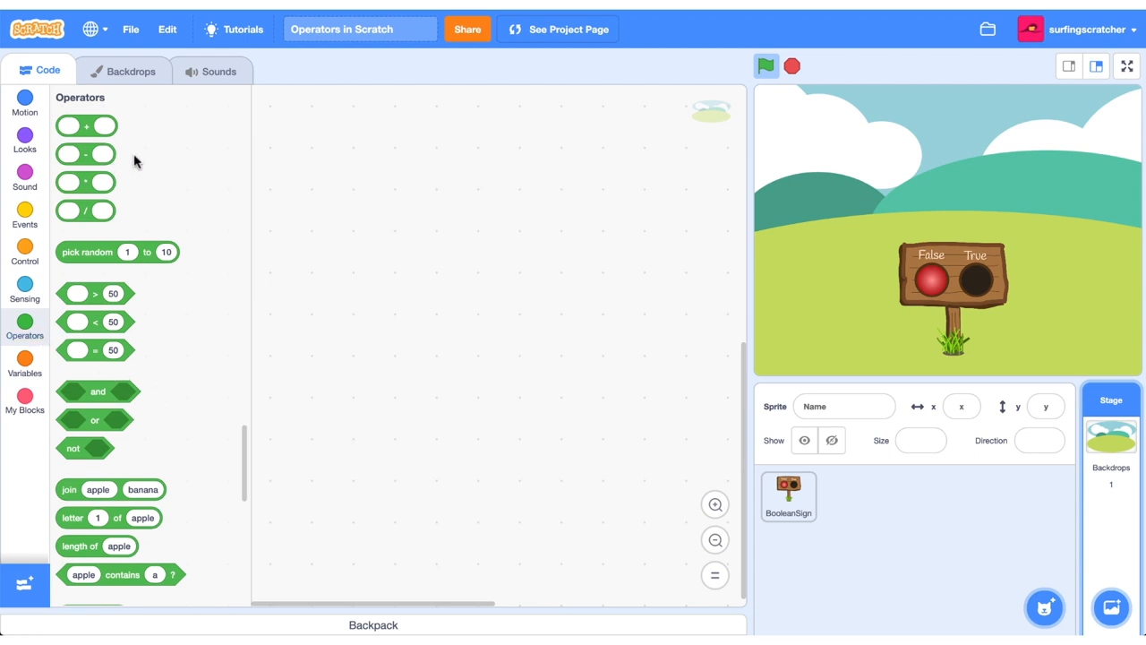
{"action": "mouse_move", "coordinate": [147, 412]}
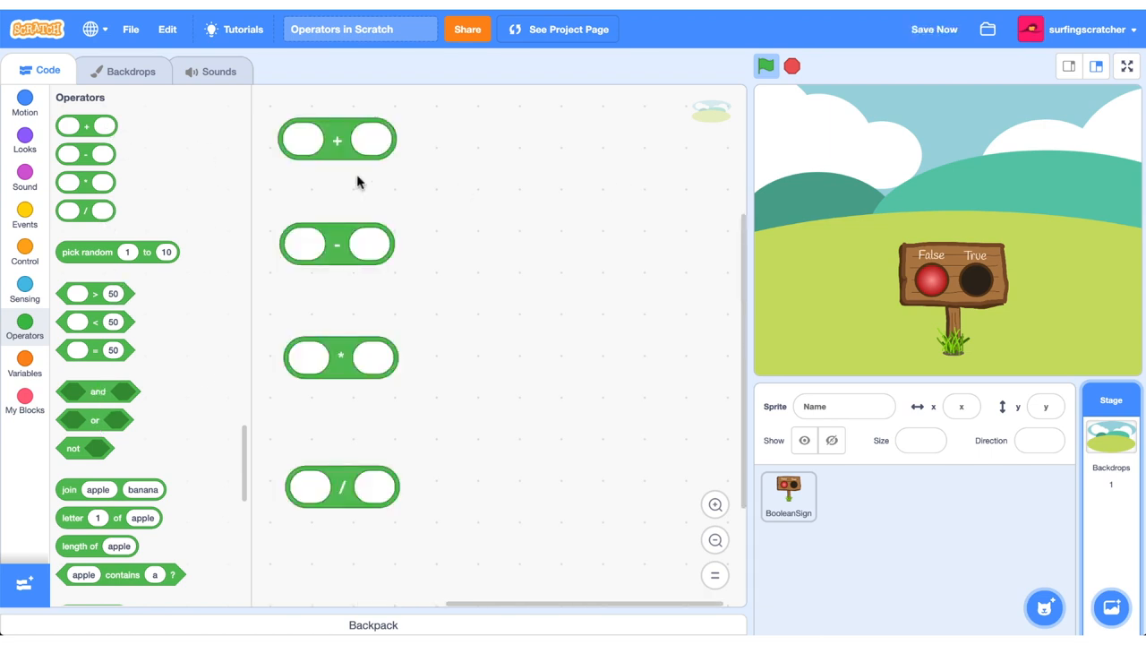
{"action": "mouse_move", "coordinate": [415, 183]}
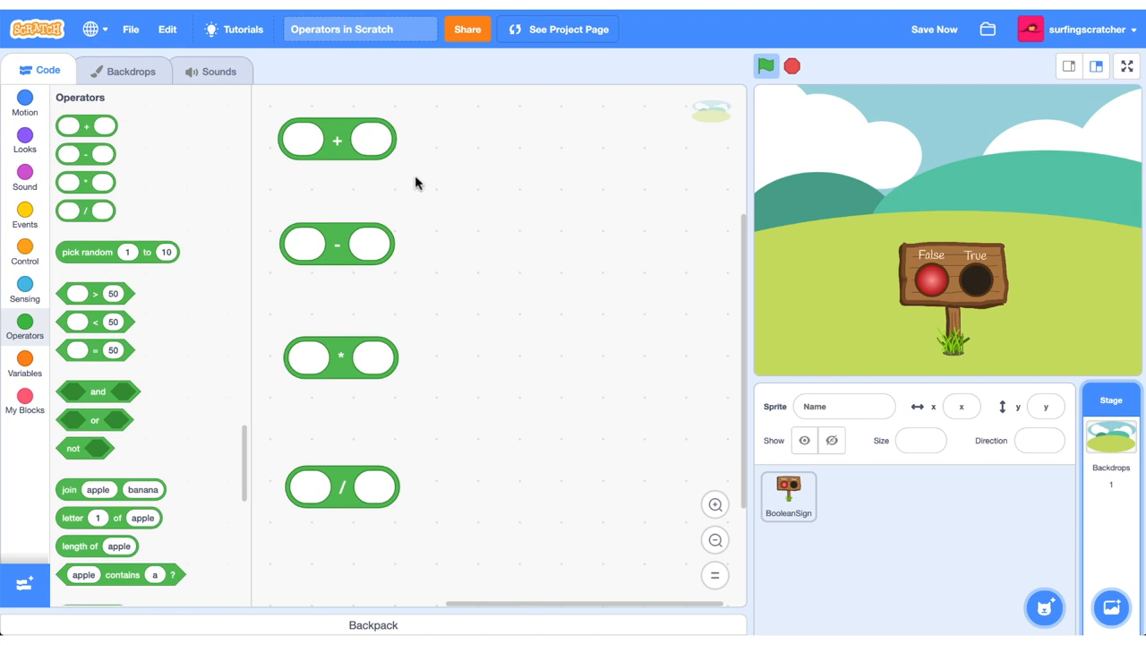
{"action": "mouse_move", "coordinate": [448, 151]}
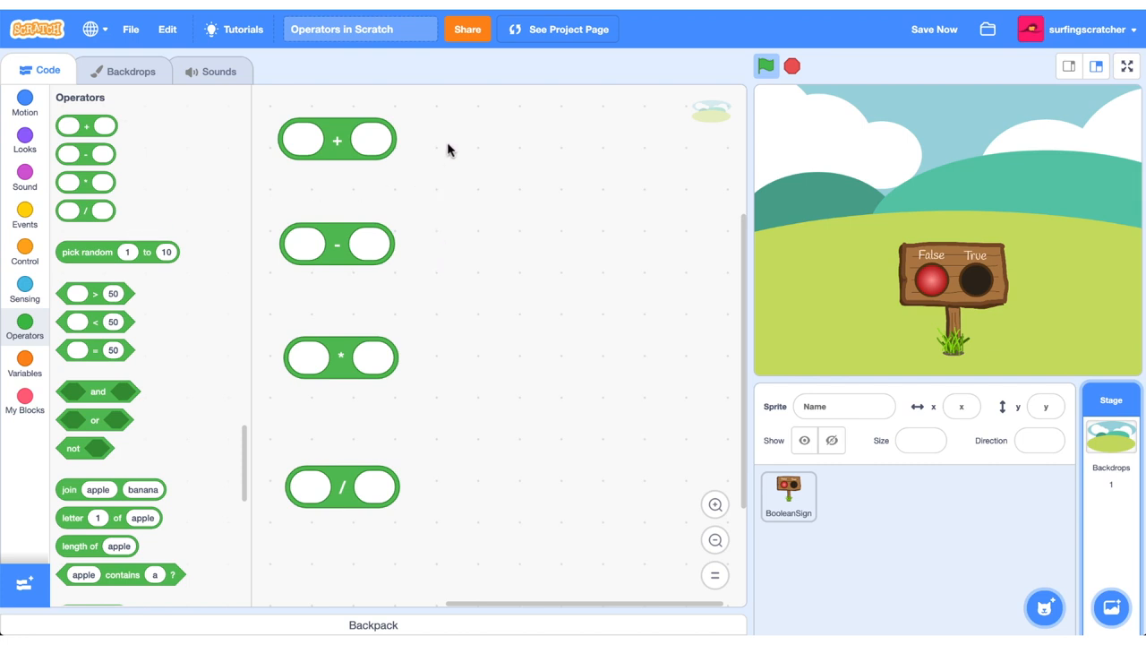
{"action": "mouse_move", "coordinate": [464, 369]}
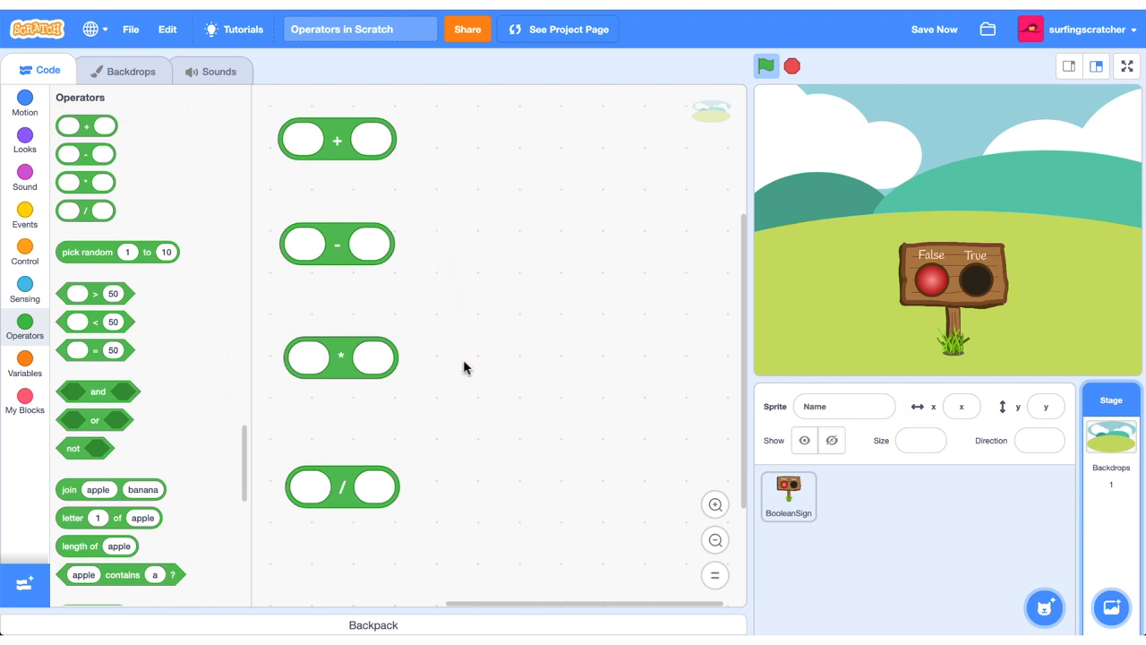
{"action": "mouse_move", "coordinate": [407, 304]}
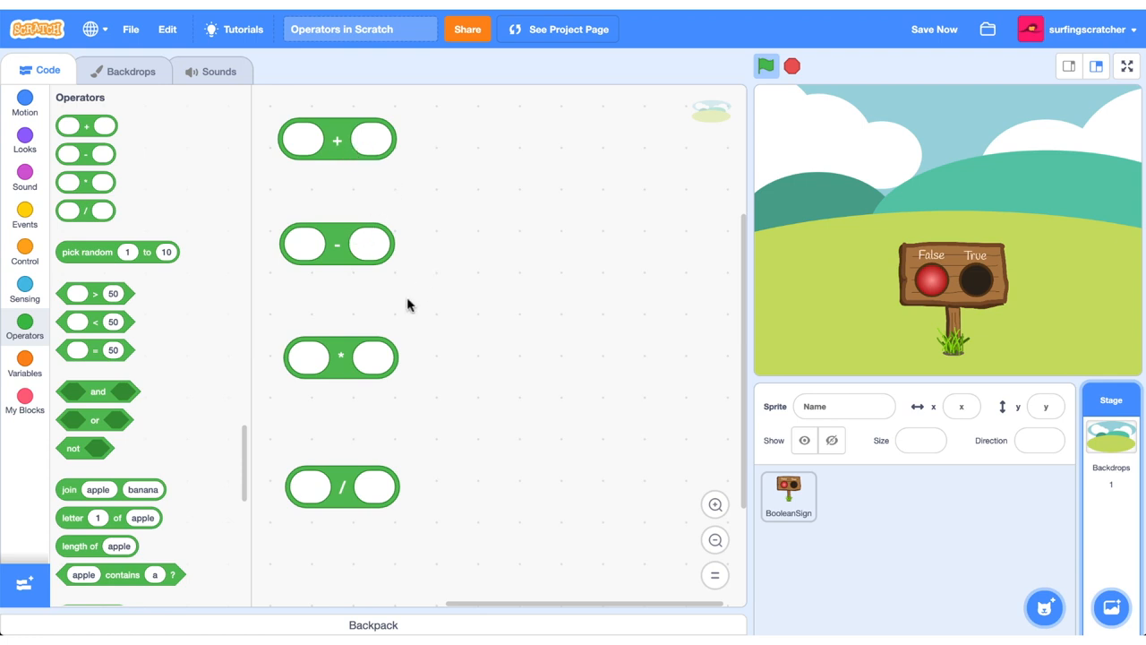
{"action": "mouse_move", "coordinate": [323, 135]}
{"action": "type", "text": "1"}
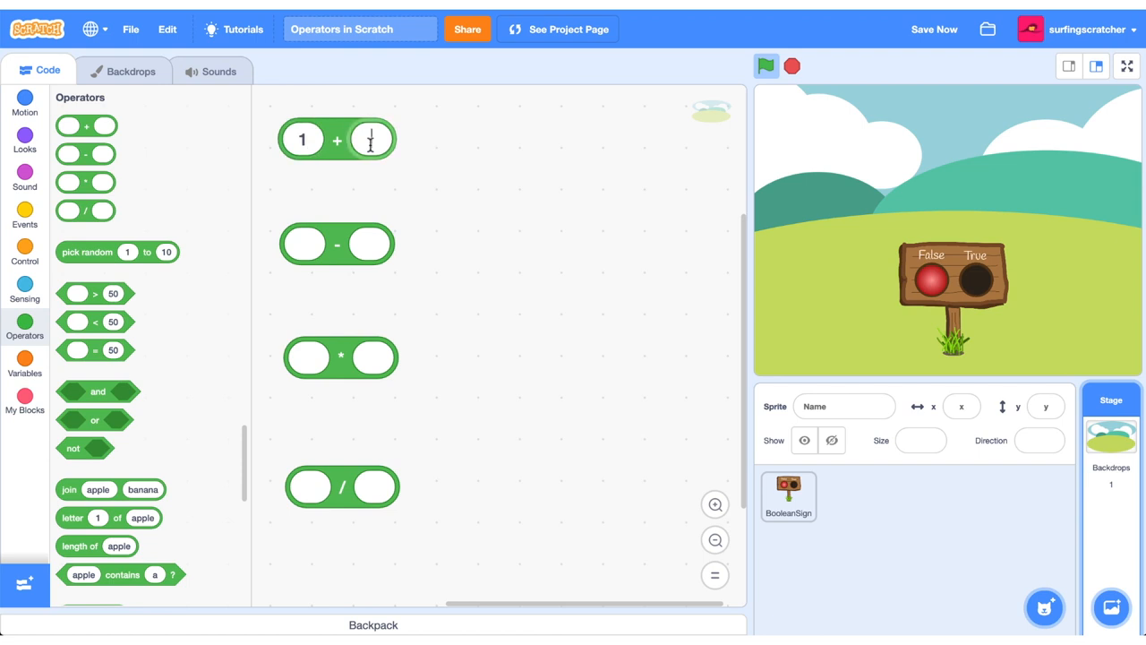
Fill in a decimal digit 2 in one of the arithmetic blocks' number slots.
{"action": "type", "text": "2"}
{"action": "left_click", "coordinate": [305, 244]}
{"action": "type", "text": "-0.2"}
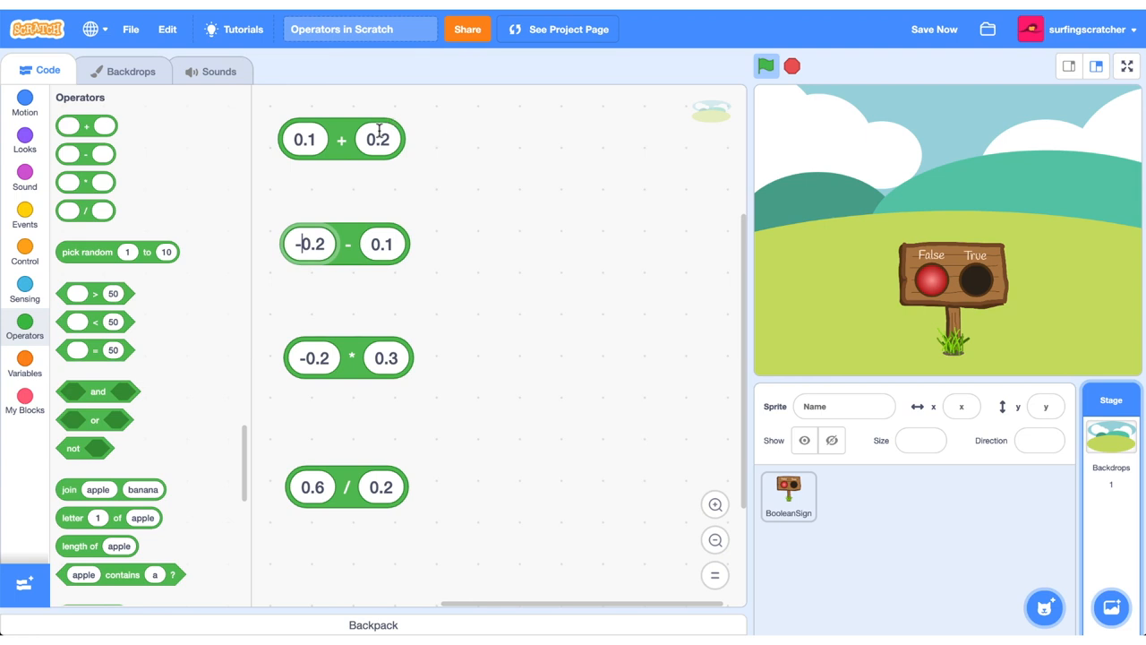
{"action": "mouse_move", "coordinate": [437, 308]}
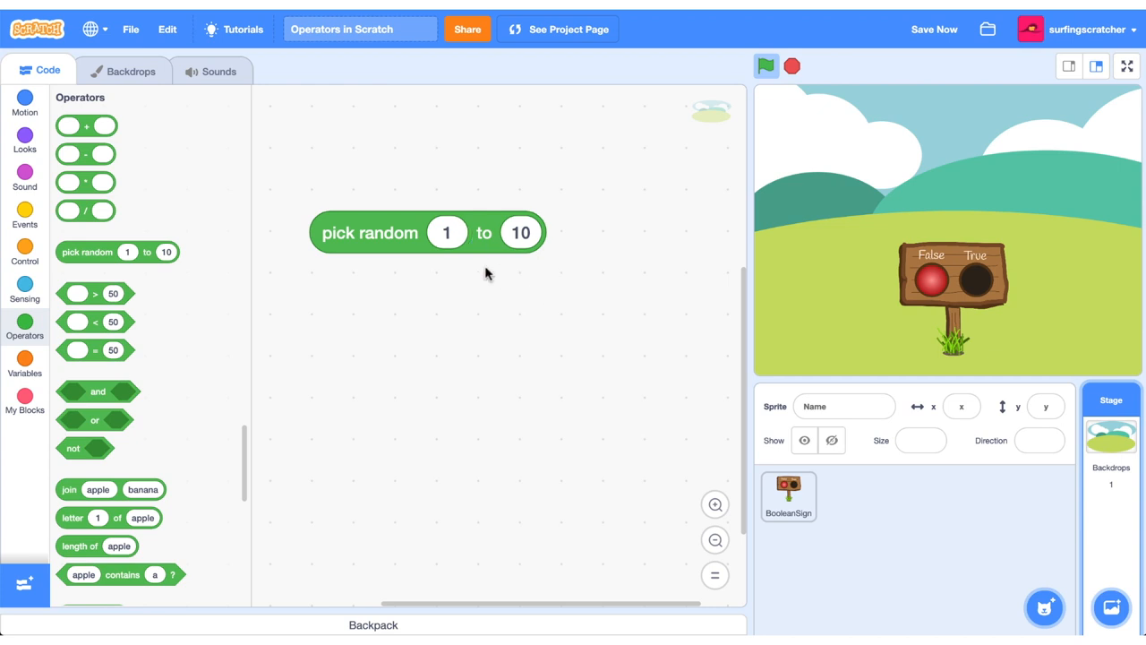
{"action": "mouse_move", "coordinate": [451, 331]}
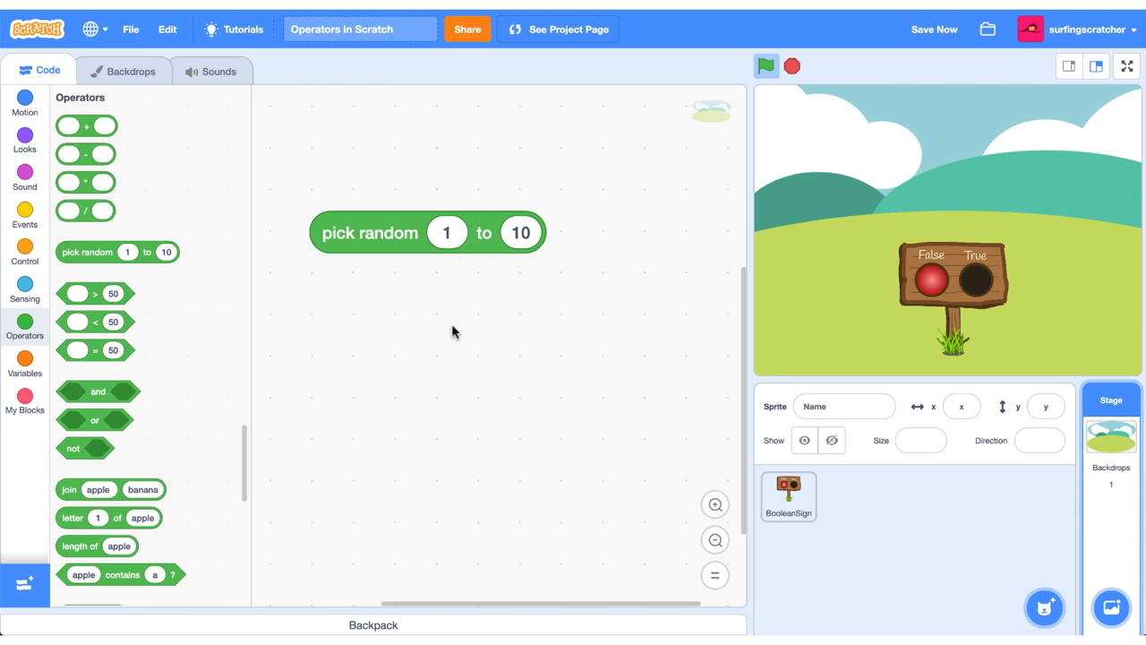
{"action": "mouse_move", "coordinate": [528, 310]}
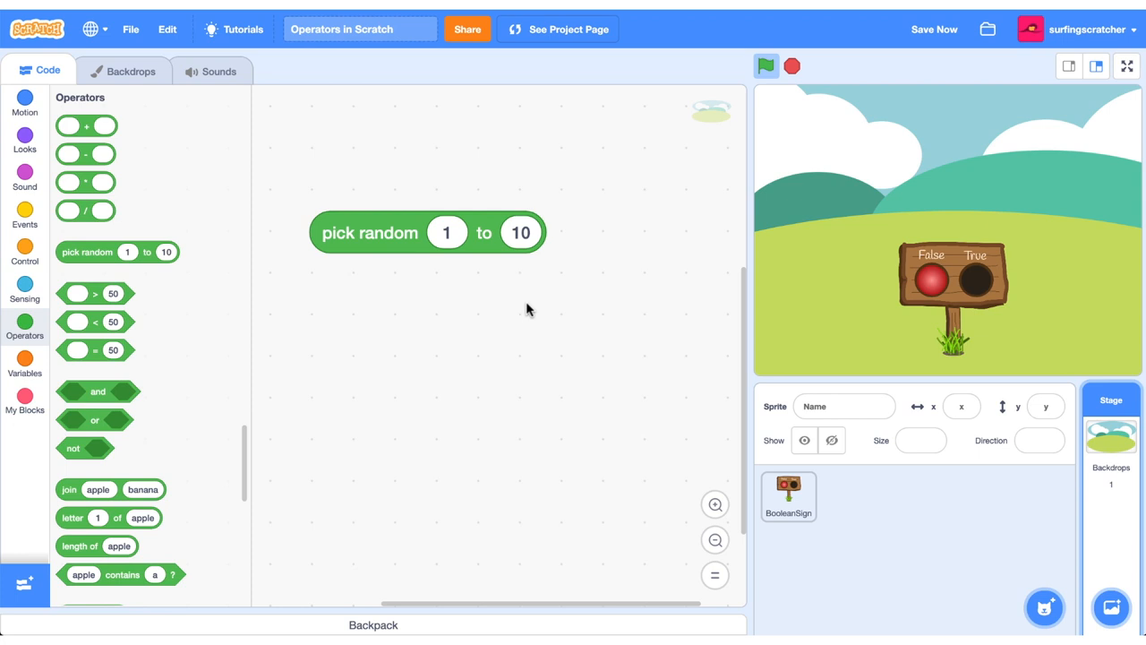
{"action": "mouse_move", "coordinate": [431, 268]}
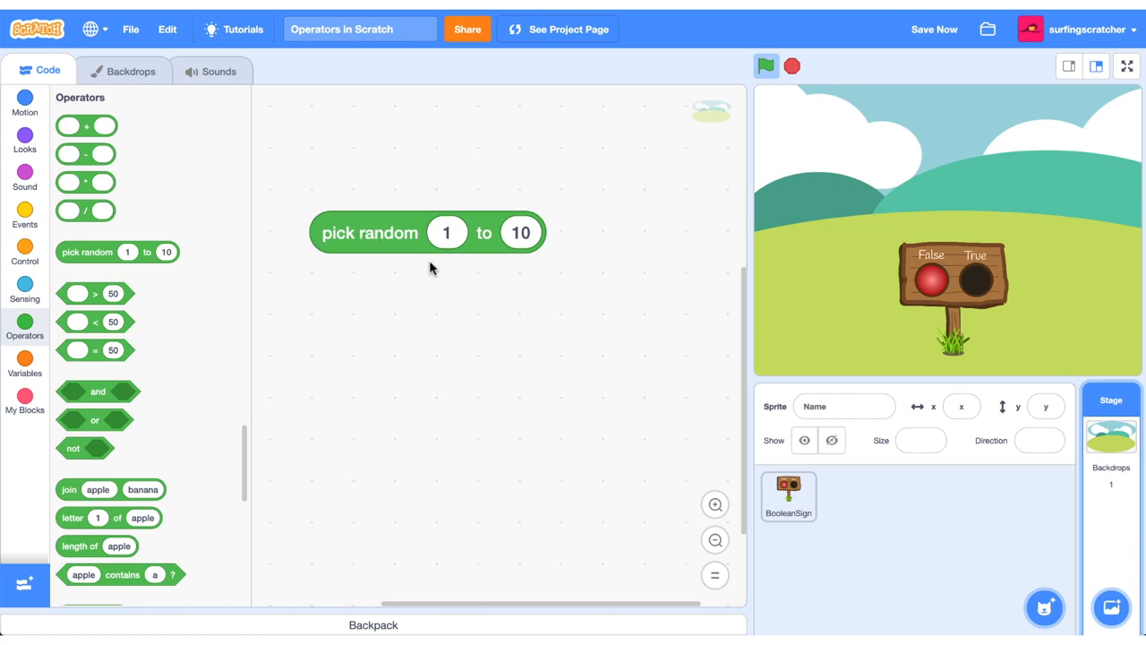
{"action": "mouse_move", "coordinate": [434, 209]}
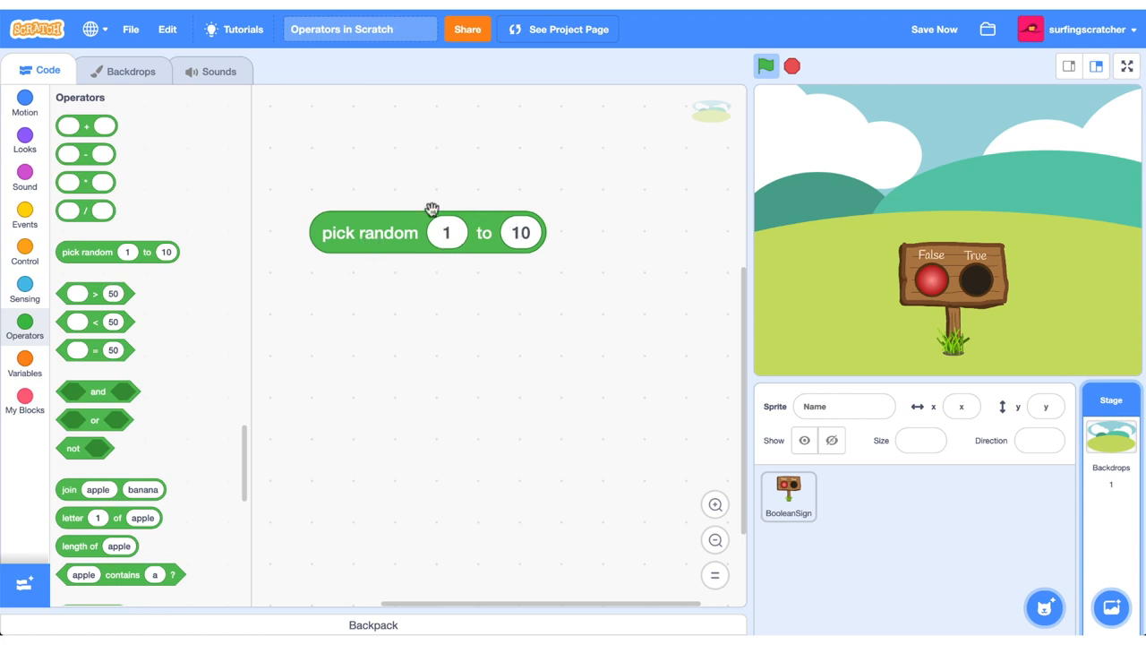
Run pick random, change its lower bound to 0.1 and run it again for a decimal result.
{"action": "left_click", "coordinate": [369, 232]}
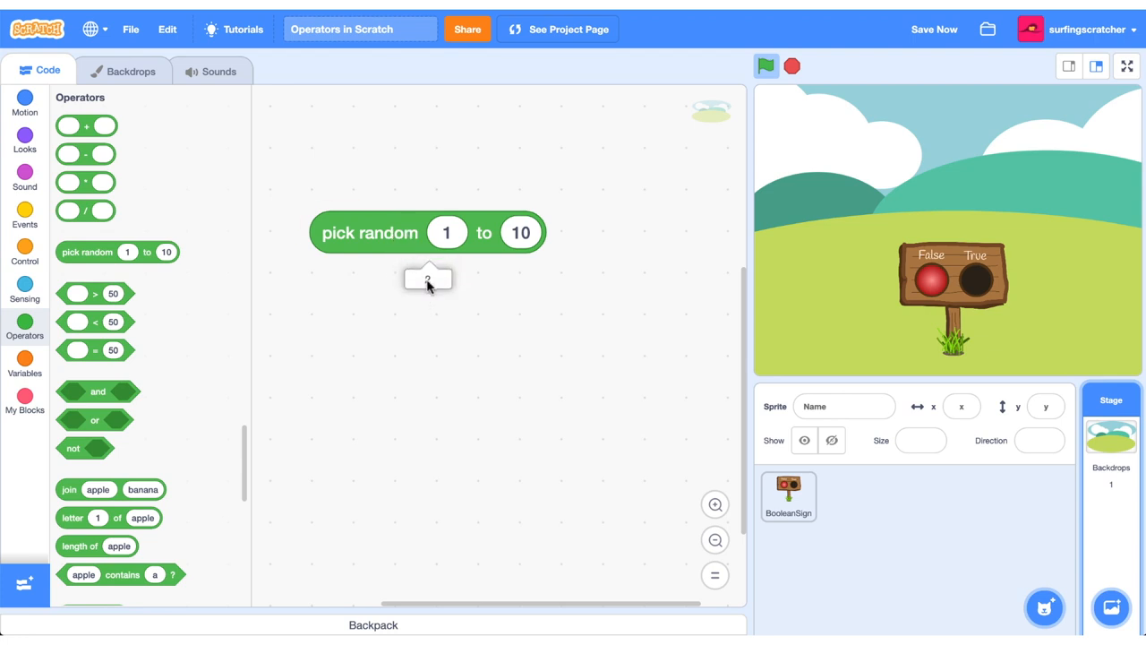
{"action": "left_click", "coordinate": [448, 233]}
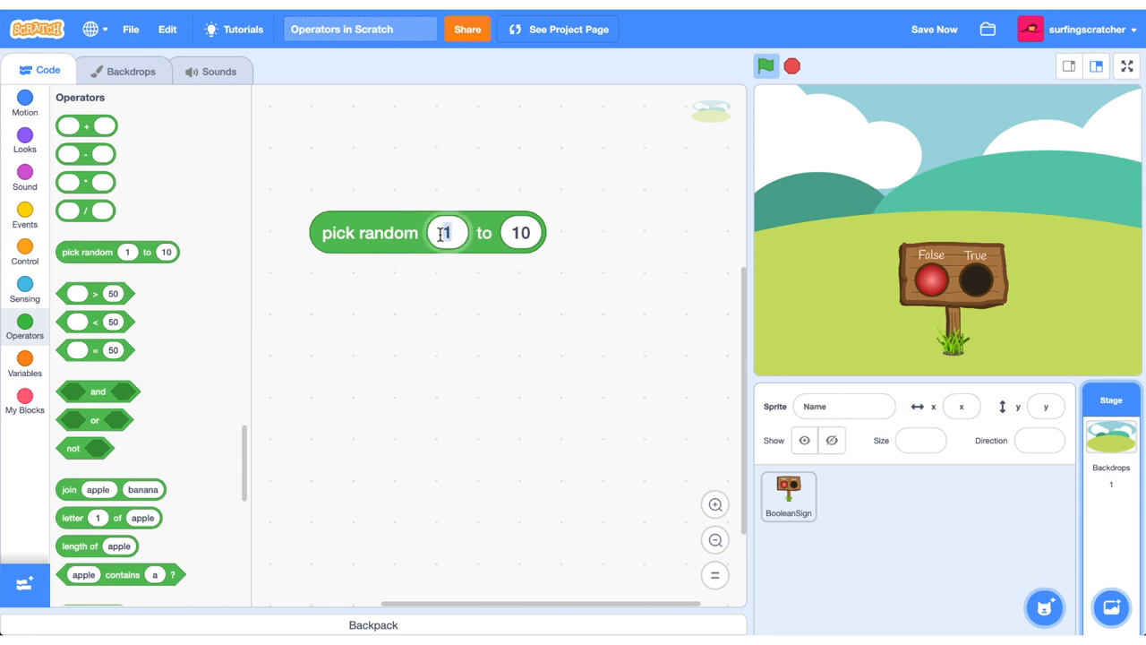
{"action": "type", "text": "0.1"}
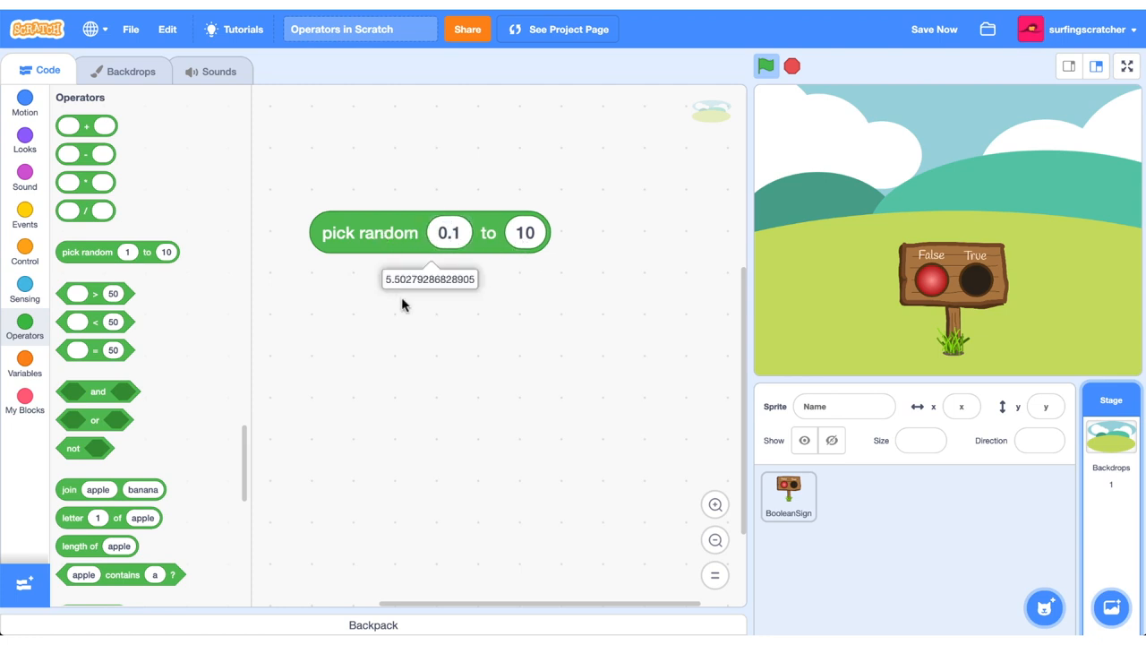
{"action": "mouse_move", "coordinate": [408, 295]}
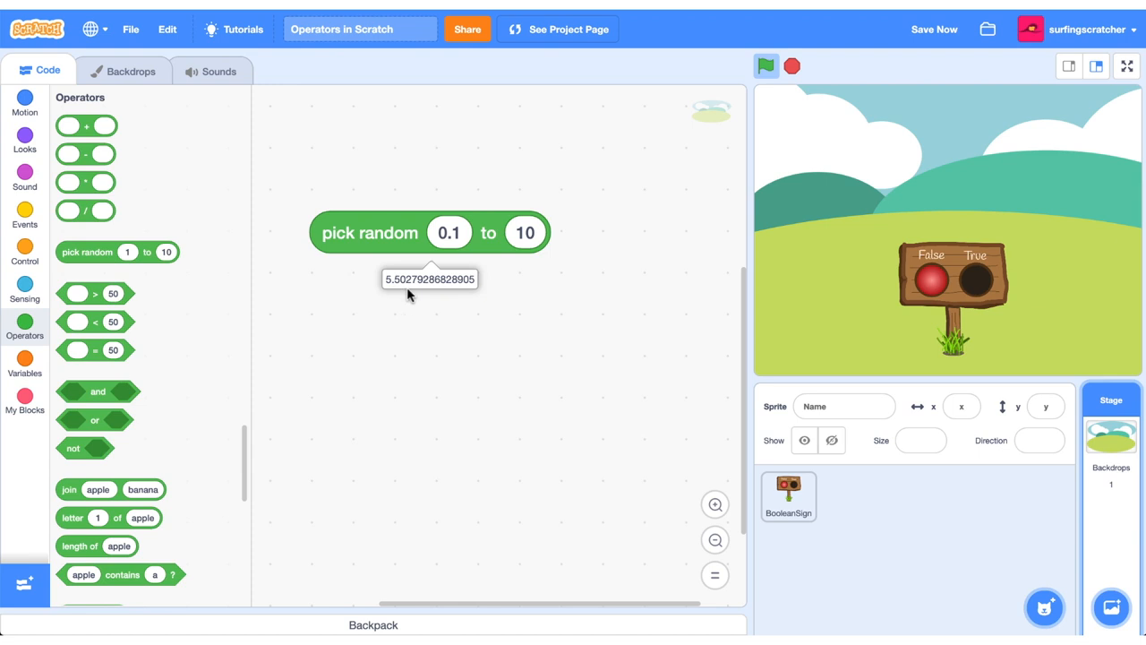
{"action": "left_click", "coordinate": [448, 233]}
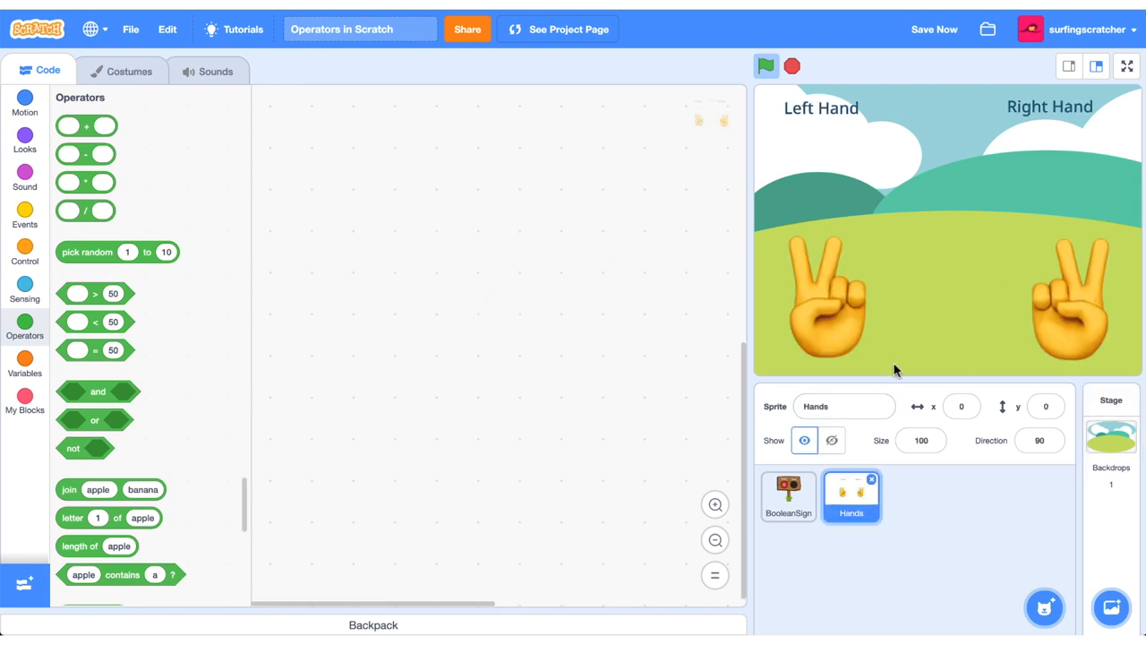
{"action": "mouse_move", "coordinate": [955, 366]}
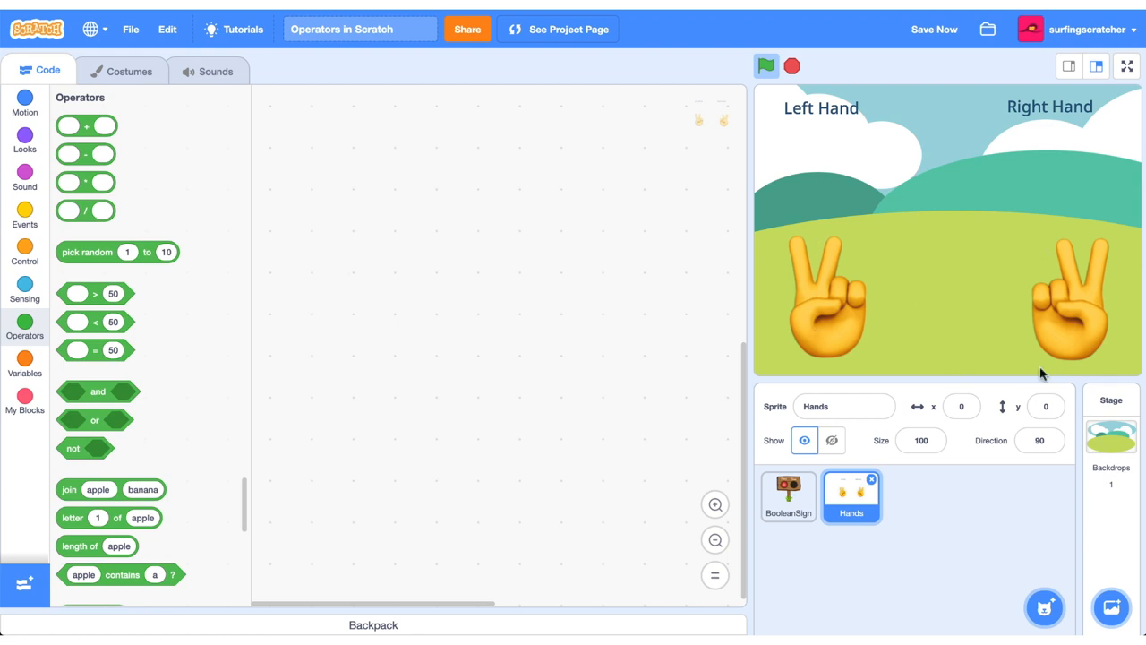
{"action": "mouse_move", "coordinate": [967, 311]}
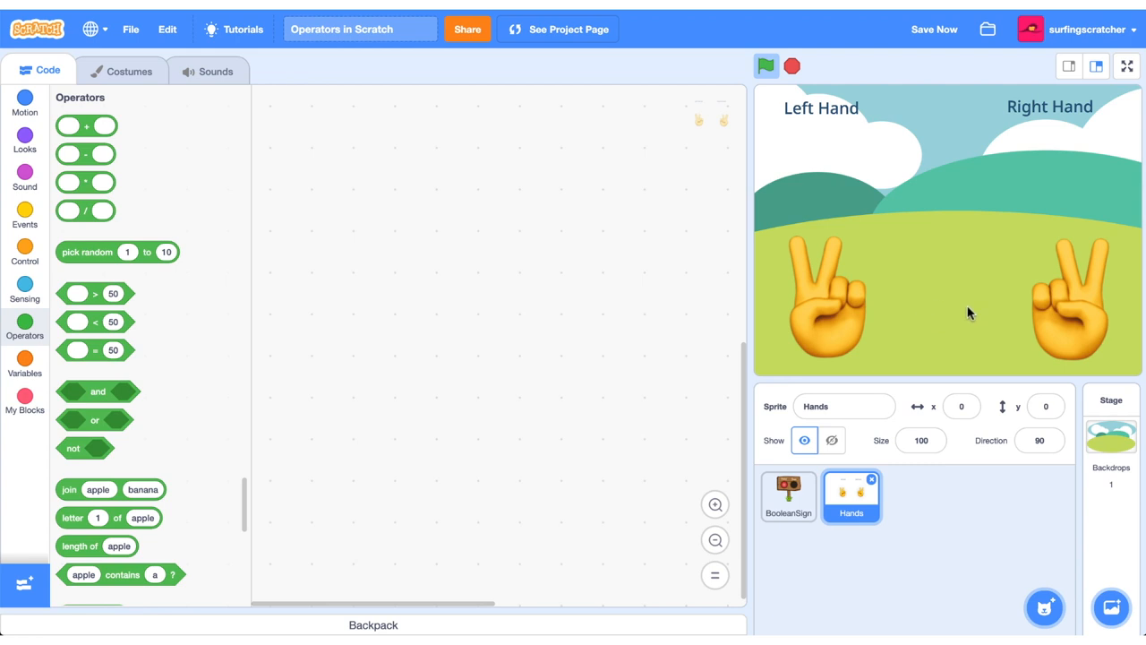
{"action": "mouse_move", "coordinate": [881, 303]}
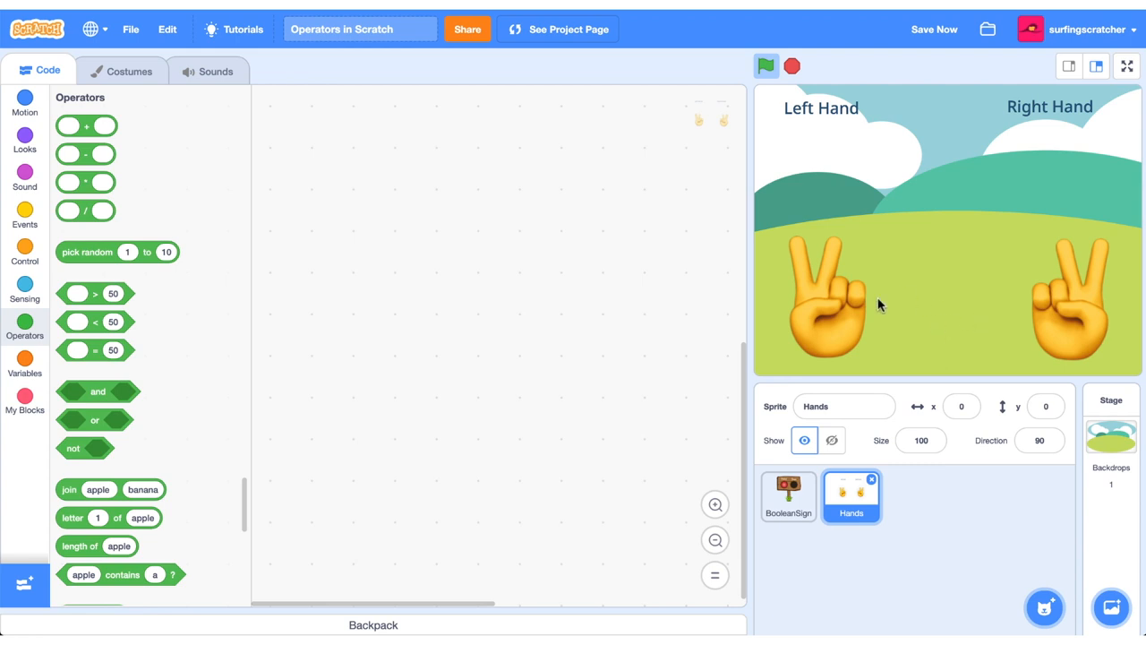
{"action": "mouse_move", "coordinate": [949, 304]}
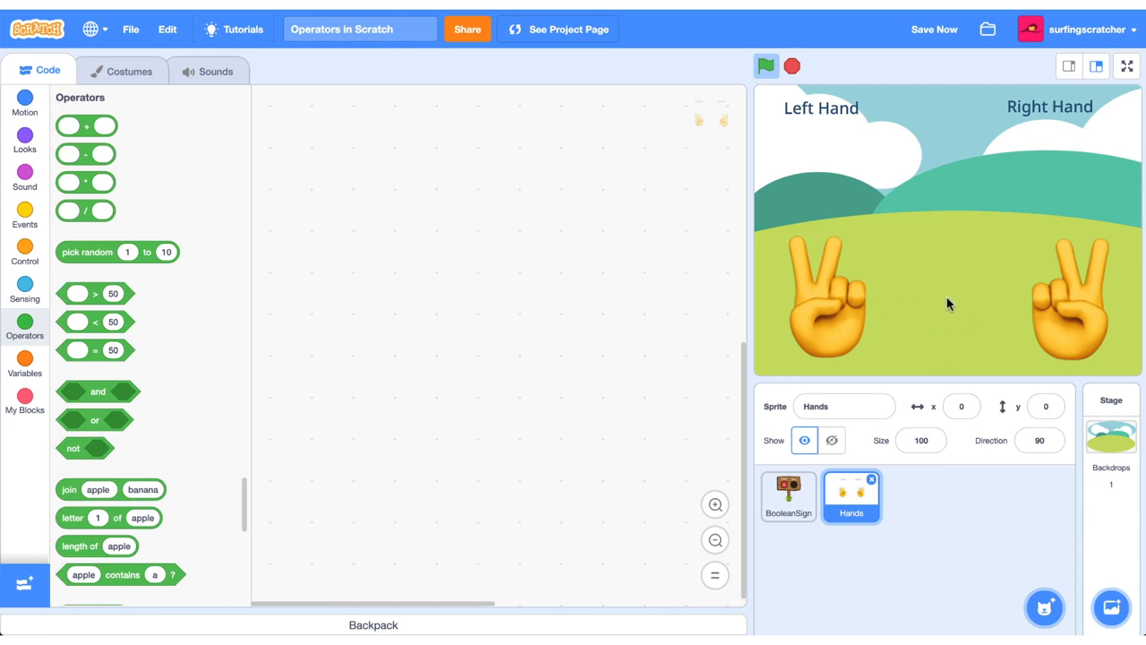
{"action": "left_click", "coordinate": [767, 65]}
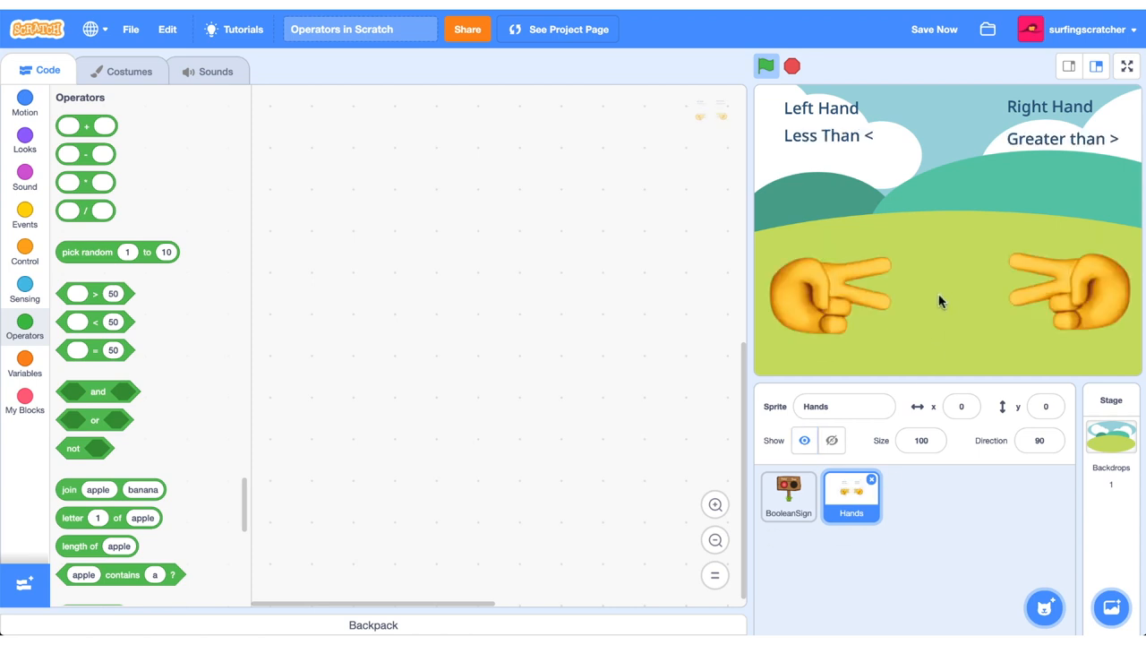
{"action": "mouse_move", "coordinate": [958, 337]}
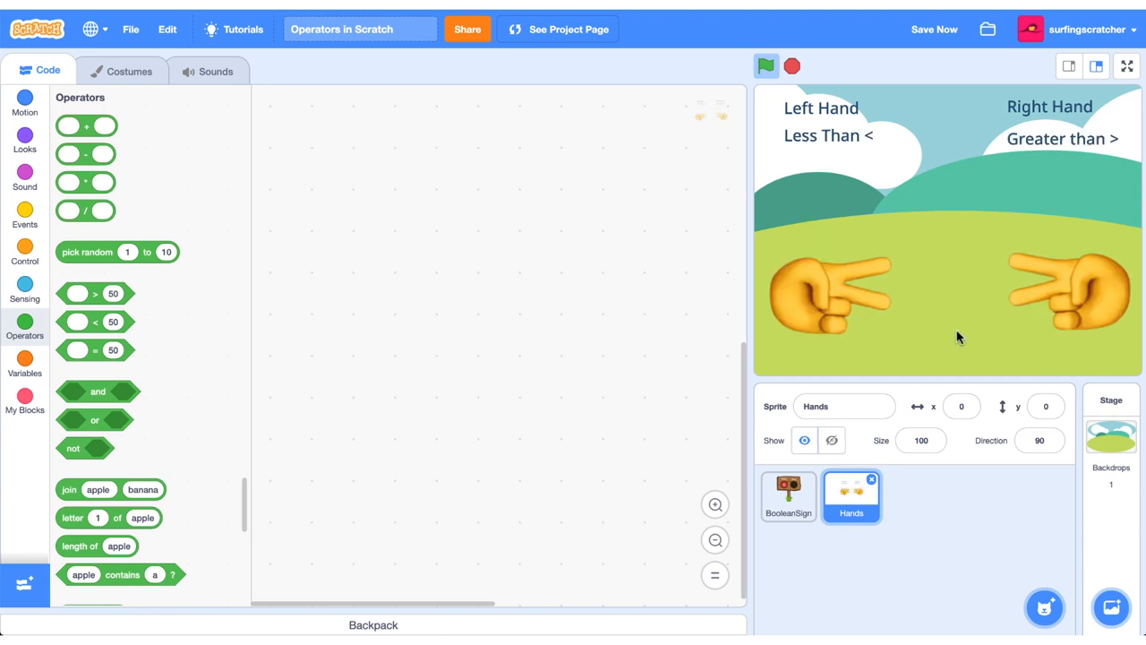
{"action": "mouse_move", "coordinate": [805, 122]}
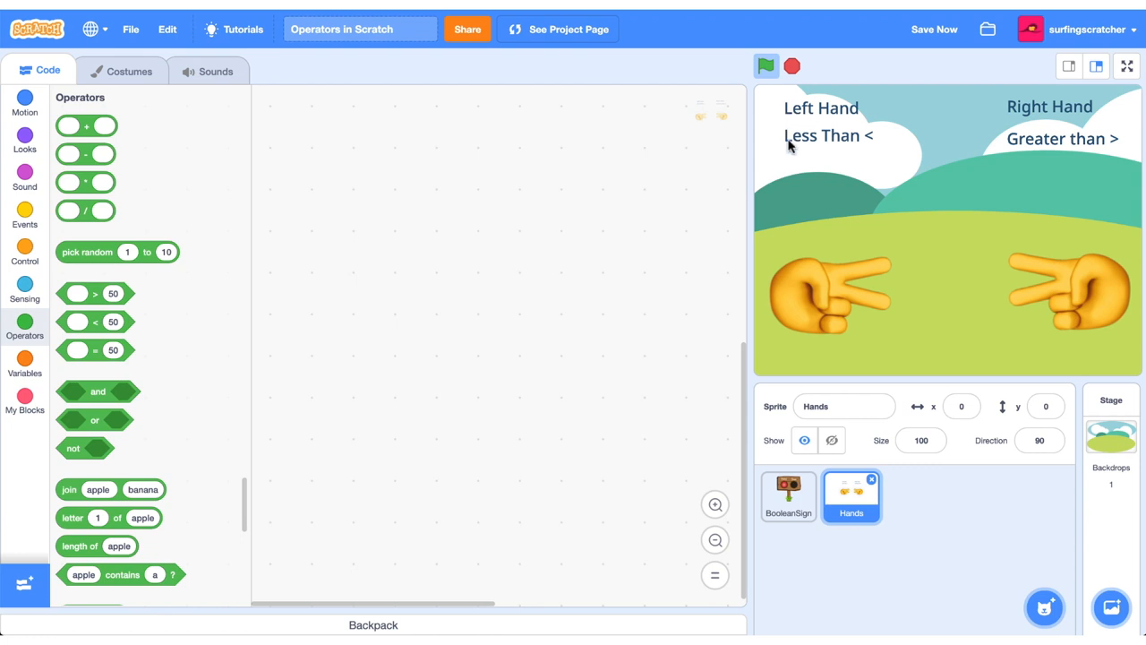
{"action": "mouse_move", "coordinate": [881, 151]}
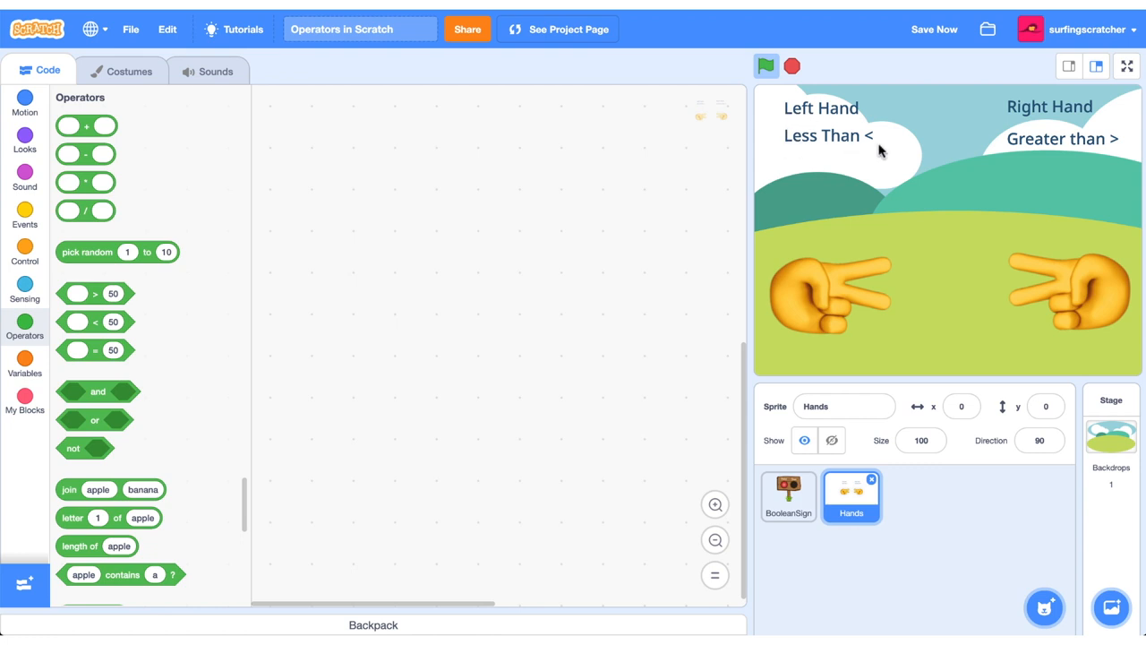
{"action": "mouse_move", "coordinate": [1038, 141]}
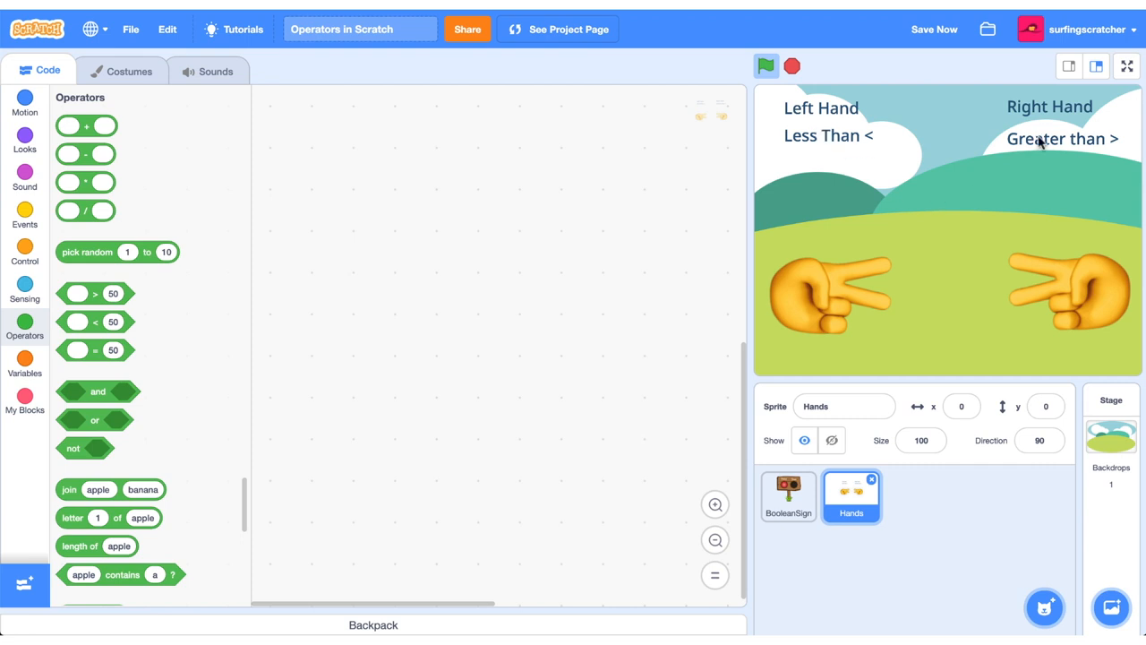
{"action": "mouse_move", "coordinate": [1085, 150]}
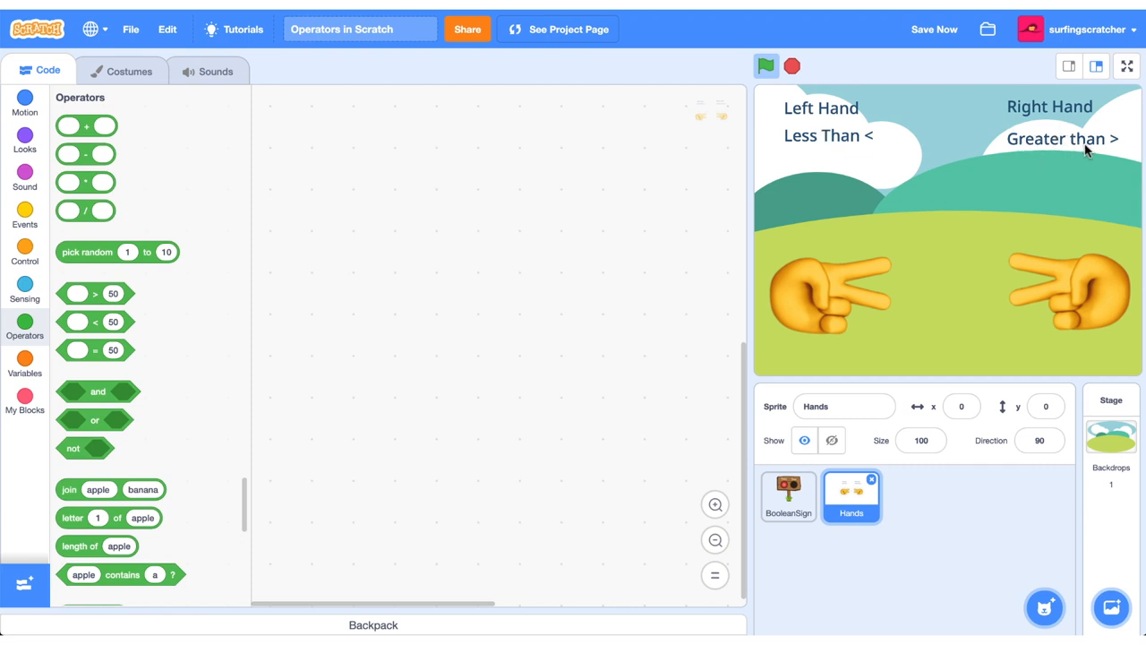
{"action": "mouse_move", "coordinate": [786, 111]}
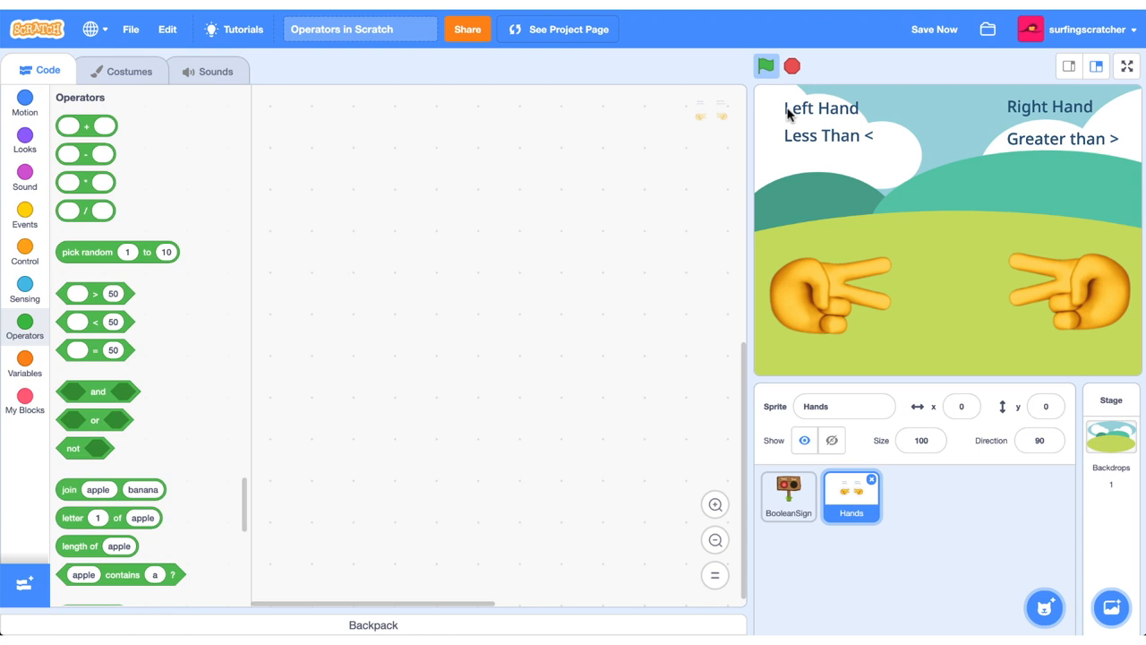
{"action": "mouse_move", "coordinate": [676, 250]}
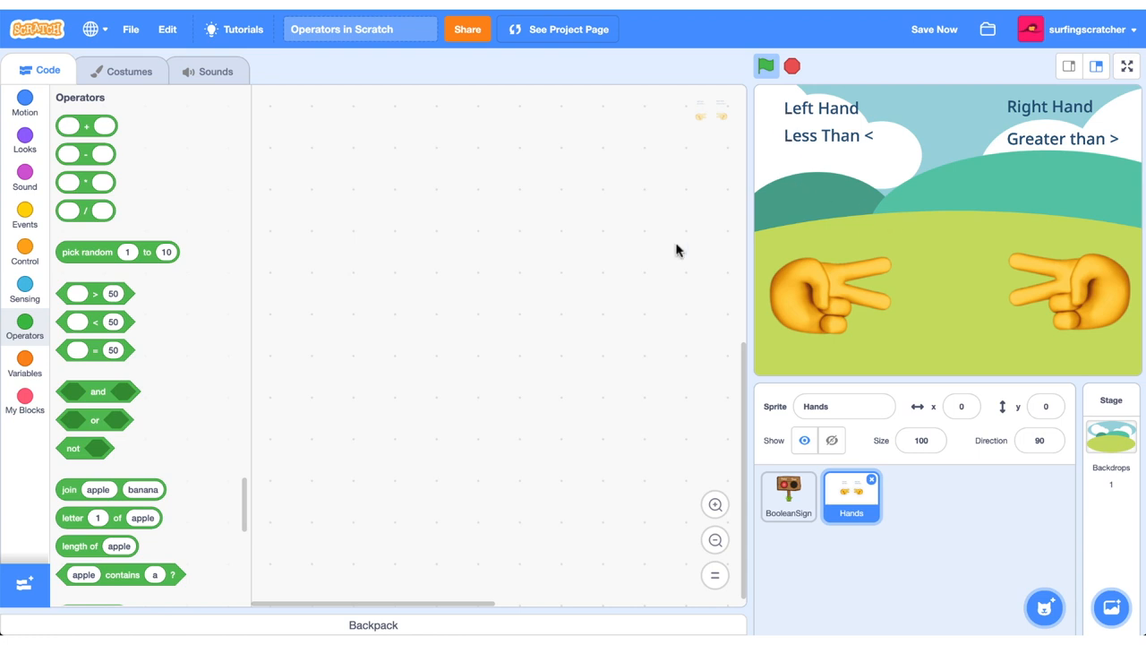
Add a greater-than block reading 51 > 50 and evaluate it.
{"action": "left_click_drag", "start_coordinate": [95, 293], "coordinate": [444, 249]}
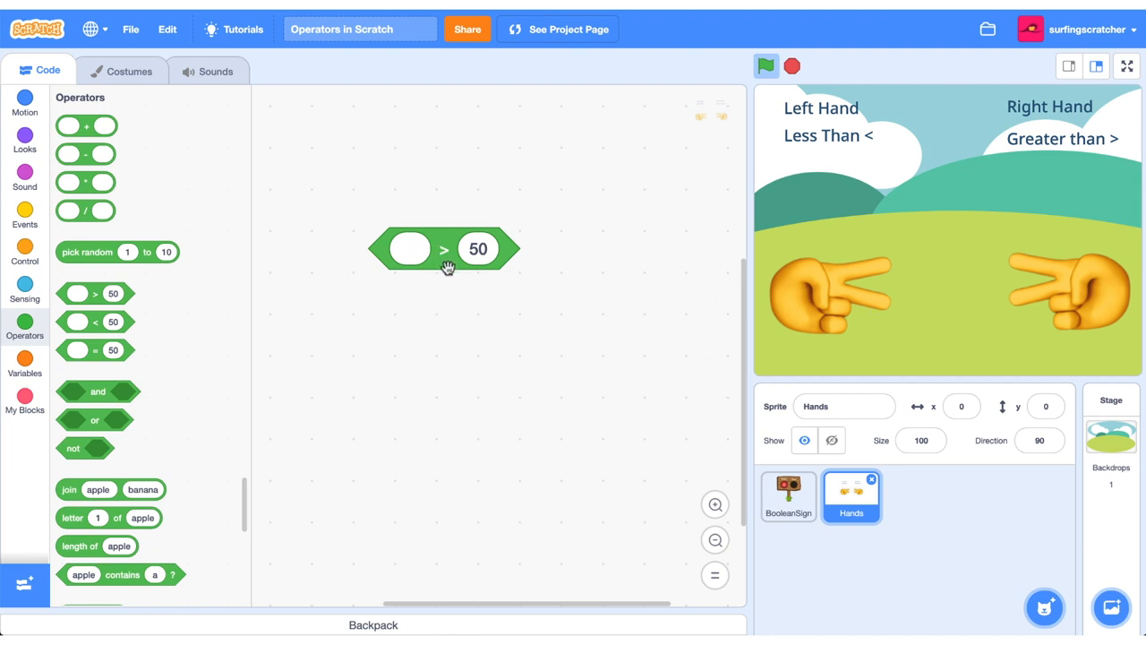
{"action": "left_click", "coordinate": [408, 249]}
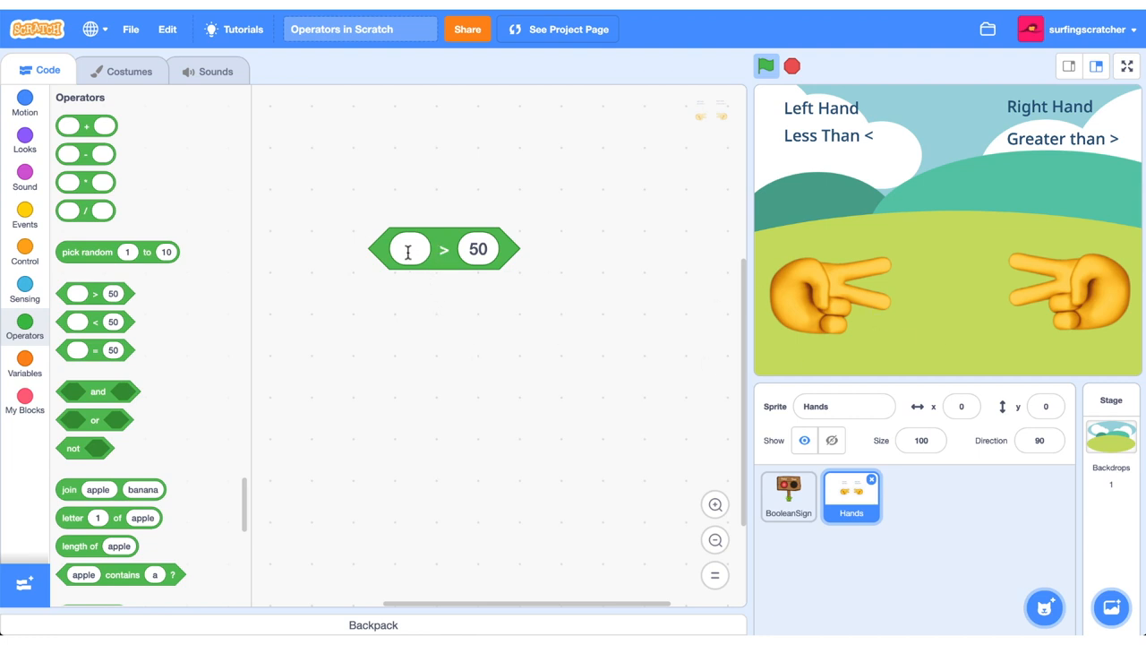
{"action": "type", "text": "5"}
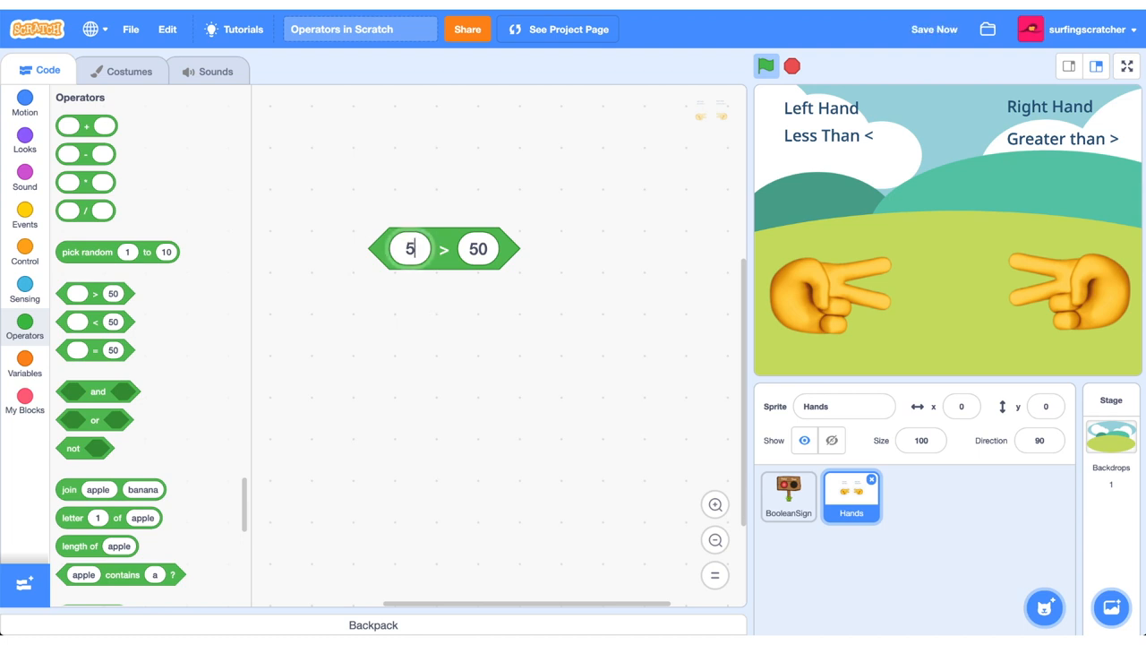
{"action": "type", "text": "1"}
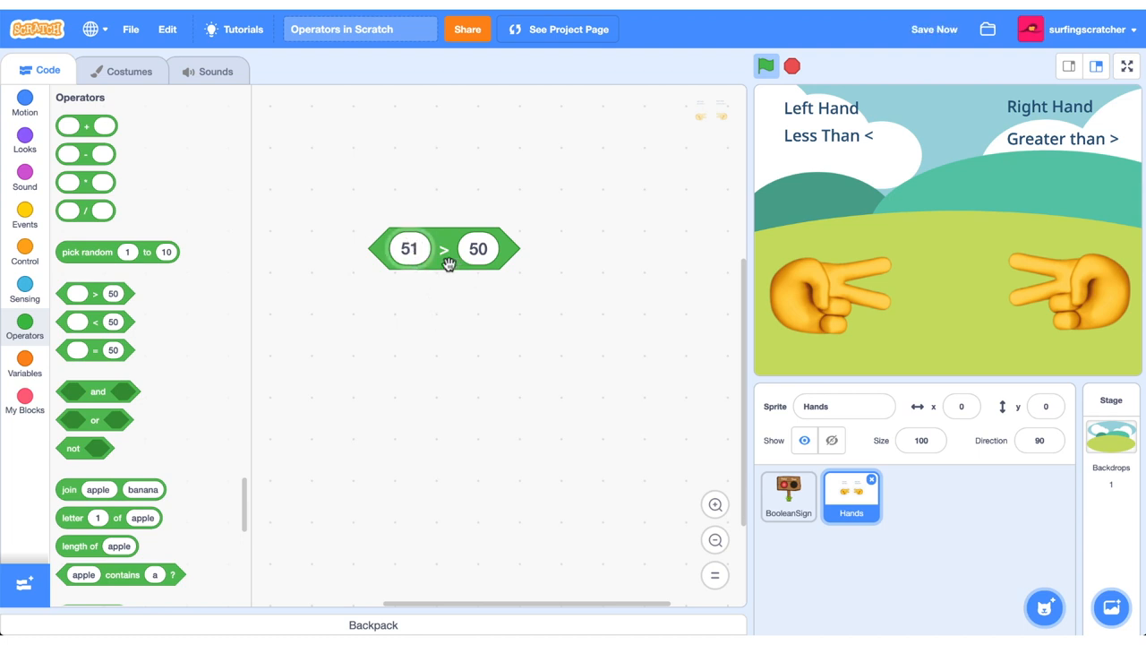
{"action": "left_click", "coordinate": [409, 247]}
{"action": "type", "text": "50"}
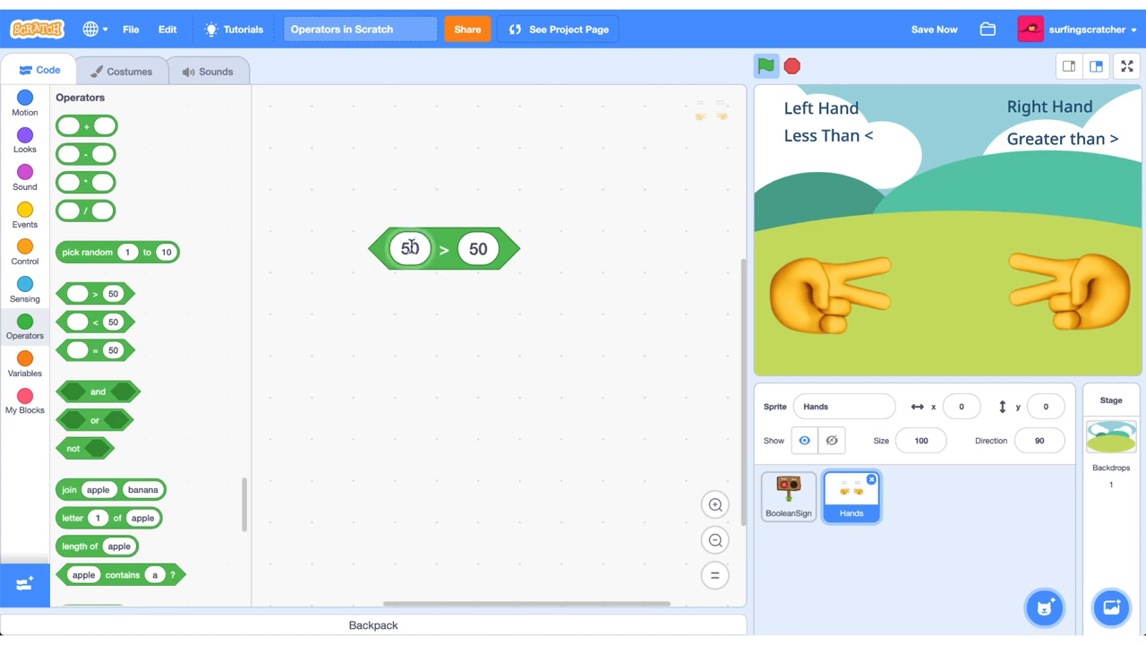
Switch to the BooleanSign sprite and move the 50 > 50 block beside its if/else script.
{"action": "left_click", "coordinate": [444, 249]}
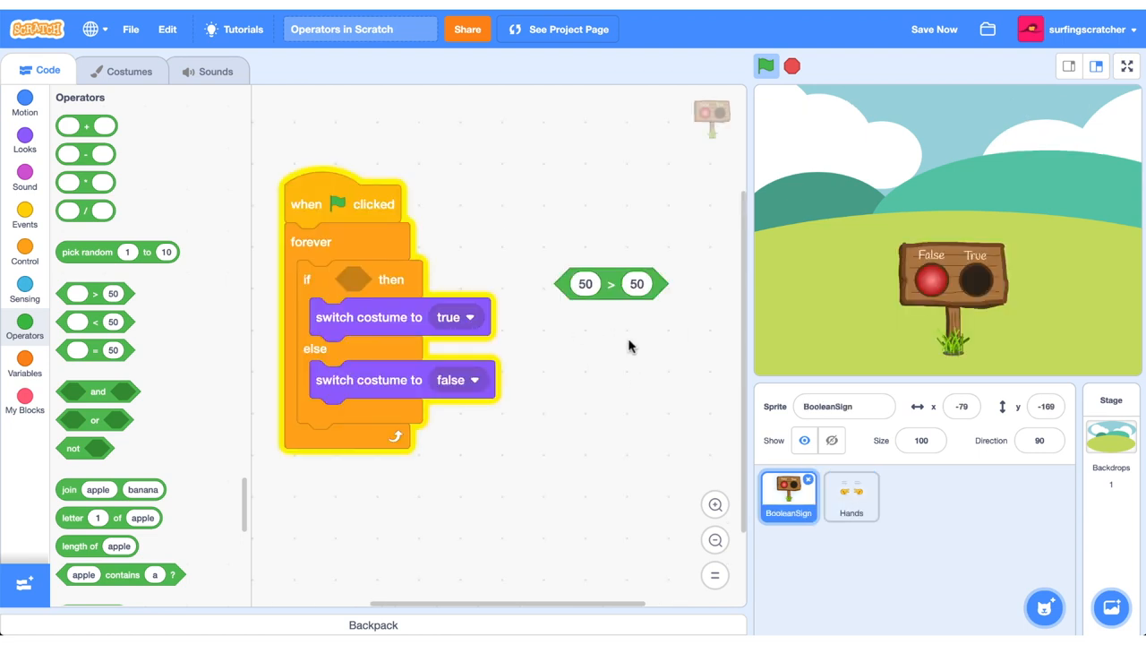
{"action": "mouse_move", "coordinate": [949, 344]}
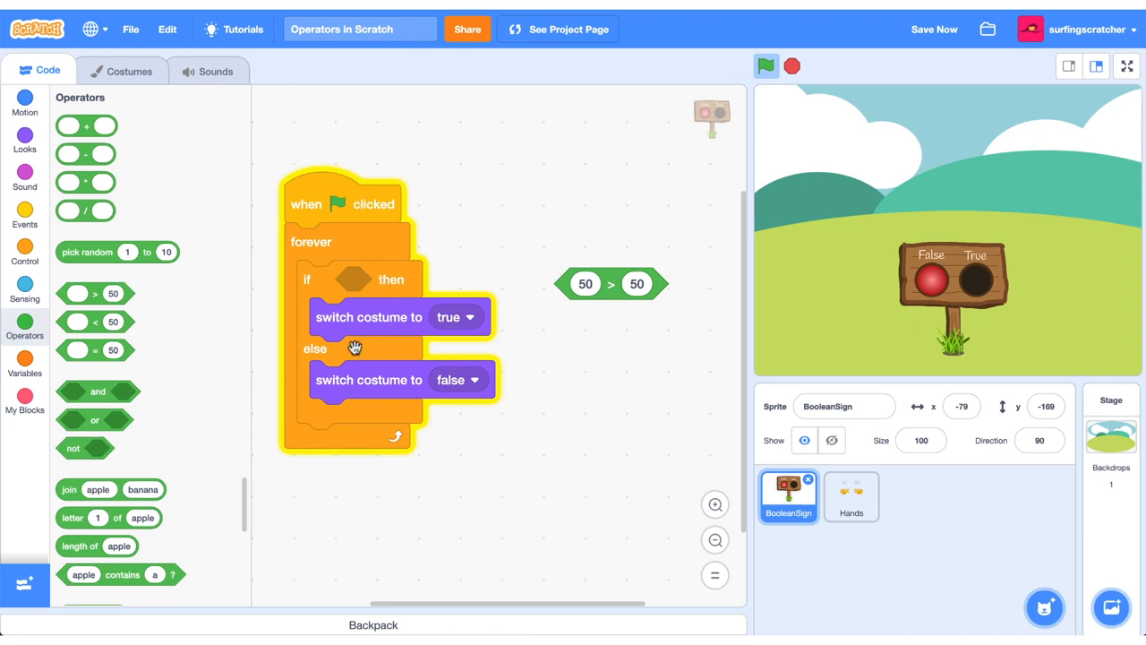
{"action": "mouse_move", "coordinate": [379, 288]}
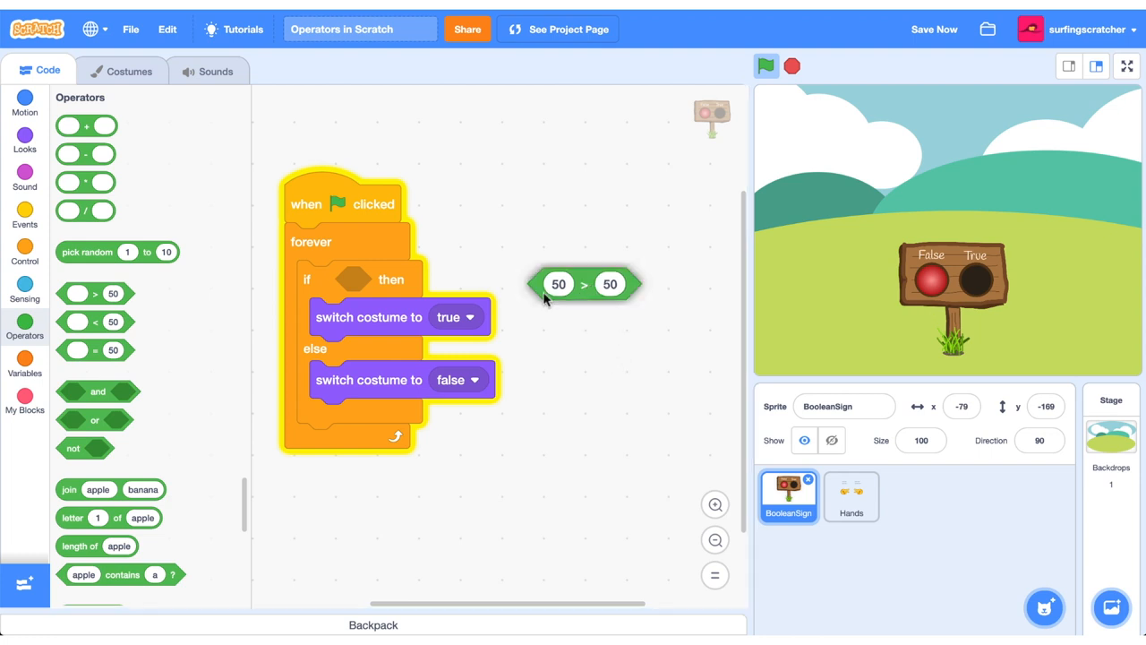
{"action": "left_click_drag", "start_coordinate": [583, 283], "coordinate": [390, 279]}
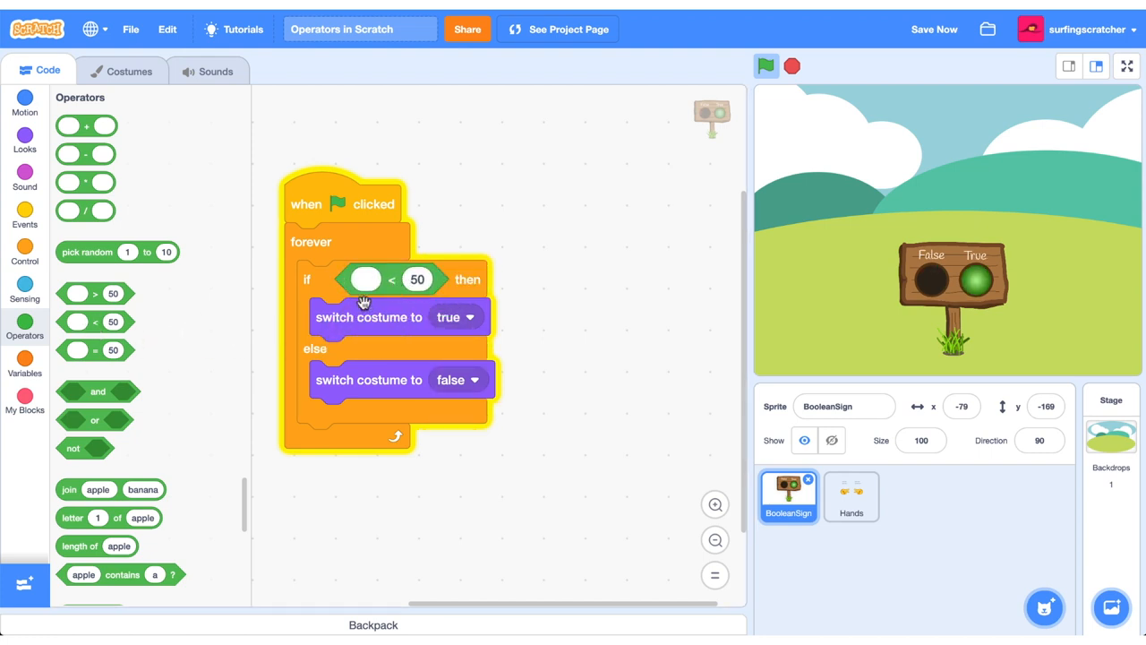
Select the left value of the less-than condition for editing.
{"action": "left_click", "coordinate": [365, 280]}
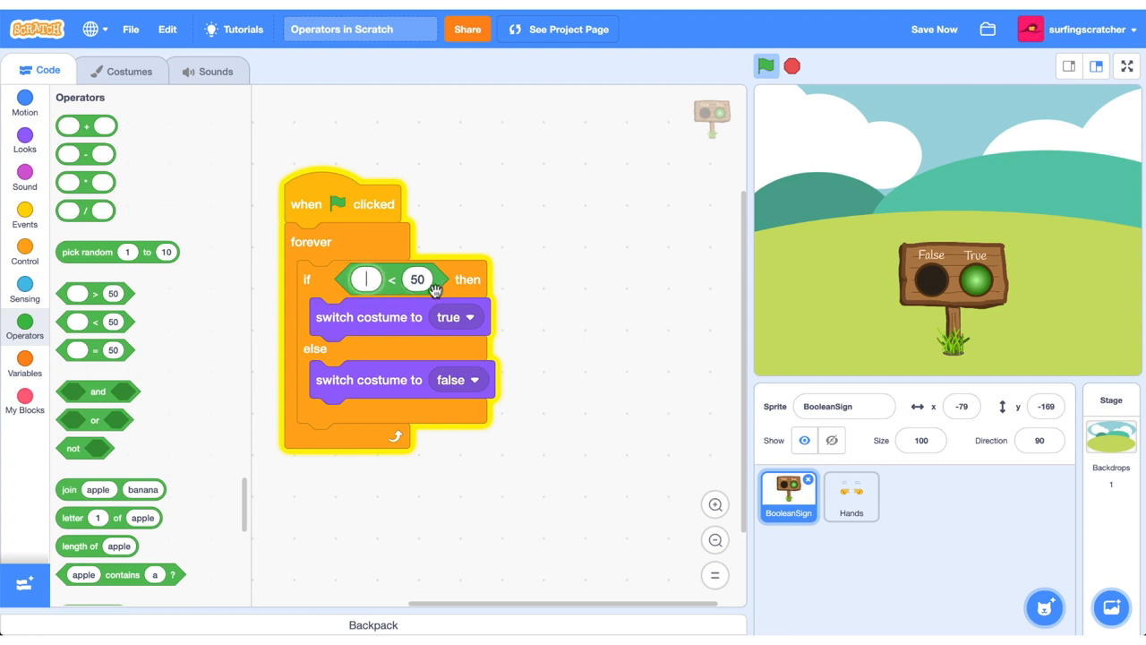
{"action": "mouse_move", "coordinate": [373, 306]}
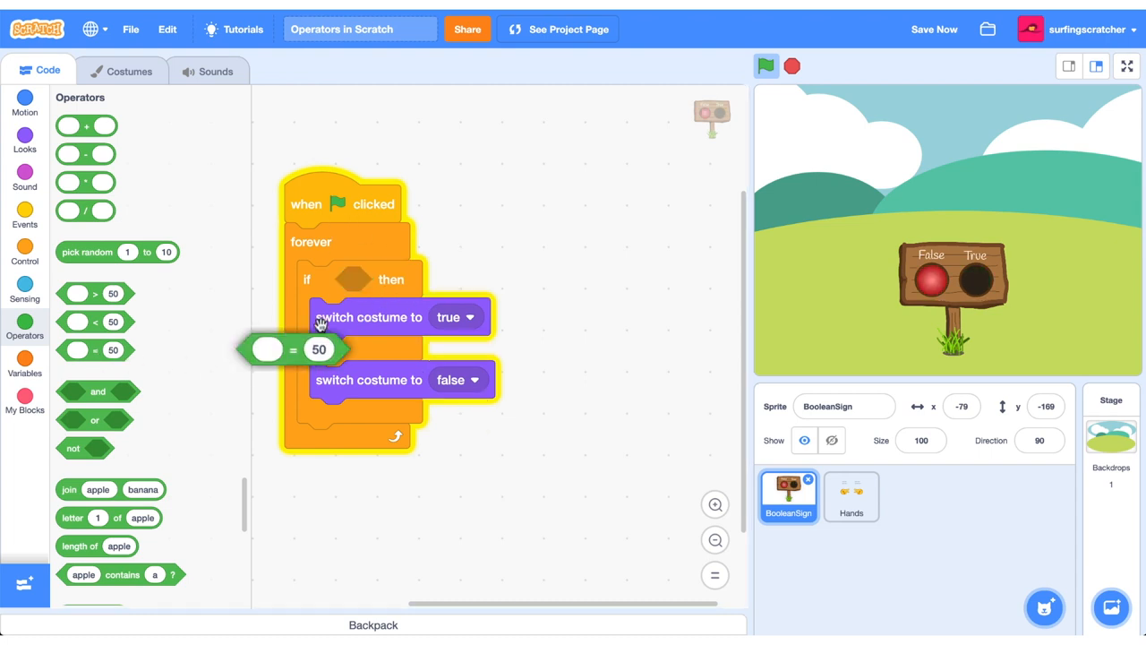
Make the if condition an equals test comparing 50 against yes.
{"action": "left_click_drag", "start_coordinate": [266, 349], "coordinate": [365, 279]}
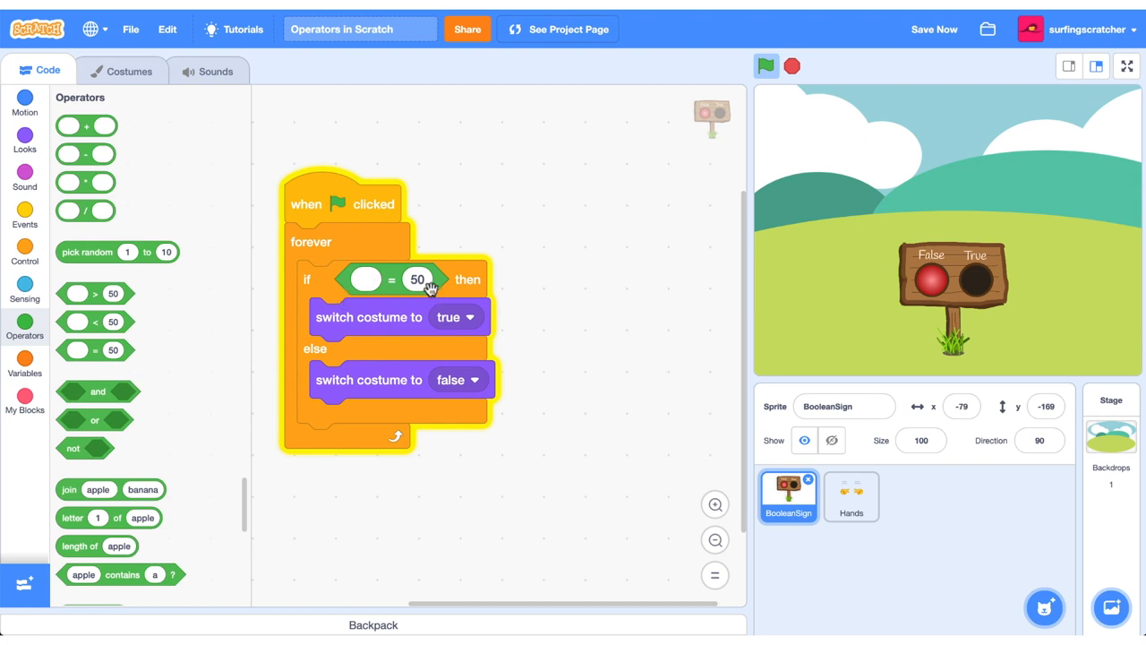
{"action": "left_click", "coordinate": [365, 279]}
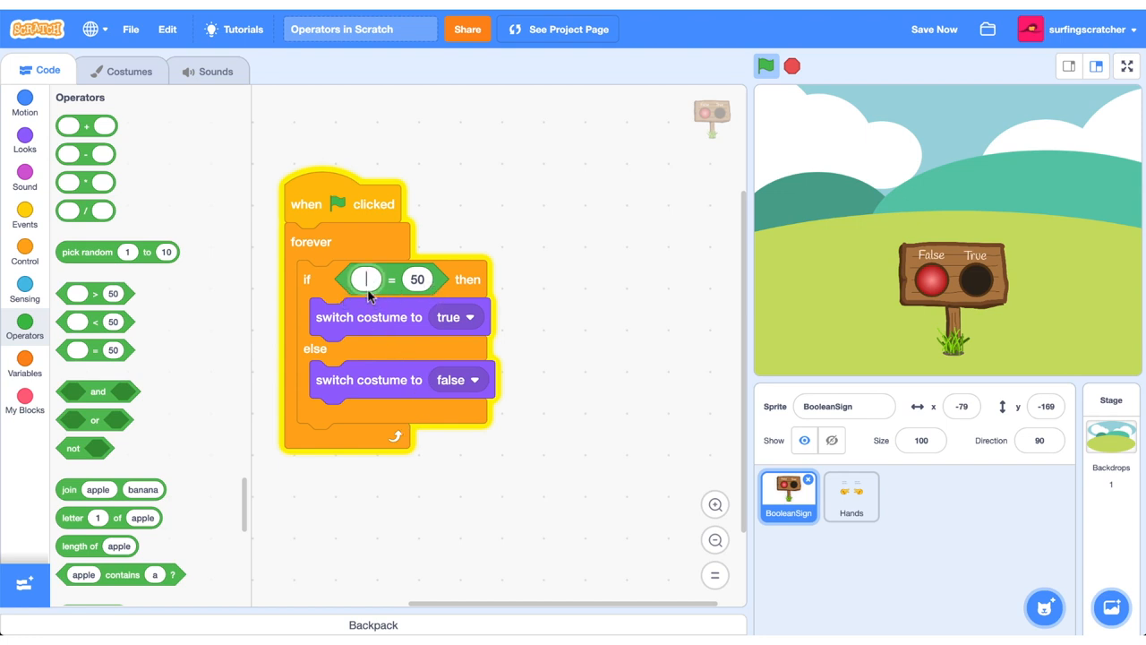
{"action": "type", "text": "50"}
{"action": "type", "text": "yes"}
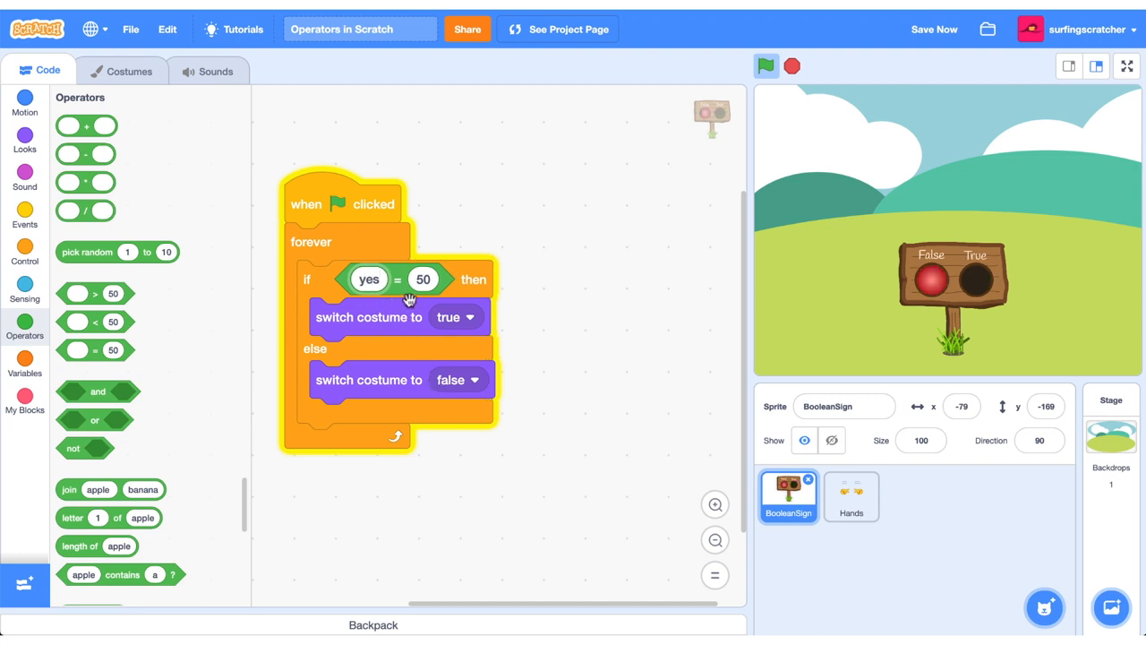
{"action": "left_click", "coordinate": [422, 280]}
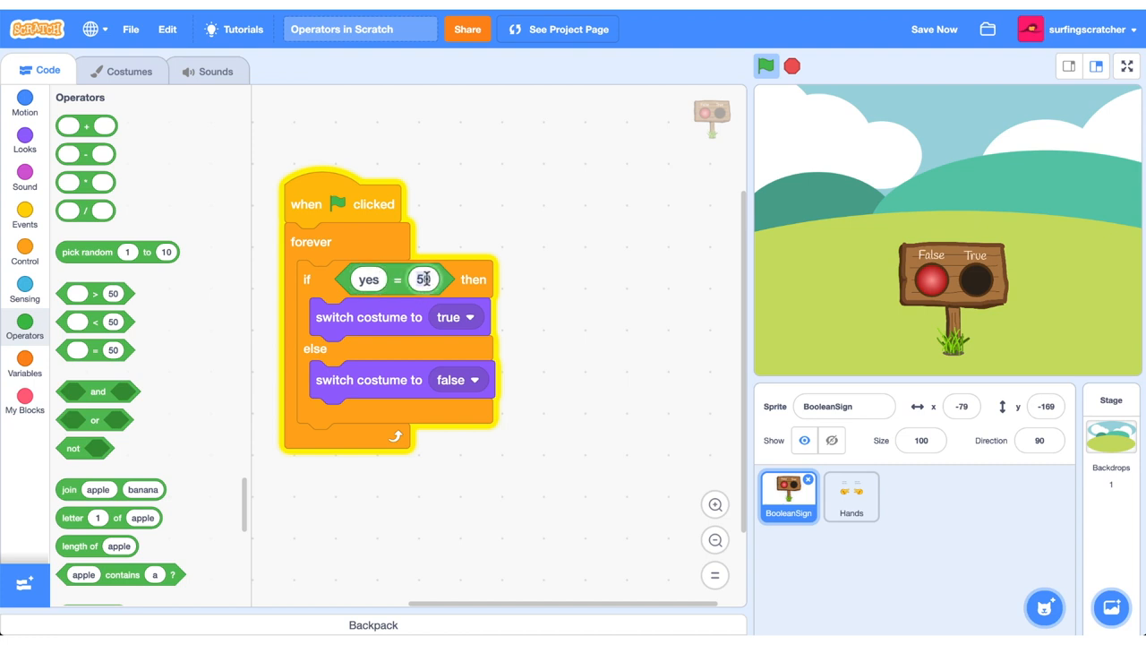
{"action": "type", "text": "yes"}
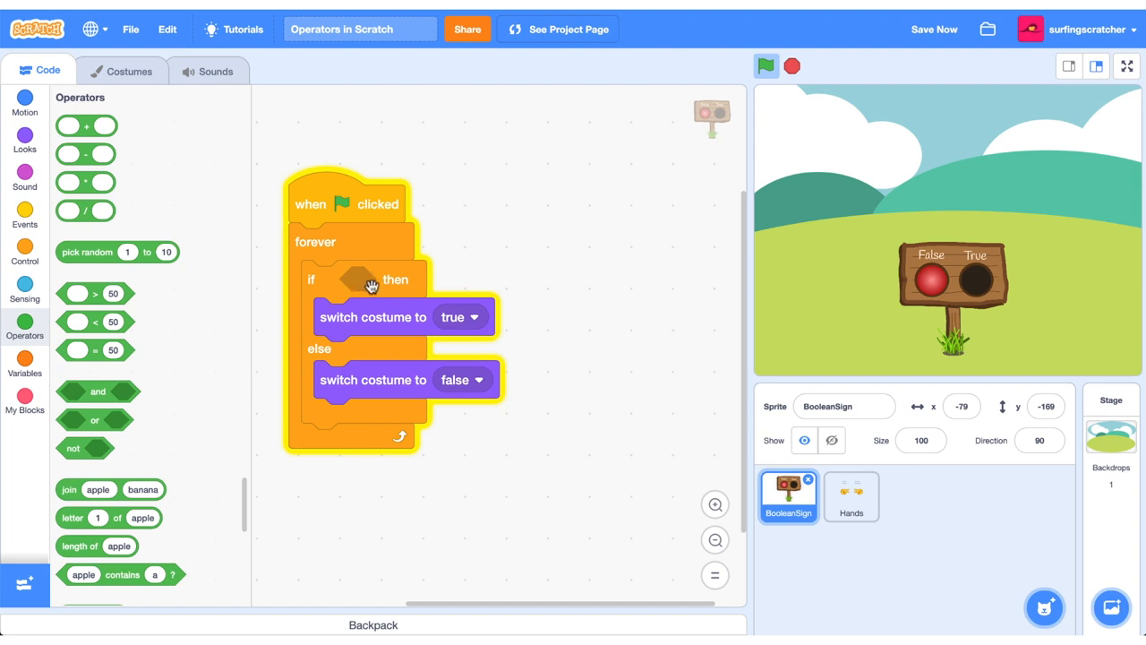
{"action": "mouse_move", "coordinate": [273, 392]}
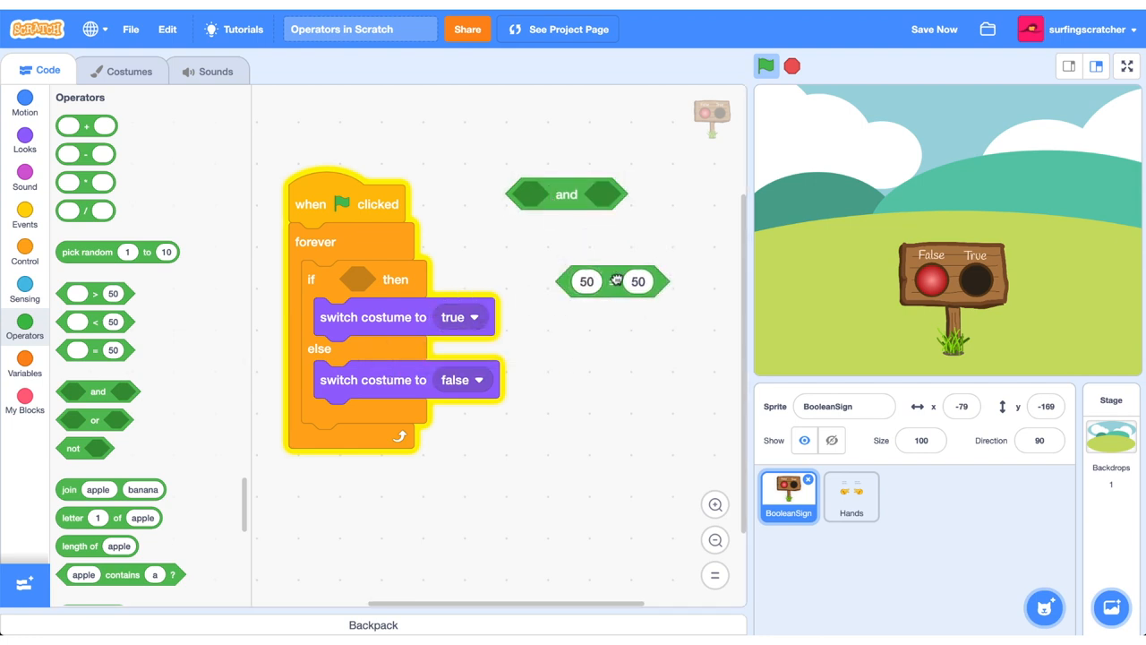
Duplicate the 50 = 50 block and set the combined and condition as the if test.
{"action": "right_click", "coordinate": [616, 279]}
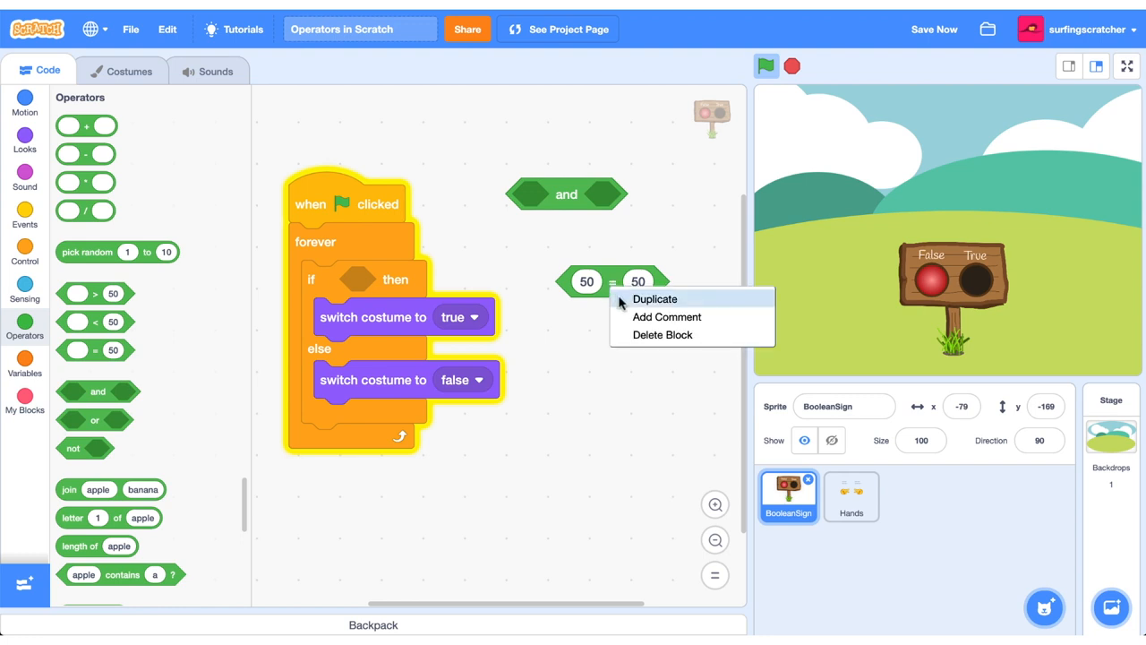
{"action": "left_click", "coordinate": [655, 299]}
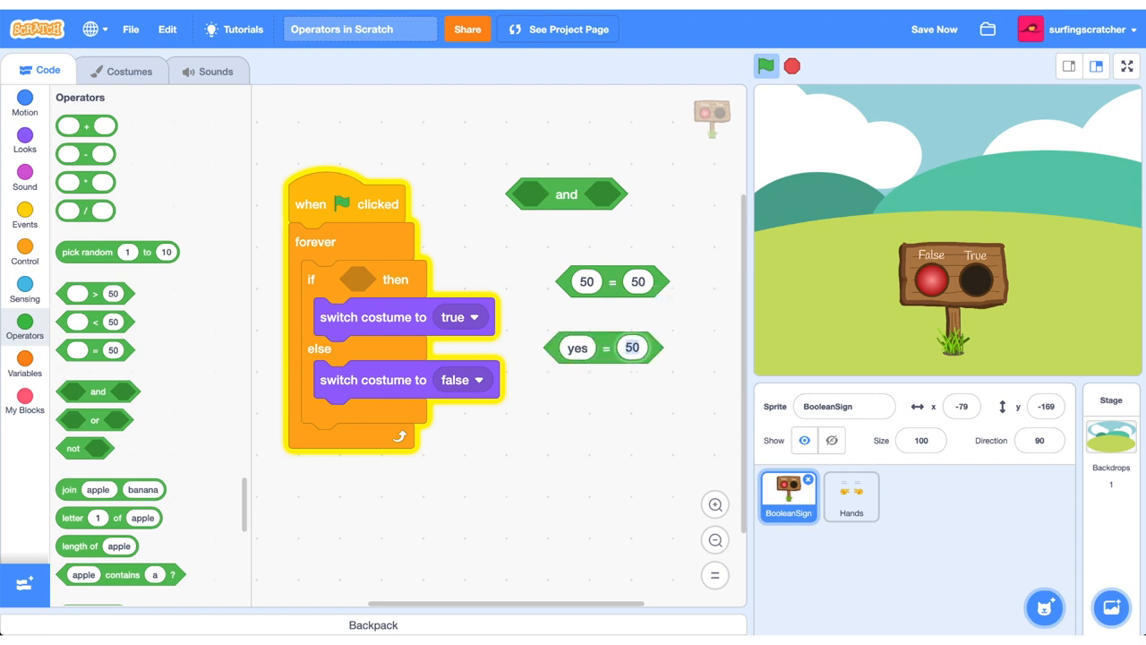
{"action": "left_click", "coordinate": [605, 347]}
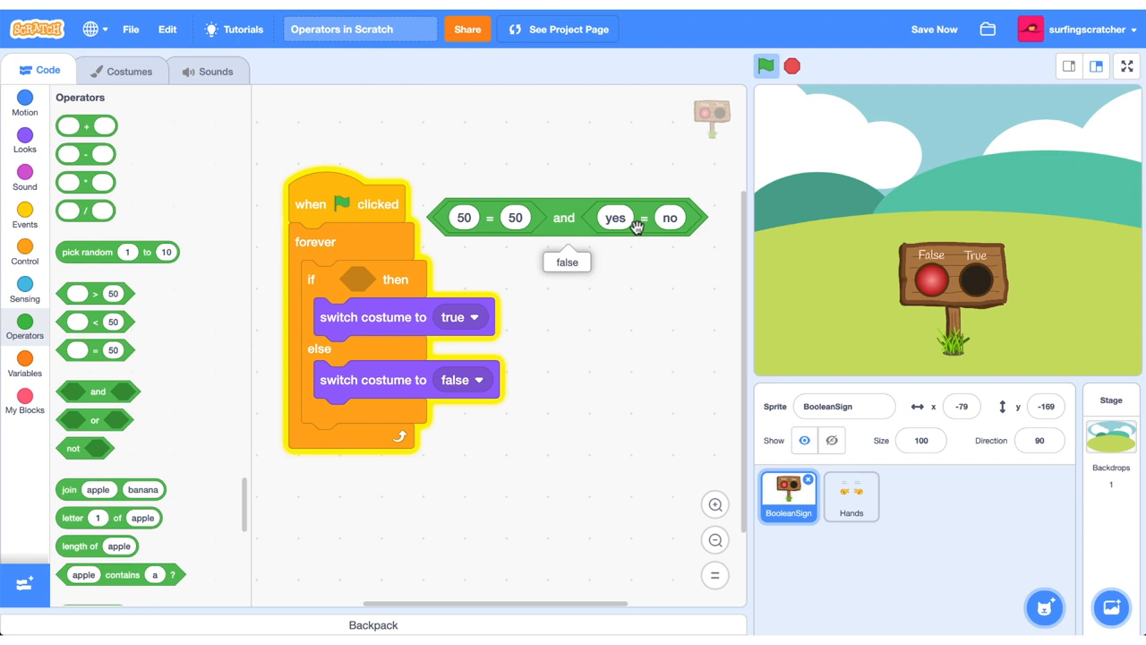
{"action": "mouse_move", "coordinate": [494, 218]}
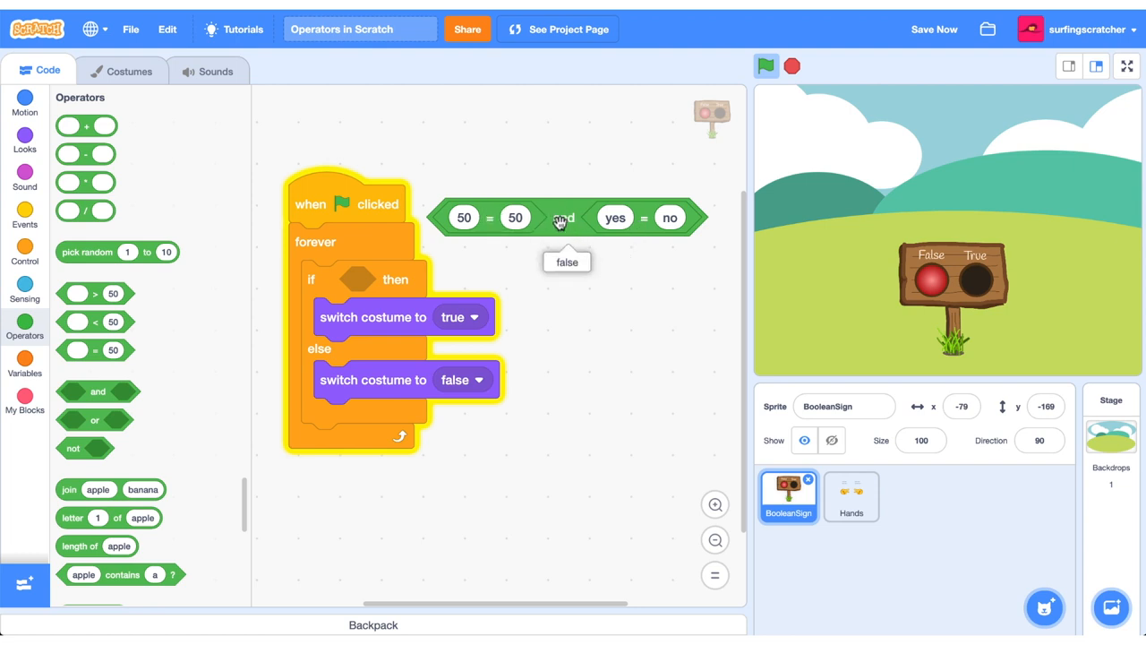
{"action": "left_click_drag", "start_coordinate": [562, 216], "coordinate": [480, 279]}
{"action": "type", "text": "yes"}
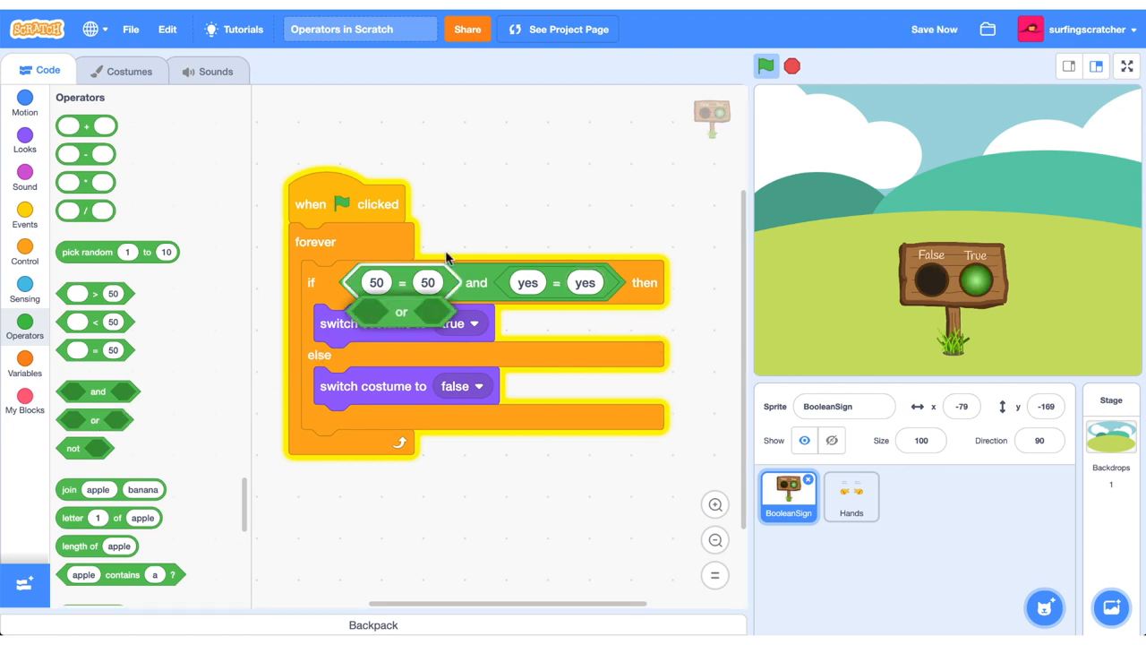
Evaluate an or block, change its 50 to 49, then discard it.
{"action": "left_click_drag", "start_coordinate": [401, 312], "coordinate": [537, 164]}
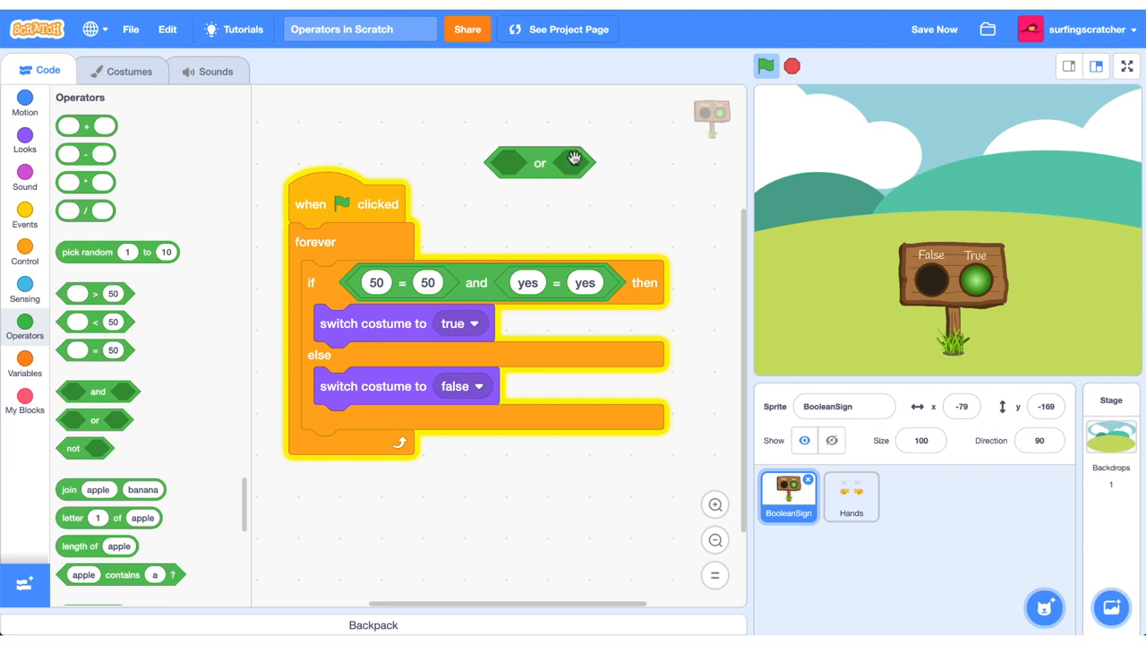
{"action": "mouse_move", "coordinate": [528, 194]}
{"action": "type", "text": "no"}
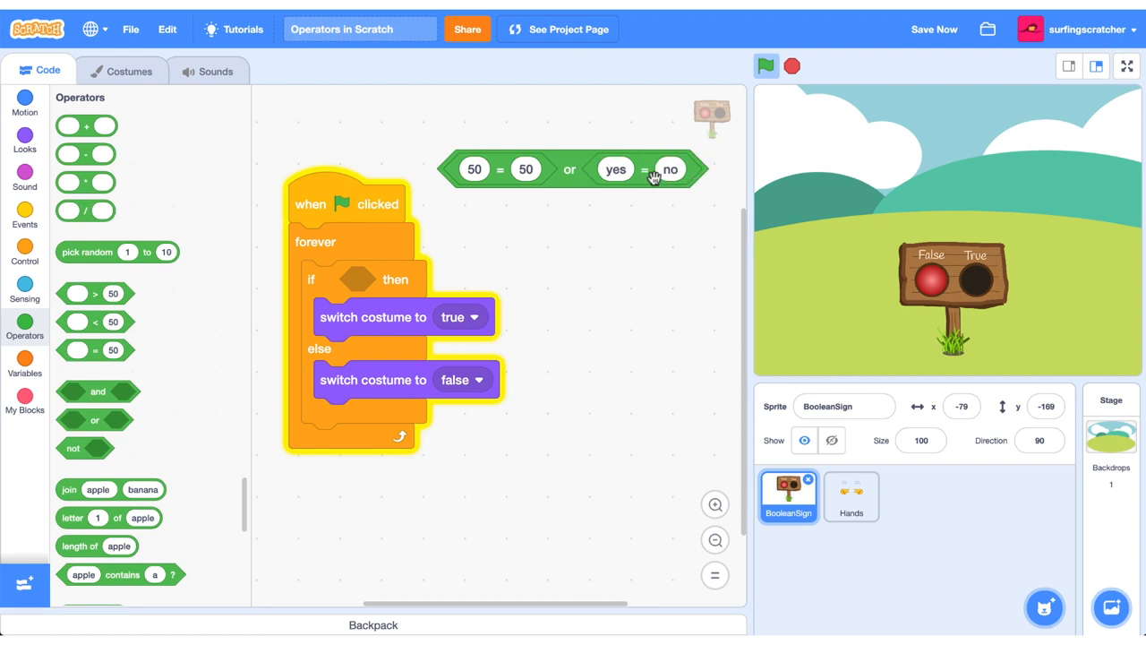
{"action": "left_click", "coordinate": [569, 168]}
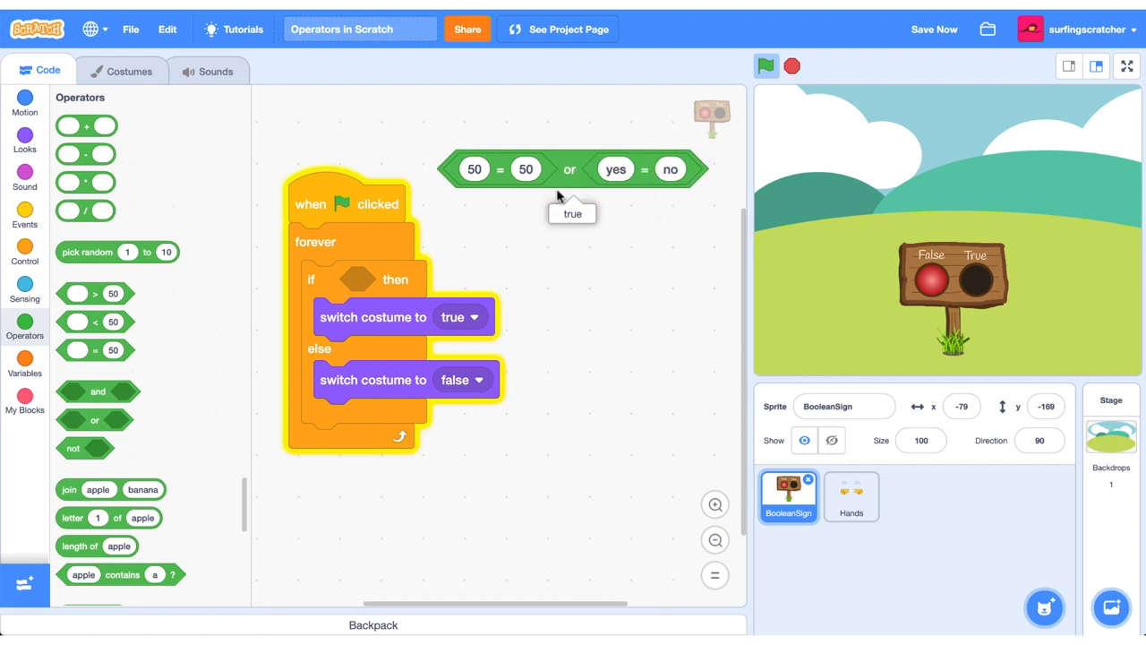
{"action": "mouse_move", "coordinate": [500, 179]}
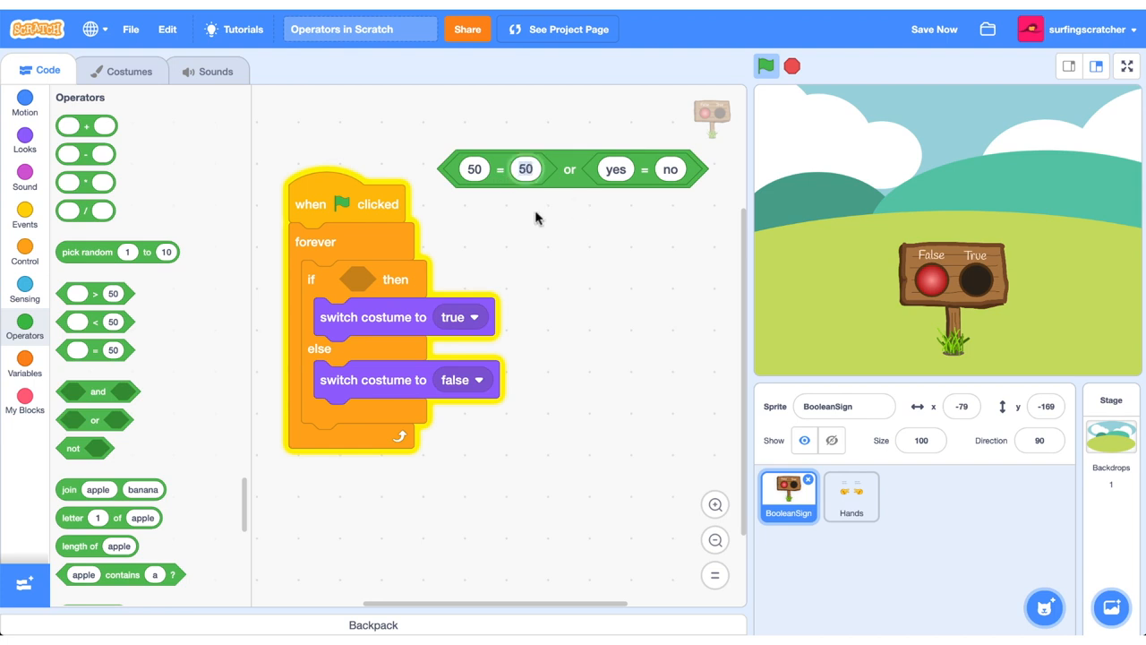
{"action": "type", "text": "49"}
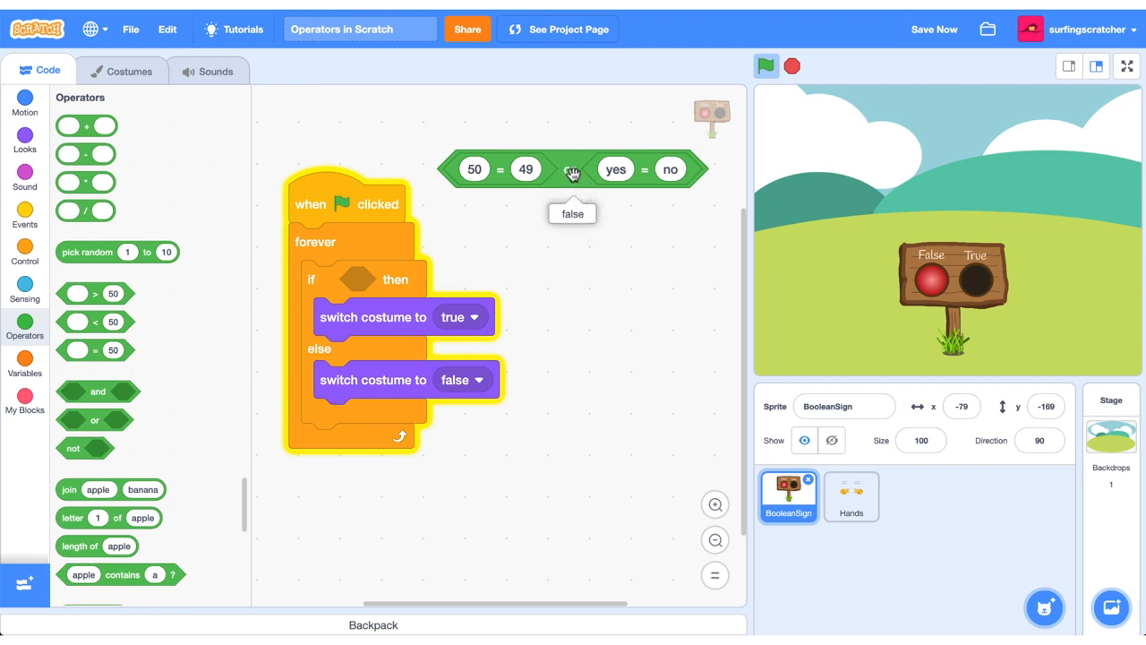
{"action": "left_click_drag", "start_coordinate": [573, 169], "coordinate": [439, 283]}
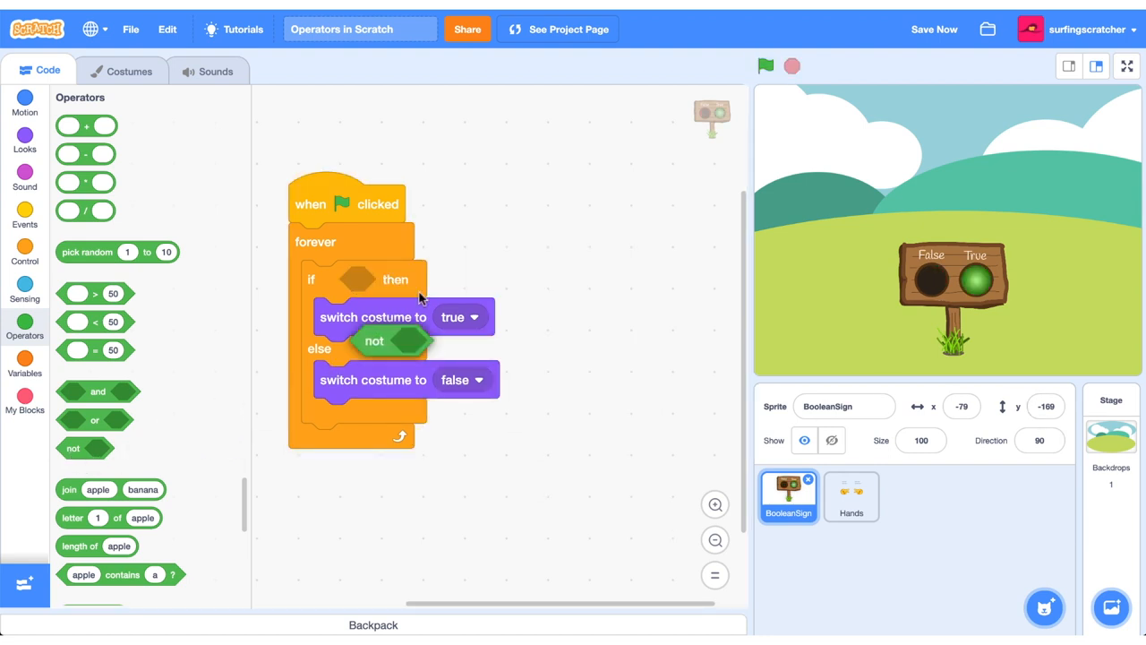
Build not touching edge, check its value and make it the if condition.
{"action": "left_click_drag", "start_coordinate": [372, 340], "coordinate": [505, 212]}
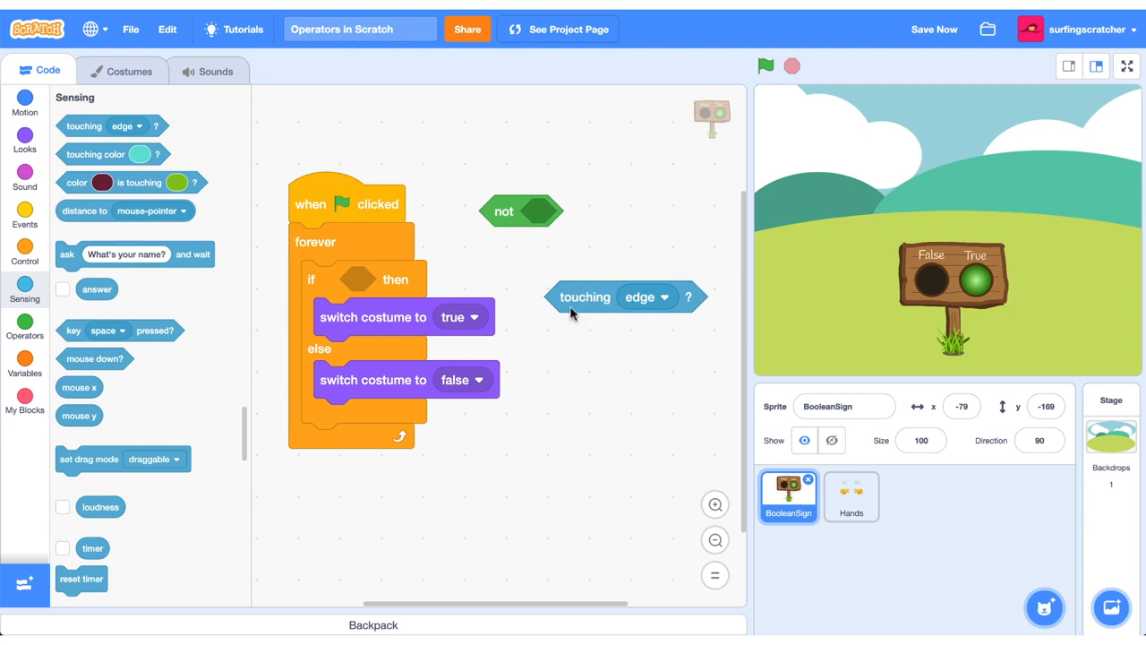
{"action": "mouse_move", "coordinate": [588, 297]}
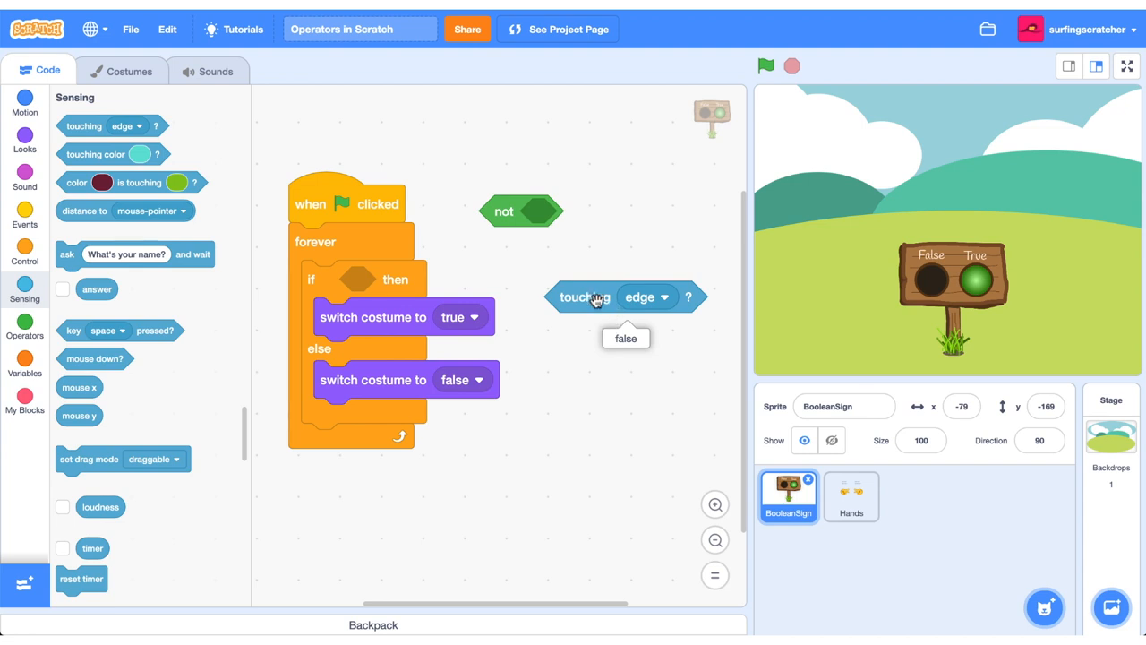
{"action": "left_click_drag", "start_coordinate": [584, 297], "coordinate": [559, 215]}
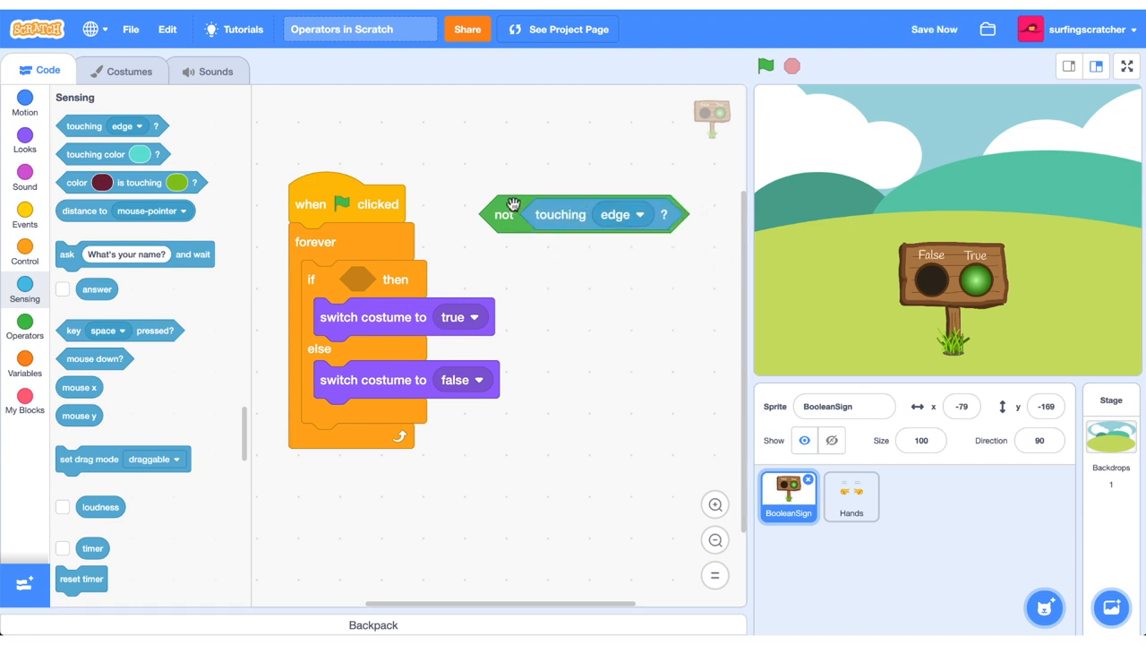
{"action": "left_click", "coordinate": [504, 215]}
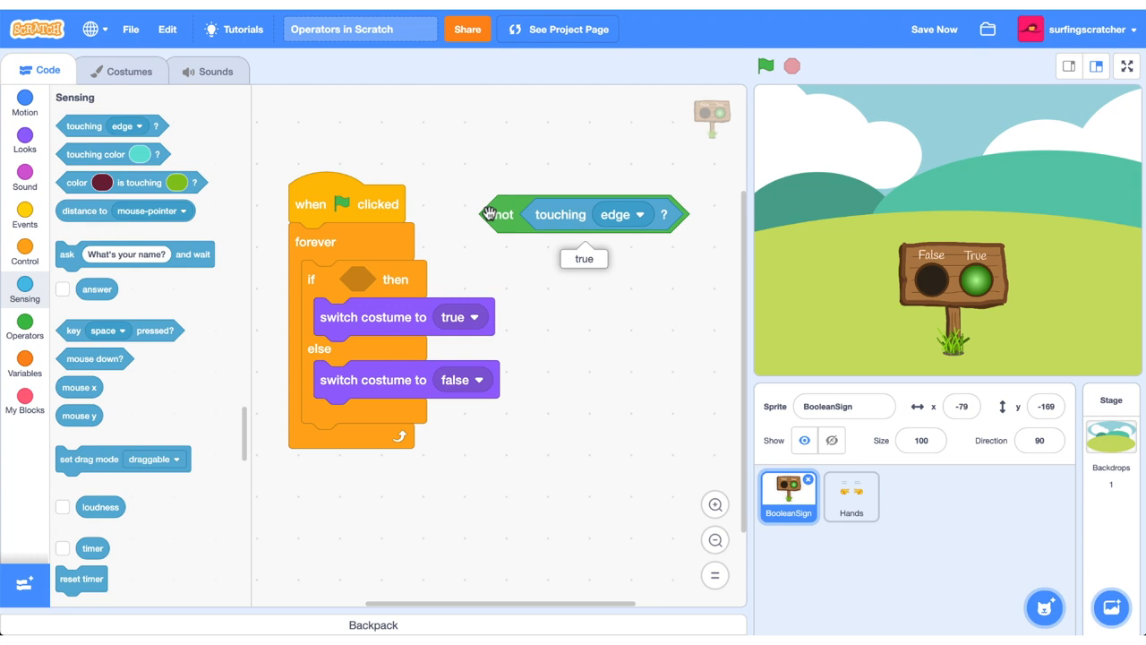
{"action": "left_click_drag", "start_coordinate": [502, 215], "coordinate": [358, 283]}
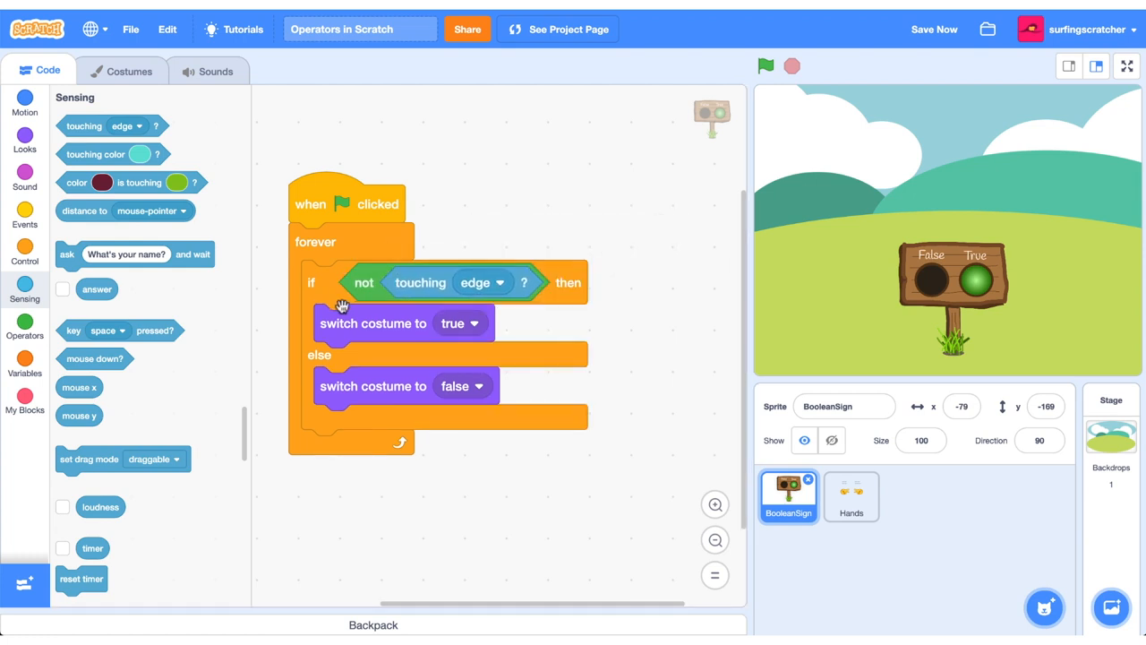
{"action": "mouse_move", "coordinate": [957, 295]}
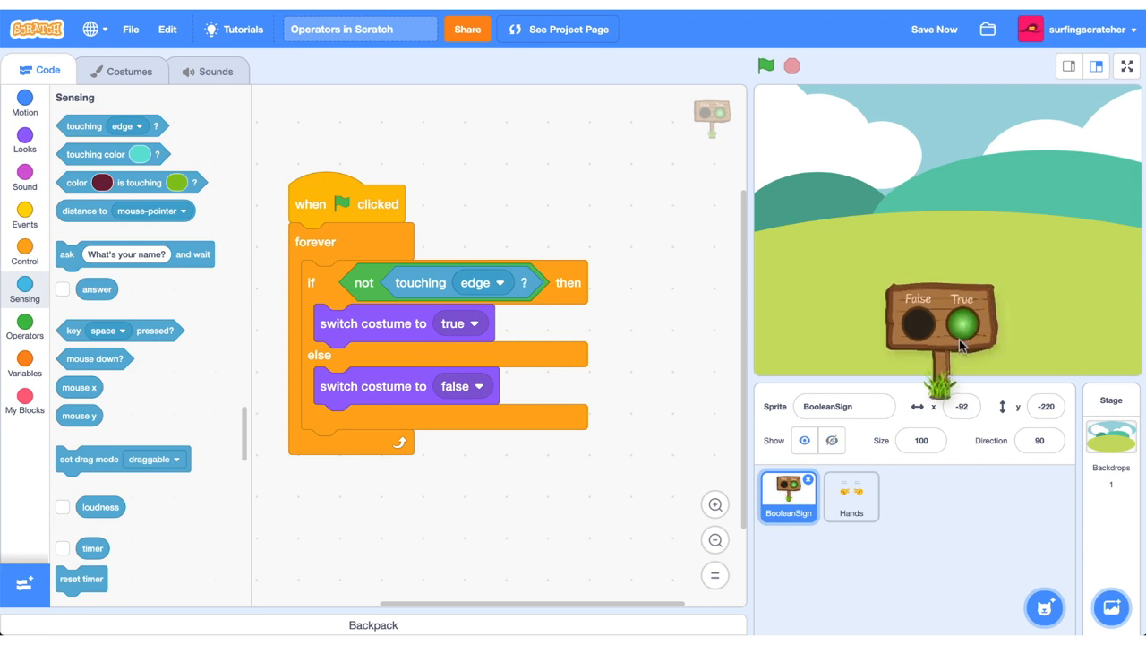
Run the script and drag the sign sprite near the stage edge to test it.
{"action": "left_click", "coordinate": [766, 65]}
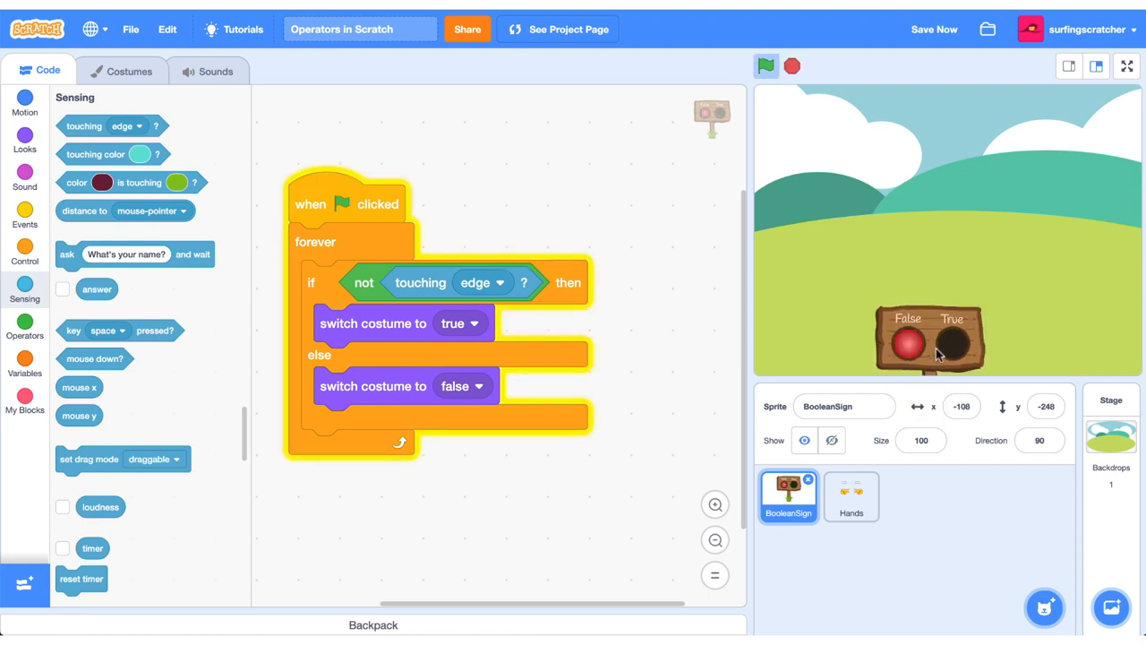
{"action": "left_click_drag", "start_coordinate": [931, 339], "coordinate": [949, 295]}
{"action": "type", "text": "Scratcher"}
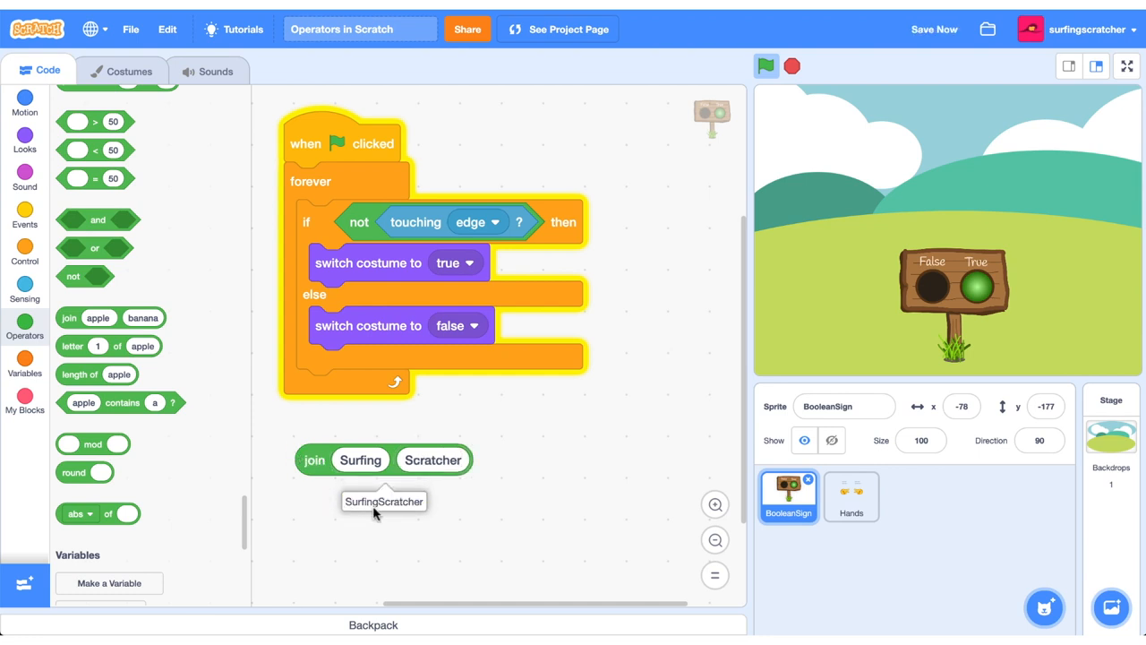
{"action": "mouse_move", "coordinate": [379, 518]}
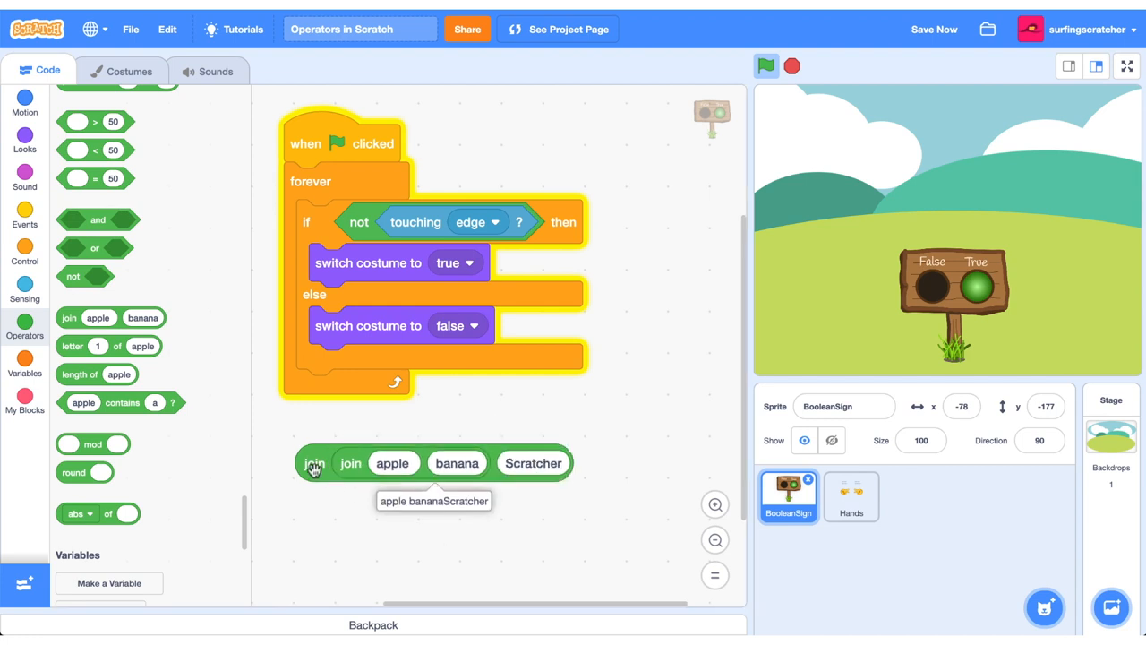
{"action": "mouse_move", "coordinate": [523, 555]}
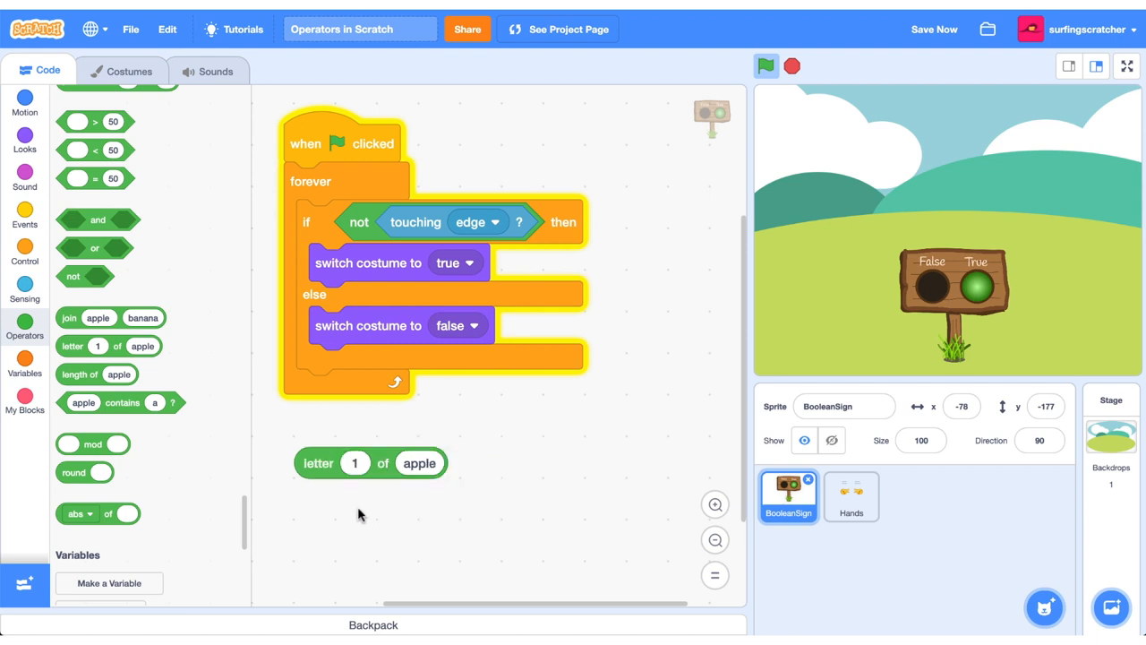
{"action": "mouse_move", "coordinate": [374, 502]}
{"action": "type", "text": "2"}
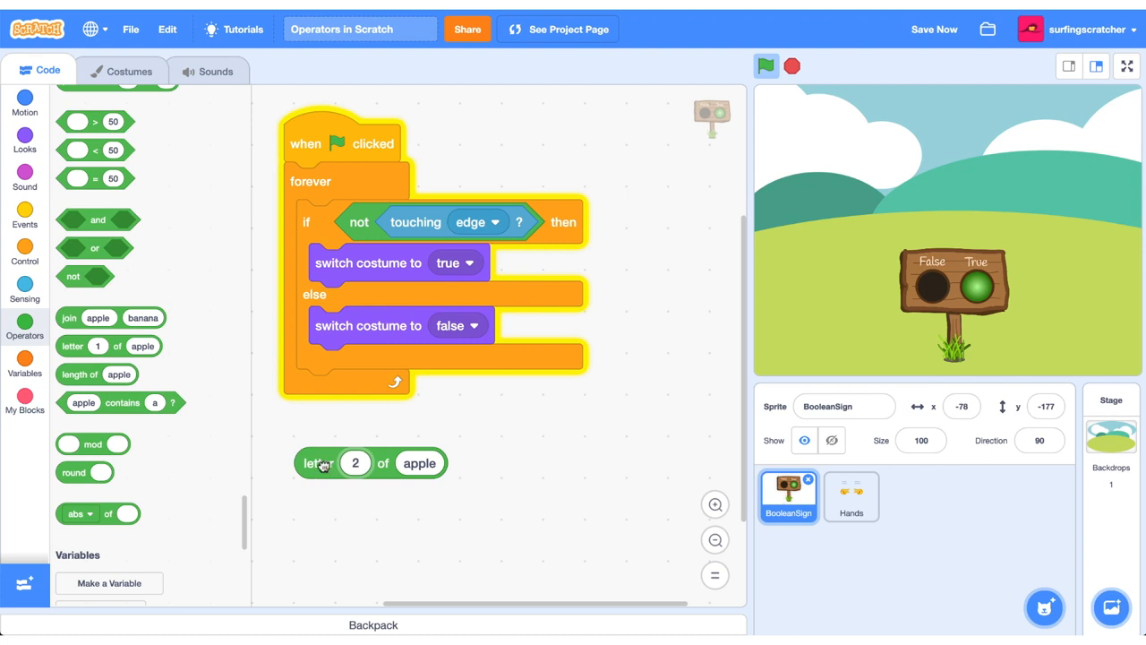
Set letter 5 of apple, then use length of apple as the position and check the reported letter.
{"action": "type", "text": "5"}
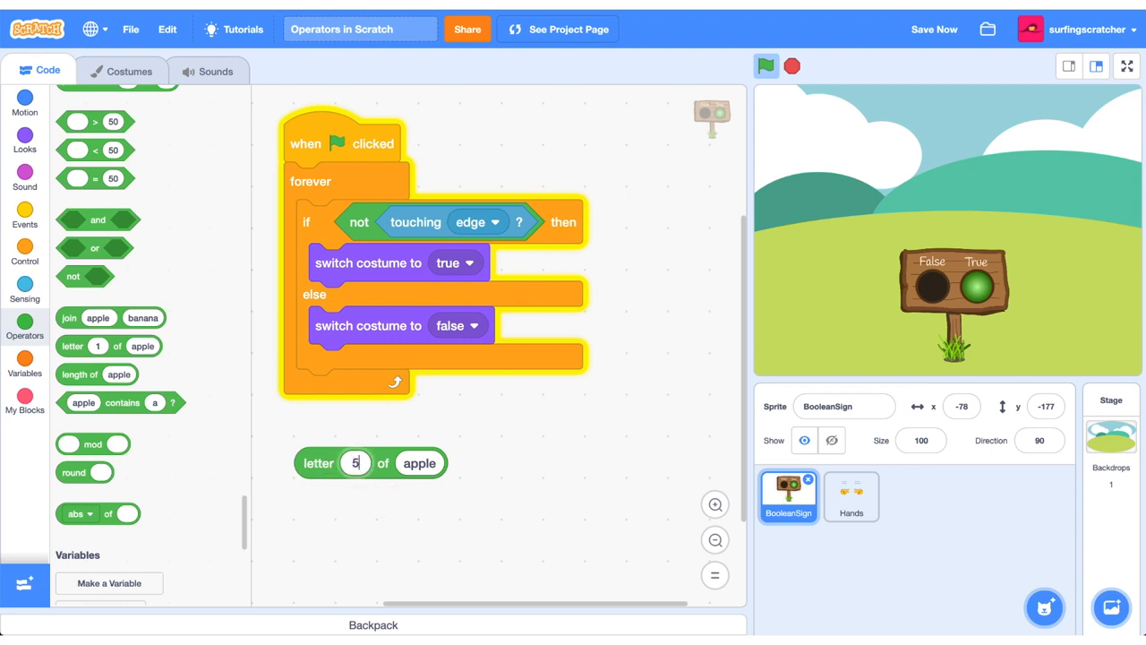
{"action": "left_click_drag", "start_coordinate": [81, 374], "coordinate": [354, 526]}
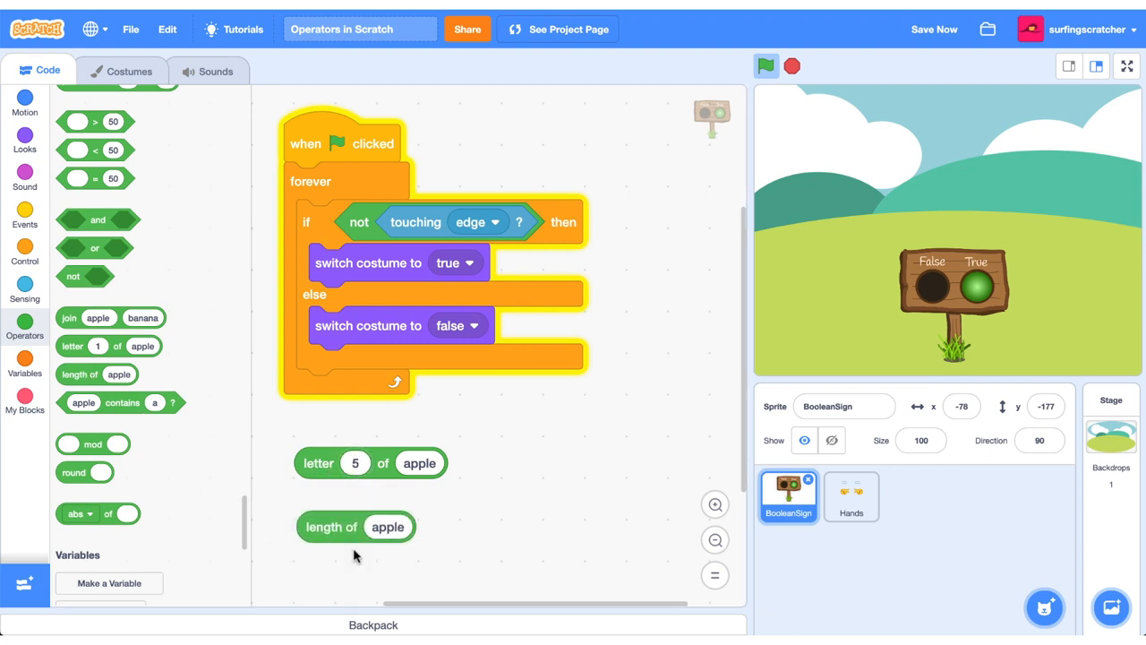
{"action": "left_click", "coordinate": [354, 526]}
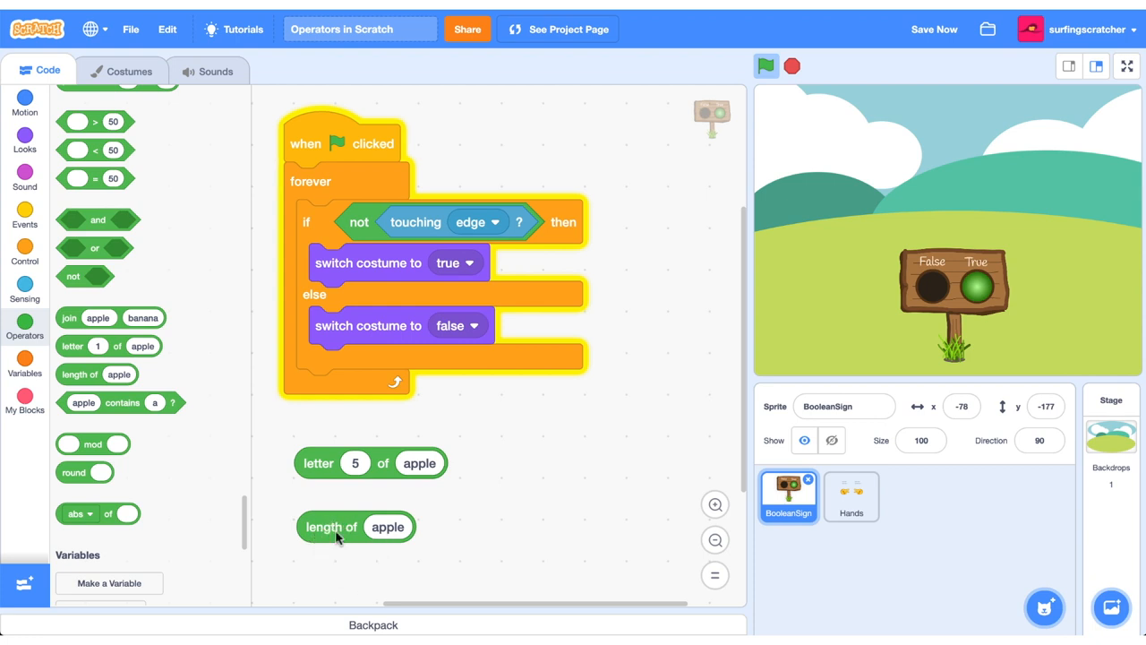
{"action": "left_click_drag", "start_coordinate": [355, 526], "coordinate": [355, 465]}
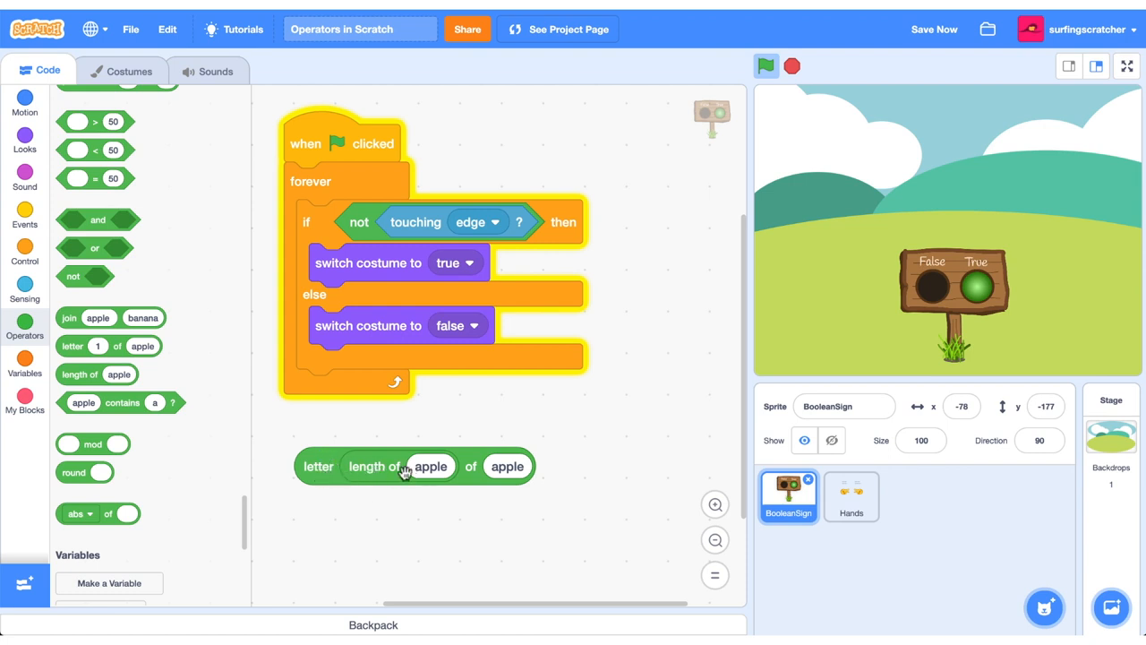
{"action": "left_click", "coordinate": [432, 466]}
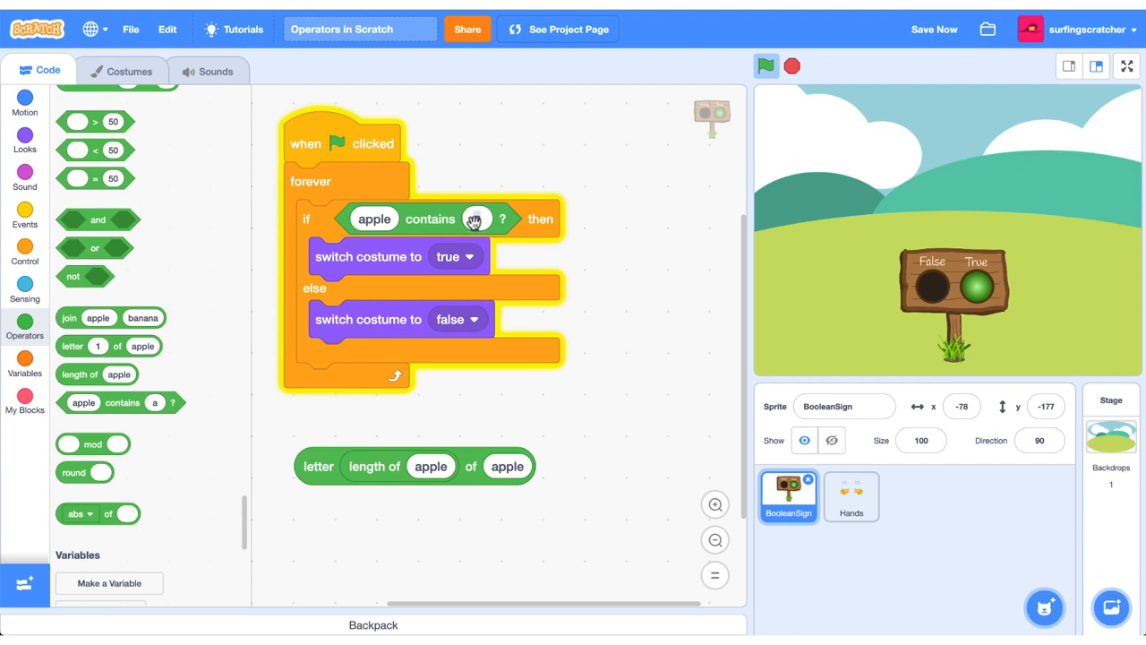
Change the condition to 'apple contains a...' input and run the script so the sign shows false.
{"action": "type", "text": "a"}
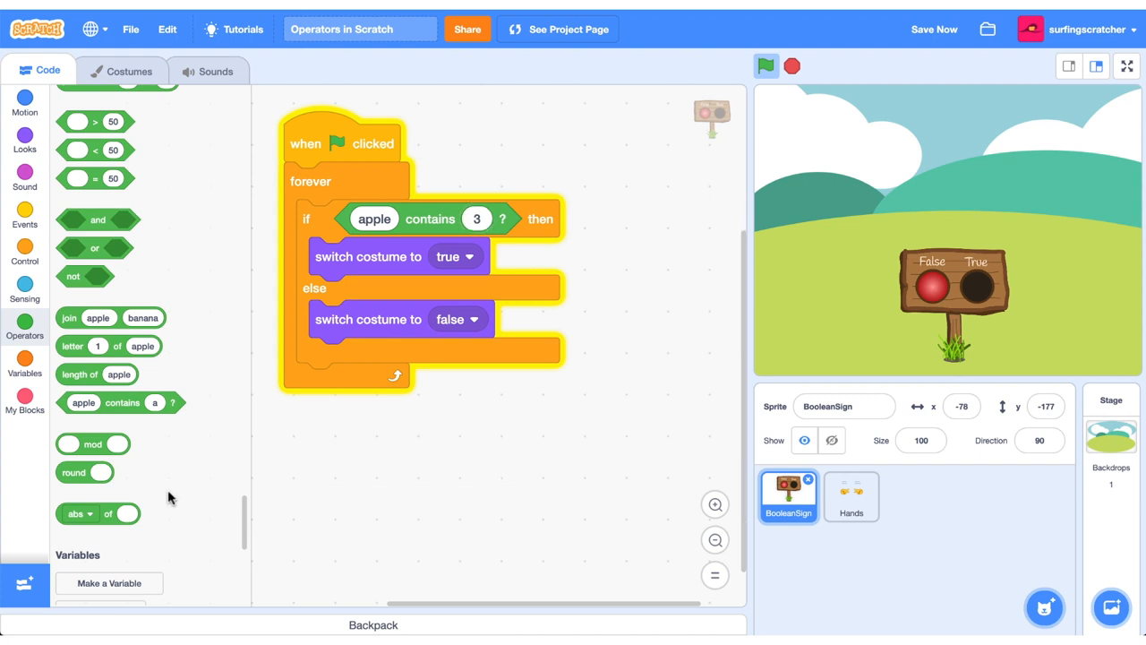
Place a mod block and enter its operands (10, then 5, and 4 in the second slot).
{"action": "left_click_drag", "start_coordinate": [93, 444], "coordinate": [401, 448]}
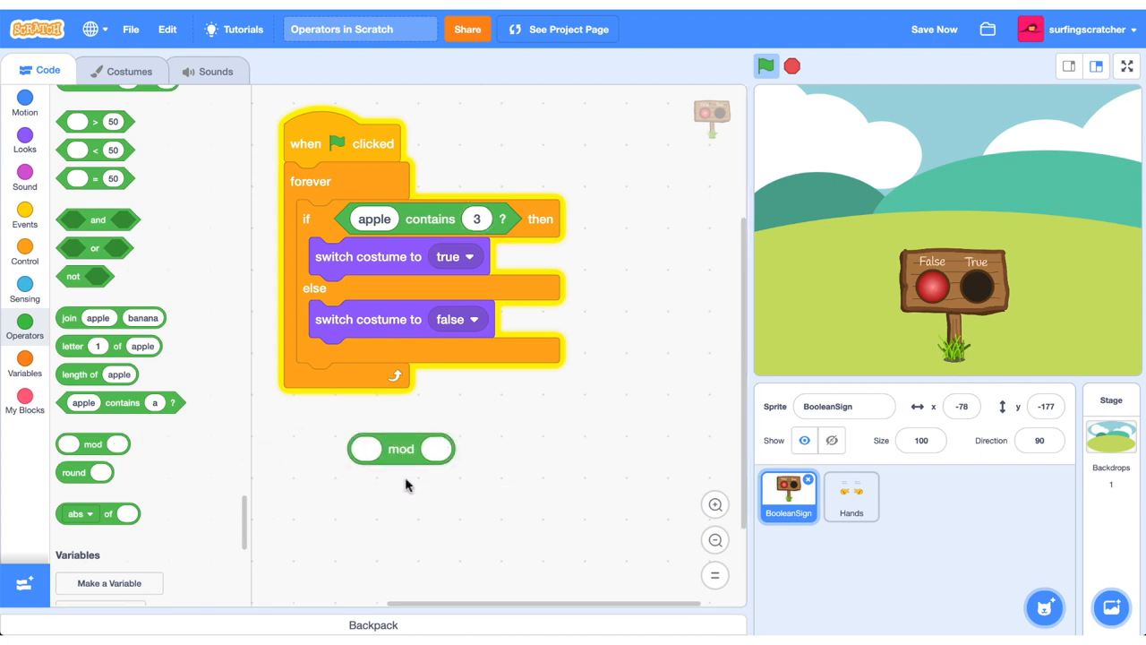
{"action": "mouse_move", "coordinate": [422, 487]}
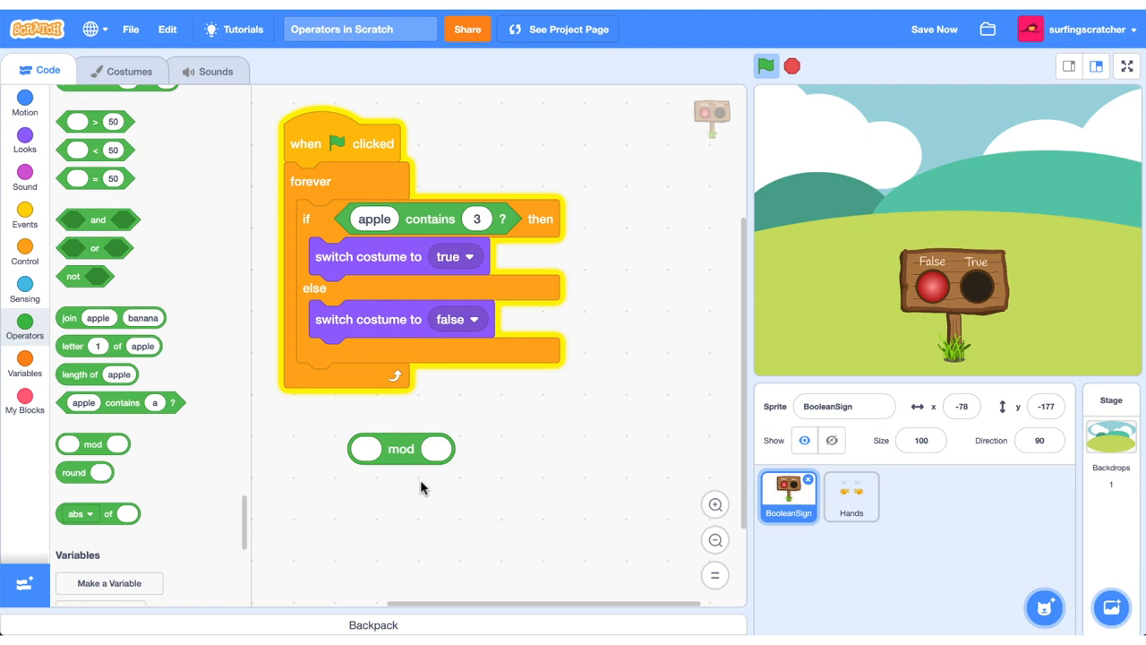
{"action": "mouse_move", "coordinate": [369, 491]}
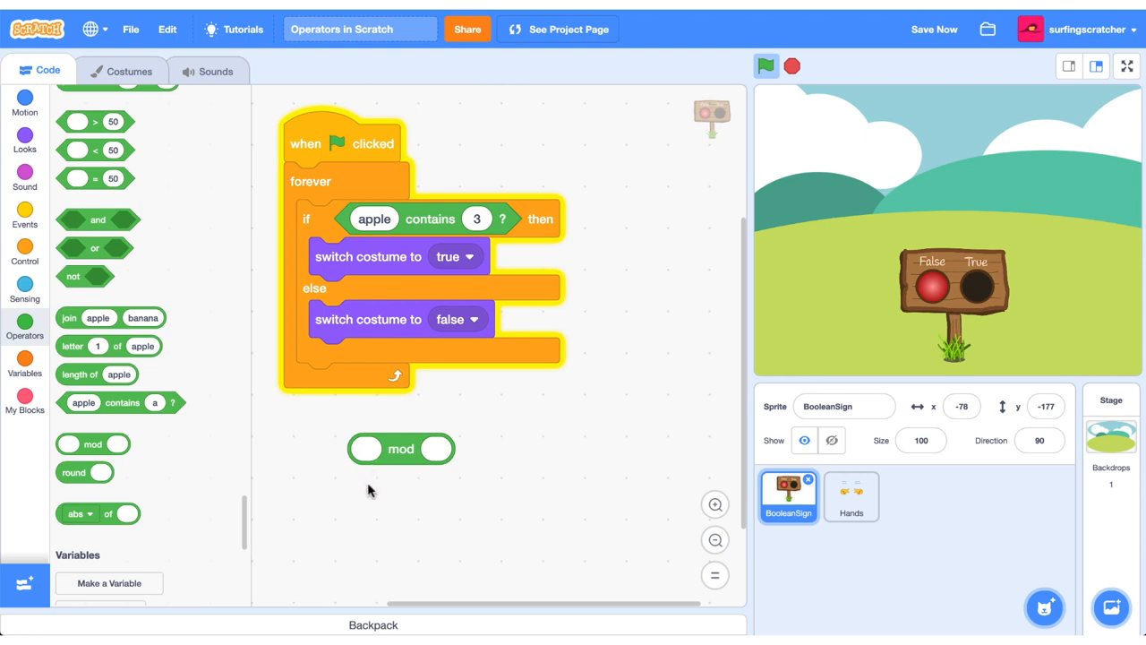
{"action": "mouse_move", "coordinate": [379, 500]}
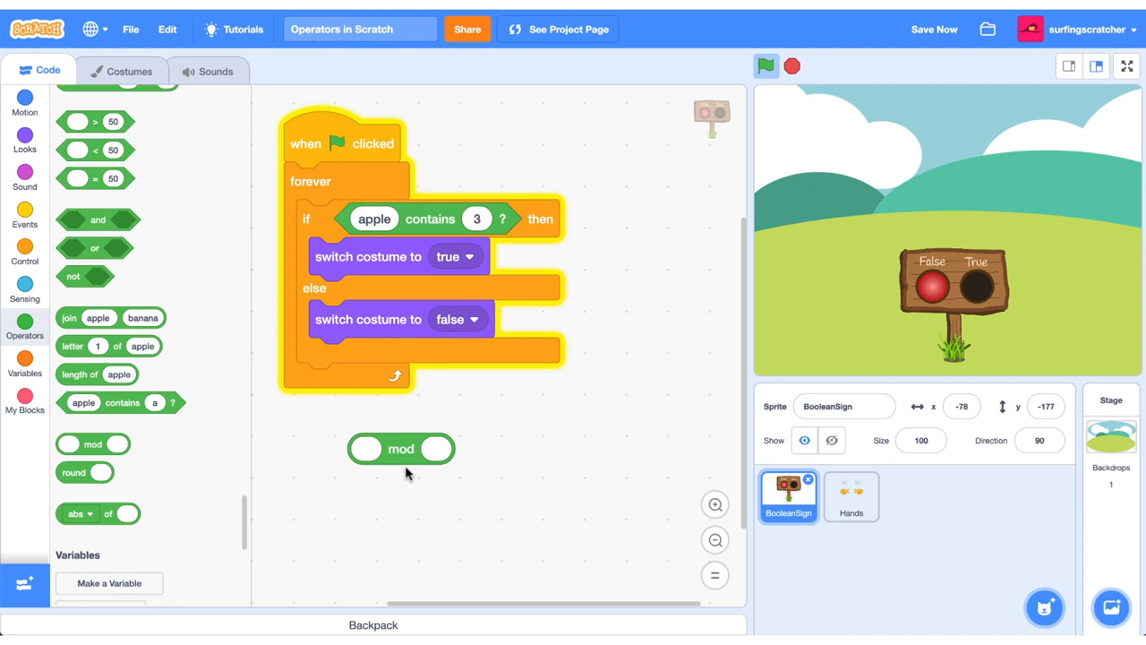
{"action": "mouse_move", "coordinate": [398, 462]}
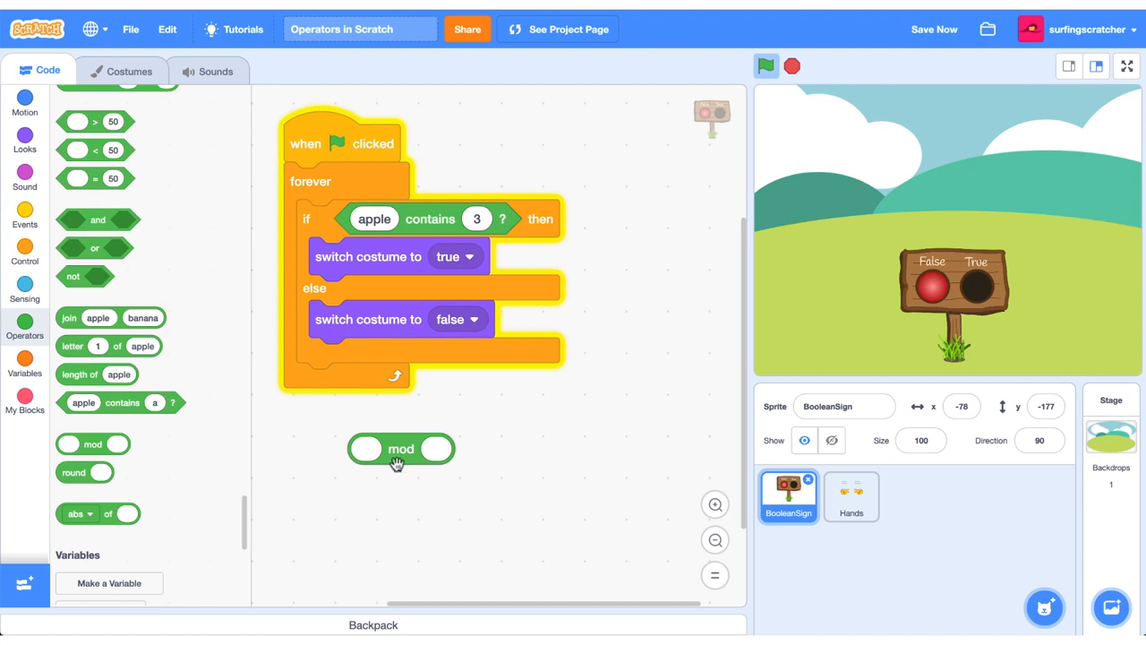
{"action": "left_click", "coordinate": [366, 447]}
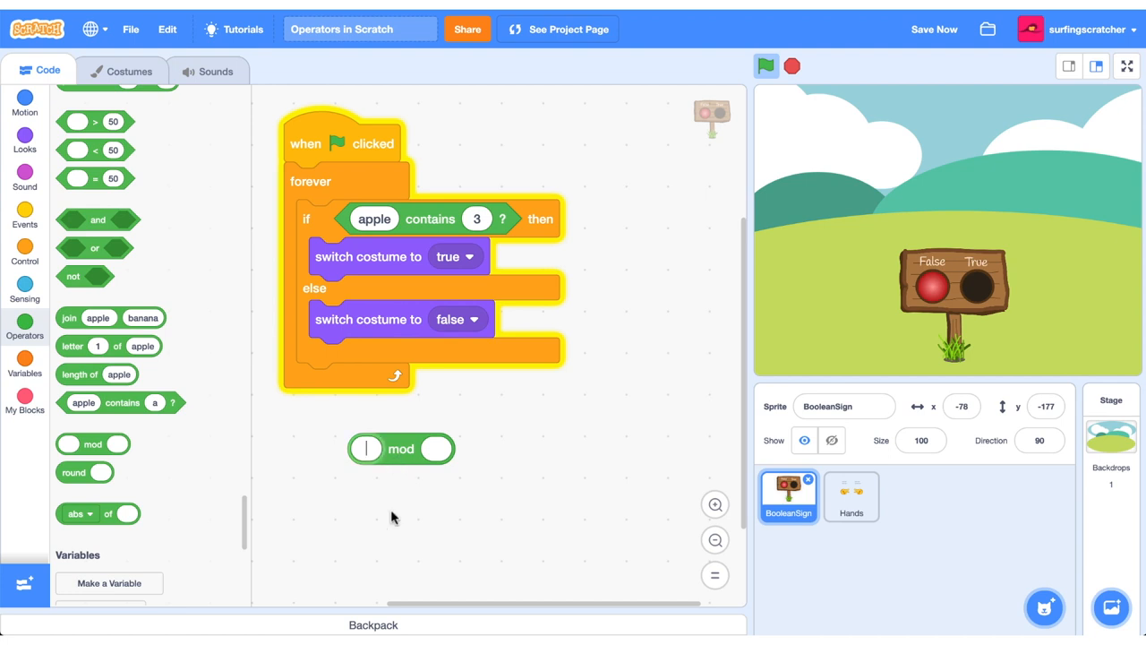
{"action": "type", "text": "10"}
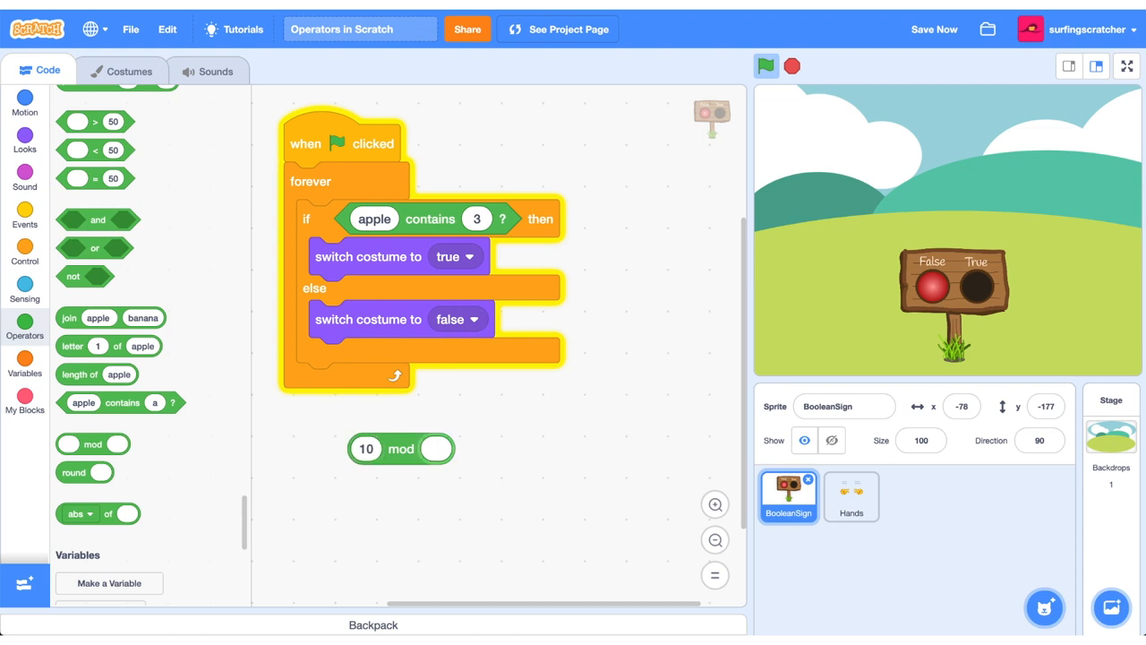
{"action": "type", "text": "5"}
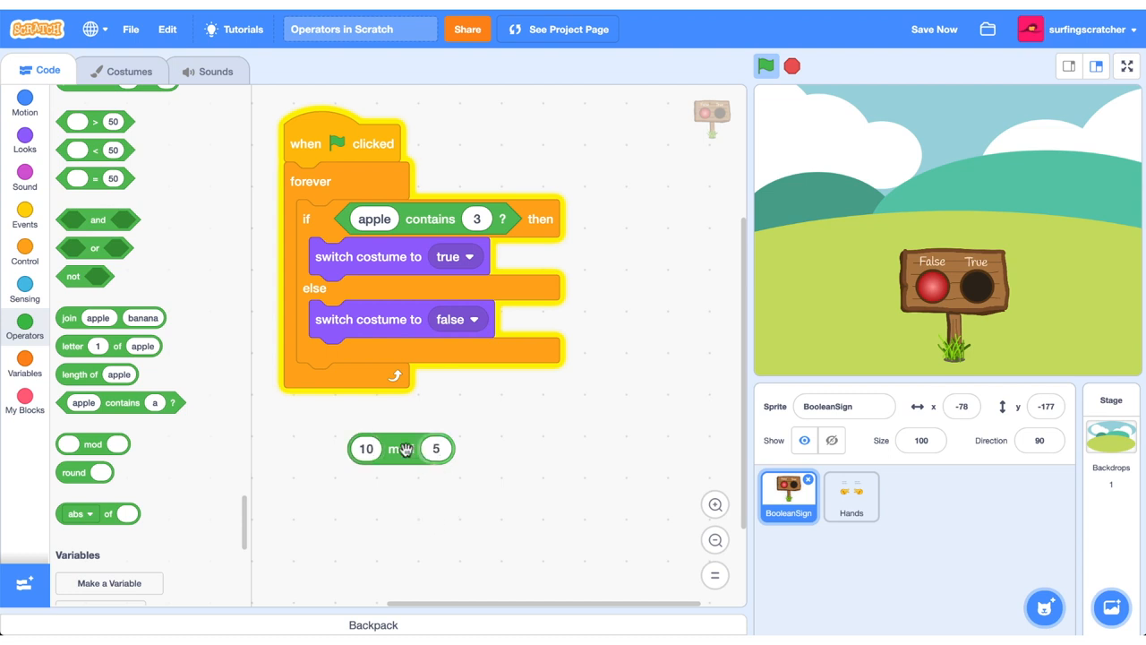
{"action": "mouse_move", "coordinate": [404, 448]}
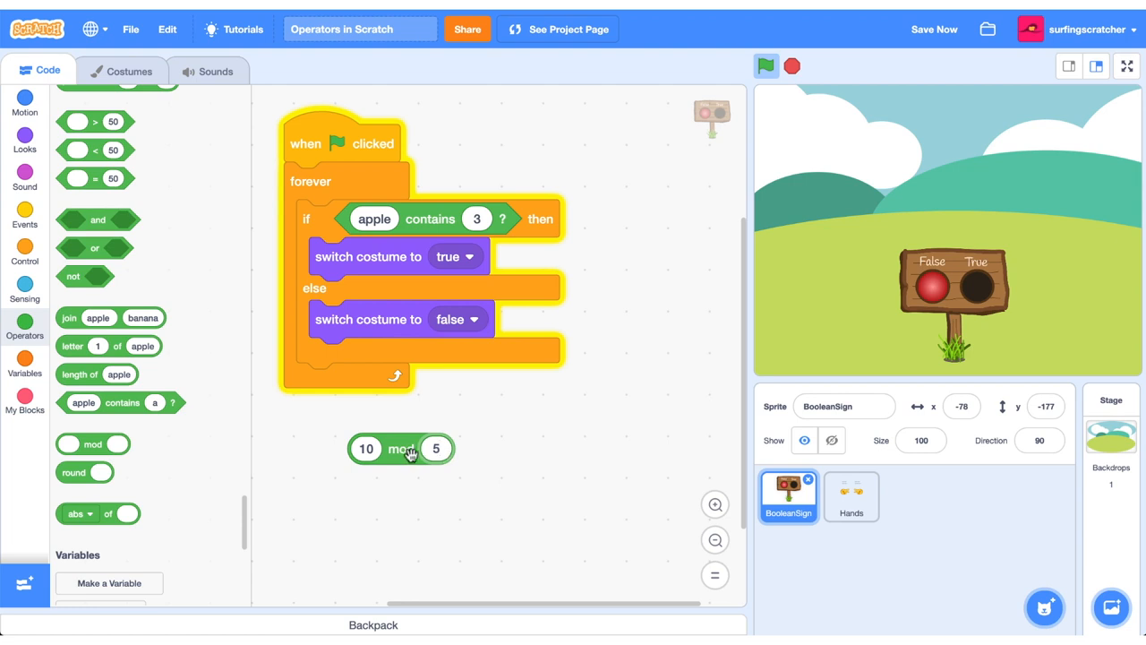
{"action": "left_click", "coordinate": [437, 448]}
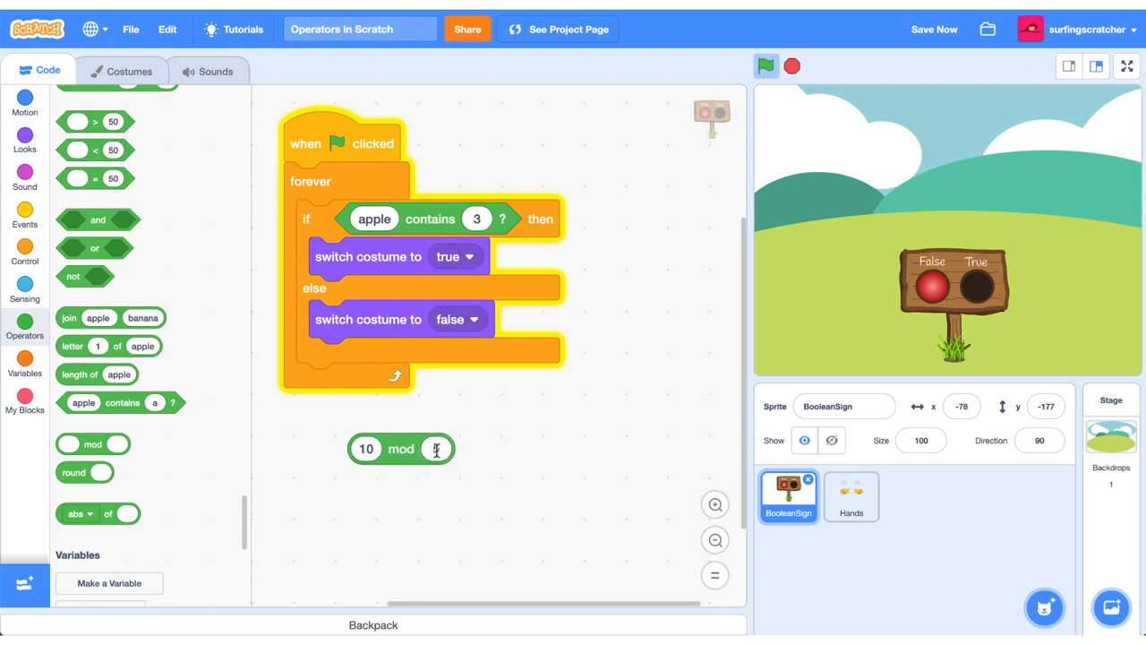
{"action": "type", "text": "4"}
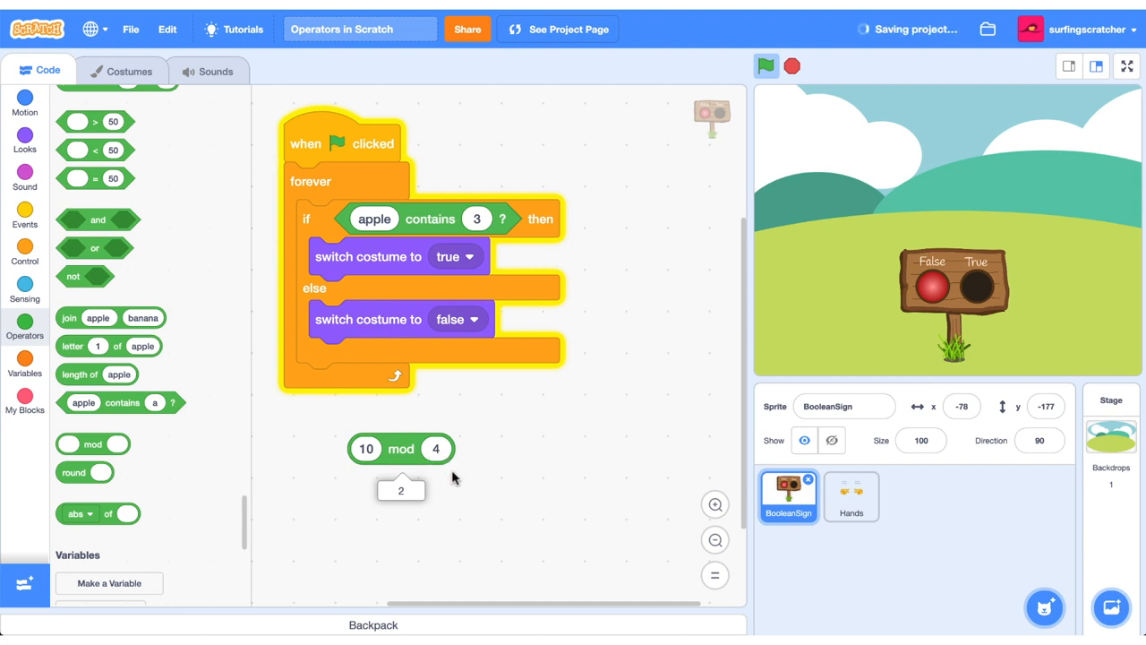
{"action": "mouse_move", "coordinate": [455, 499]}
{"action": "type", "text": "2"}
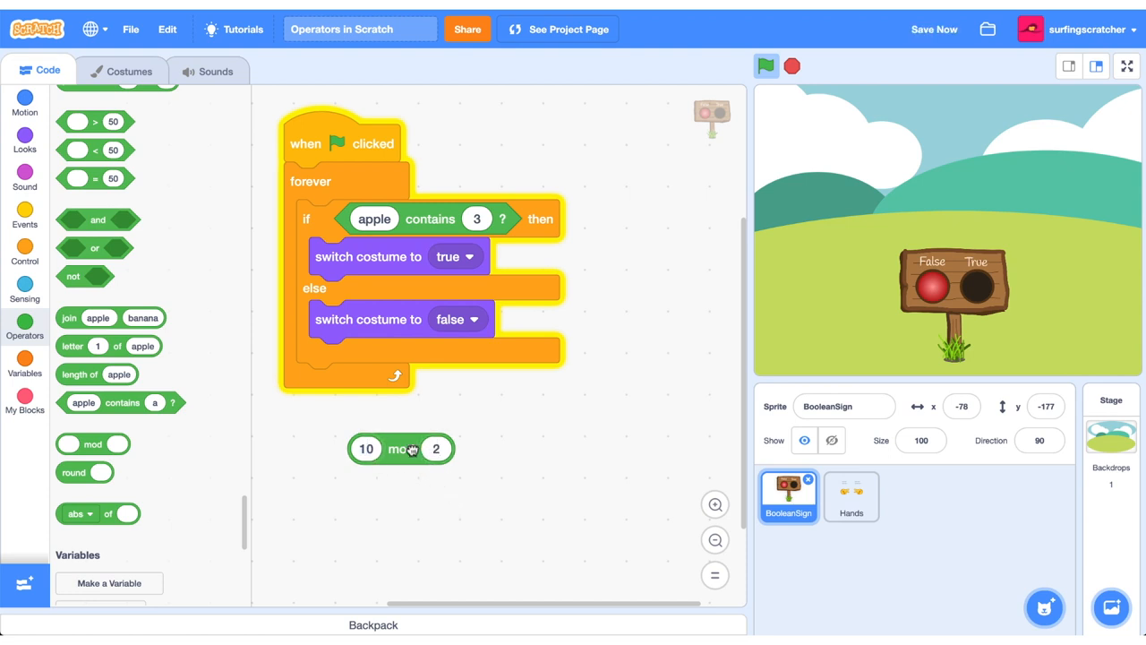
Evaluate the mod block twice (reports 2, then 1) and drag out a round block.
{"action": "left_click", "coordinate": [401, 448]}
{"action": "type", "text": "11"}
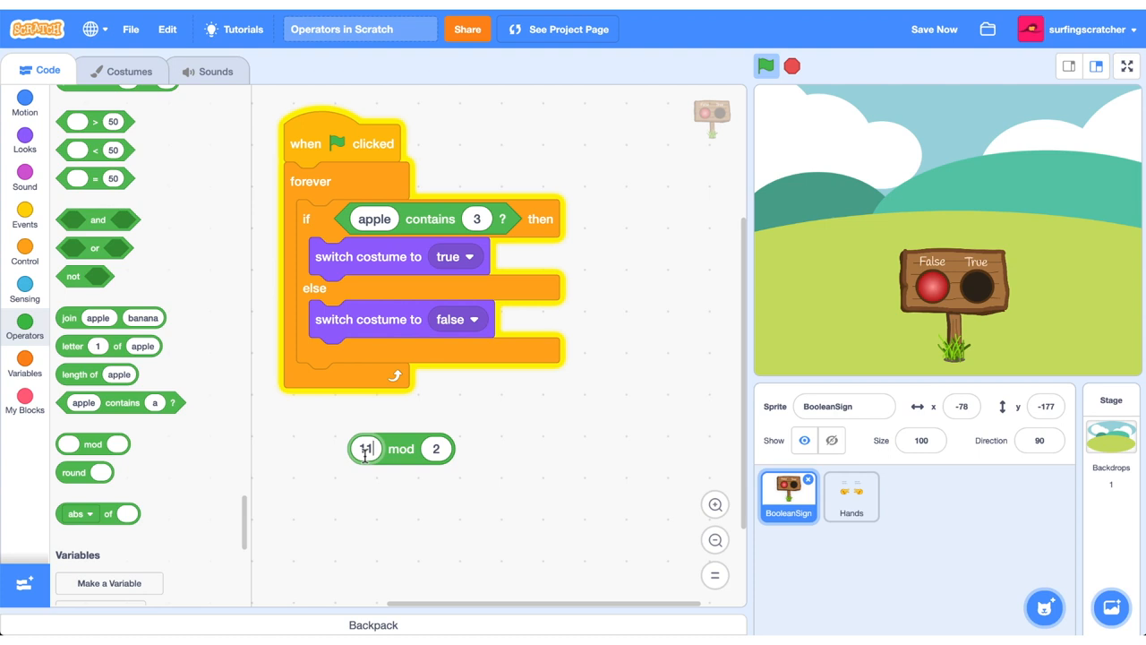
{"action": "left_click", "coordinate": [401, 448]}
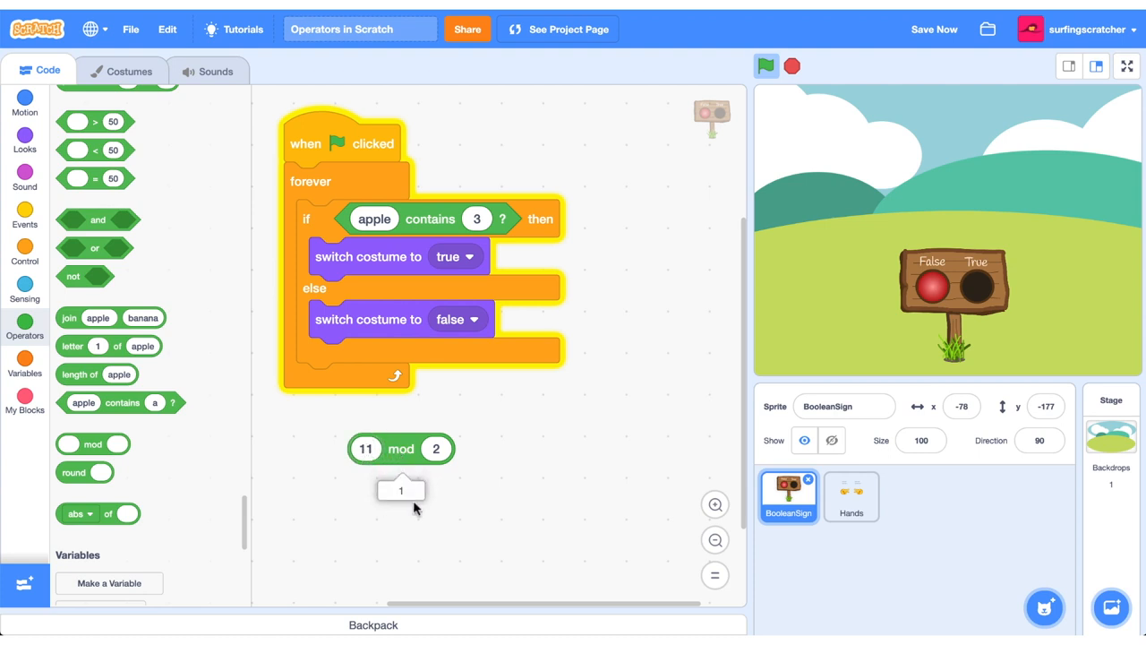
{"action": "left_click_drag", "start_coordinate": [84, 472], "coordinate": [372, 494]}
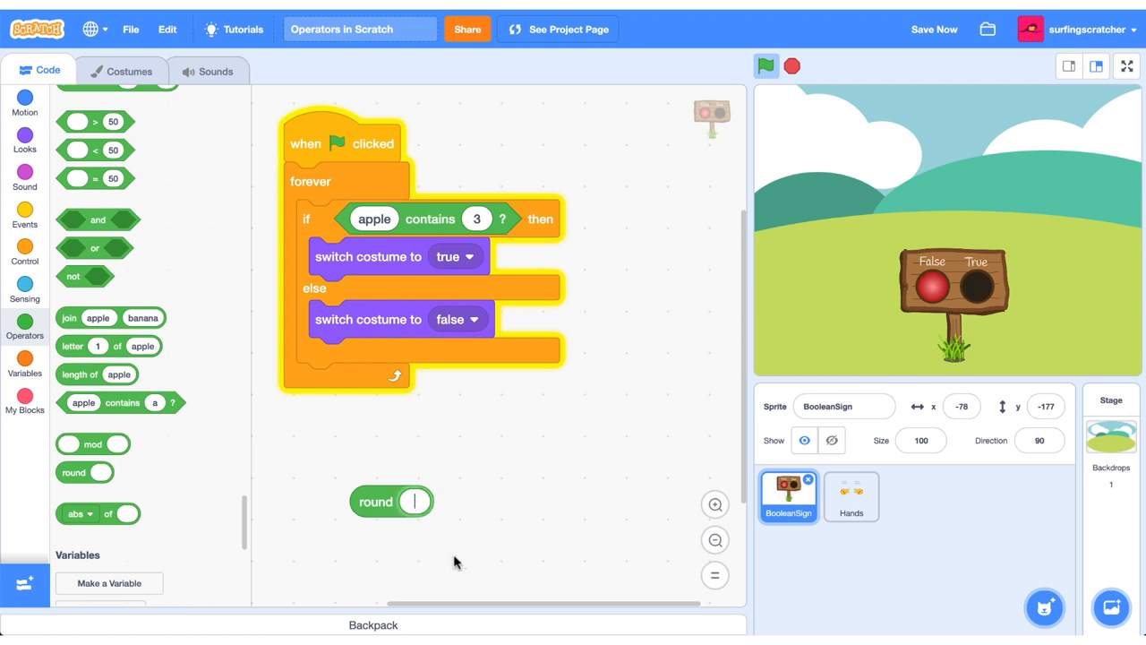
Give the round block 12.5 so it reports 13.
{"action": "type", "text": "12.5"}
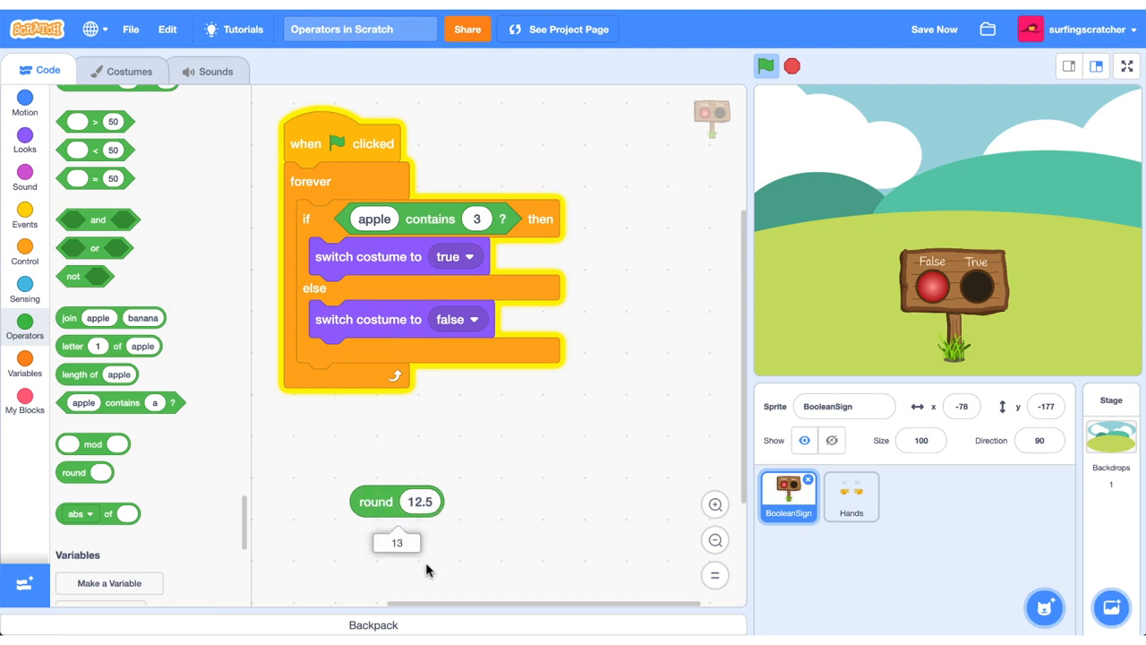
{"action": "mouse_move", "coordinate": [449, 578]}
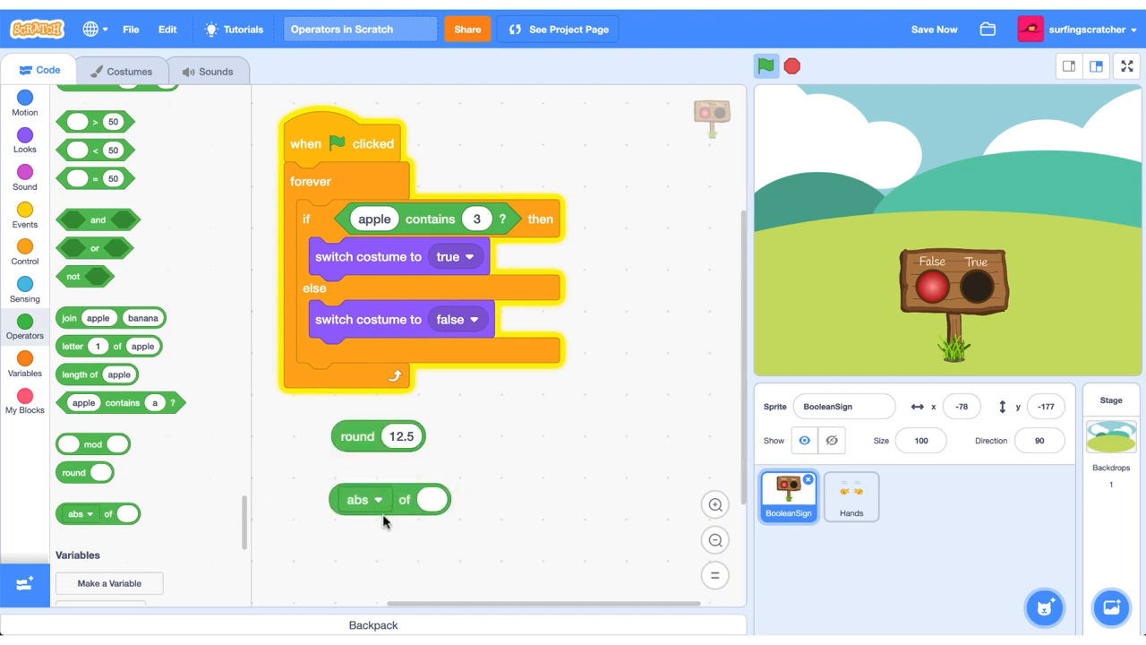
Set the math function block to floor and try -14 as its input.
{"action": "left_click", "coordinate": [376, 497]}
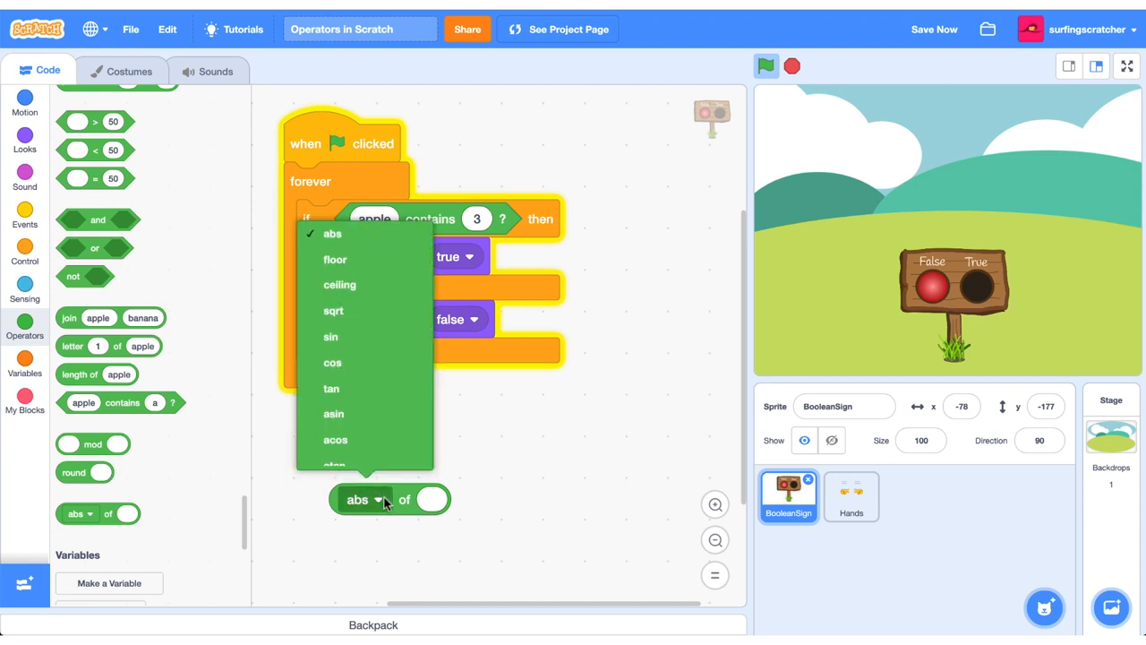
{"action": "scroll", "scroll_direction": "down", "scroll_amount": 3}
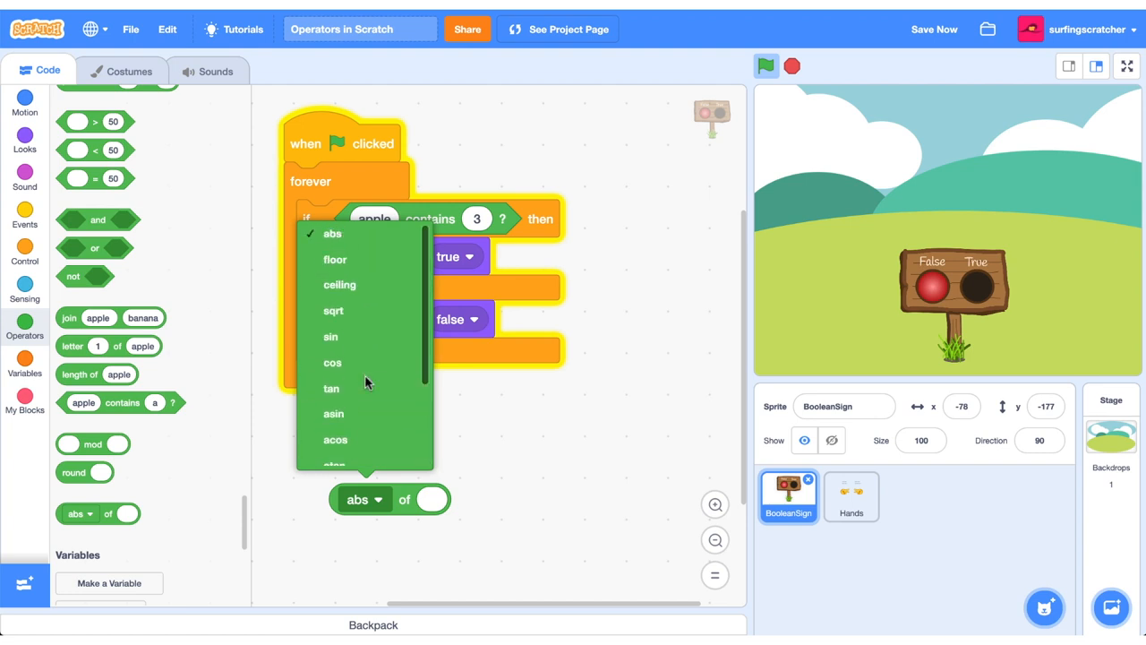
{"action": "mouse_move", "coordinate": [333, 361]}
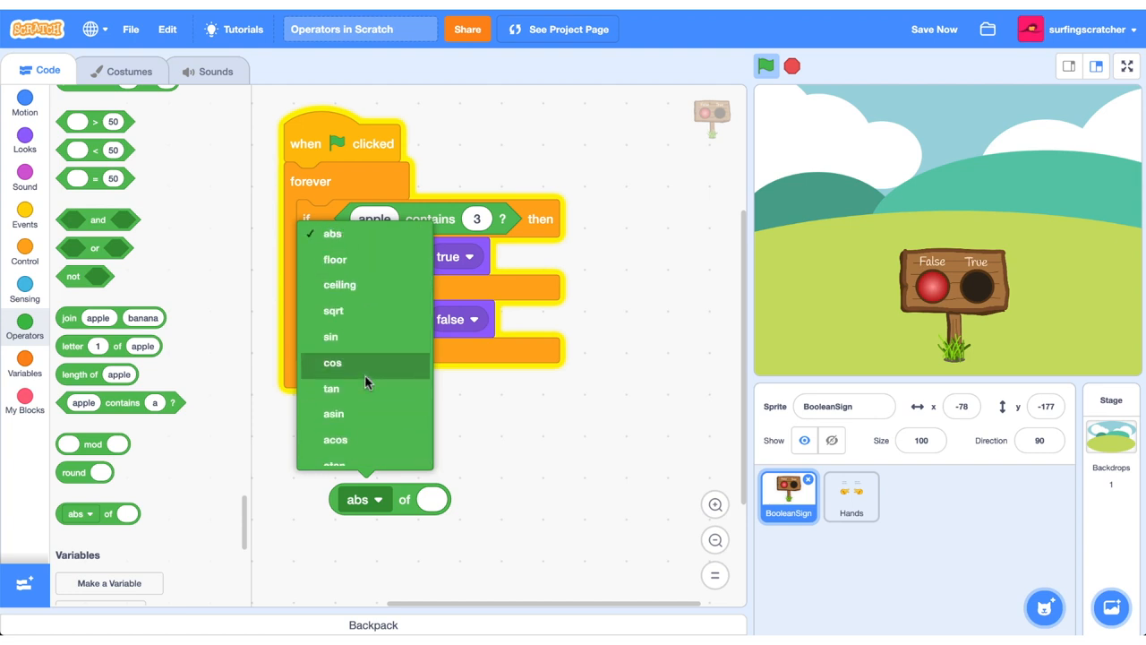
{"action": "mouse_move", "coordinate": [338, 244]}
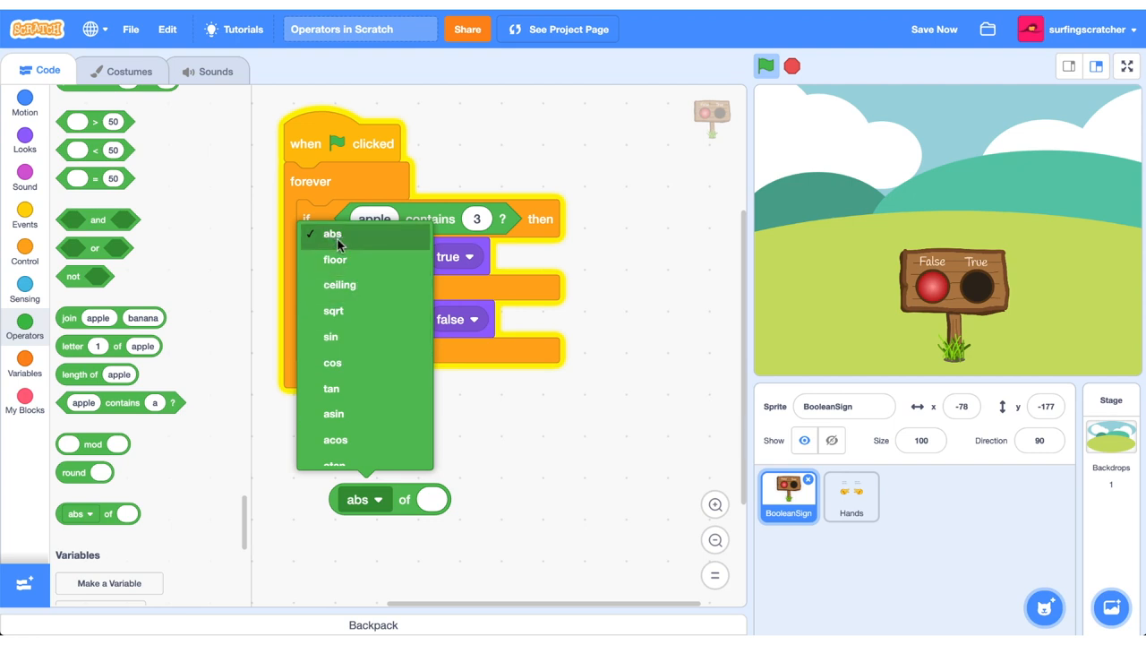
{"action": "left_click", "coordinate": [333, 233]}
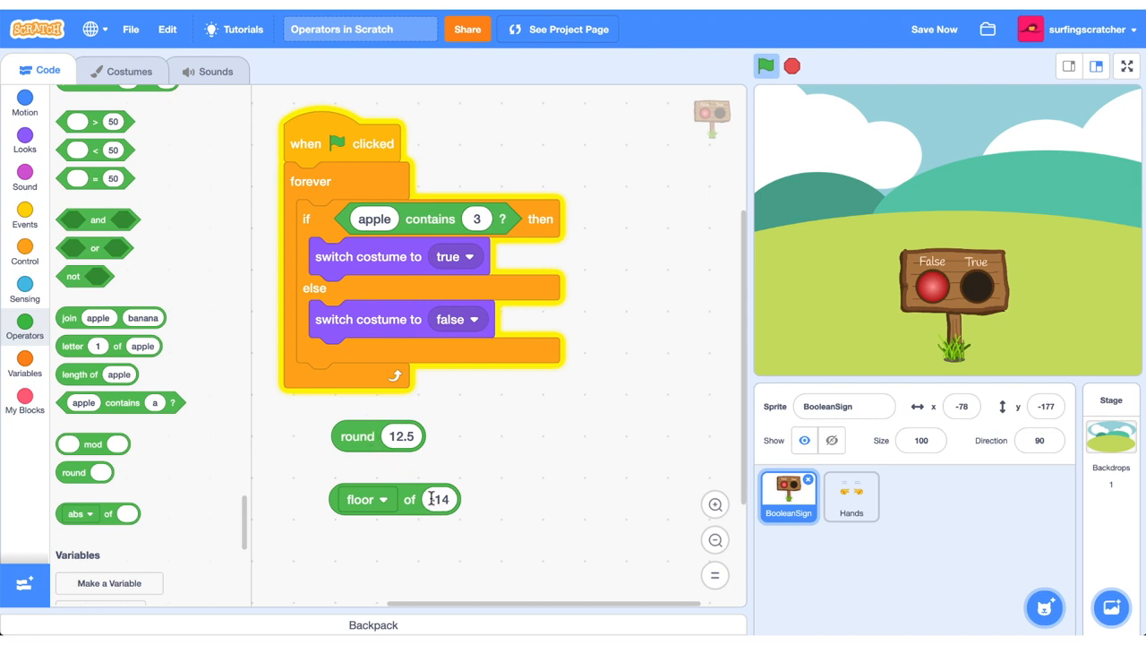
{"action": "type", "text": "-14"}
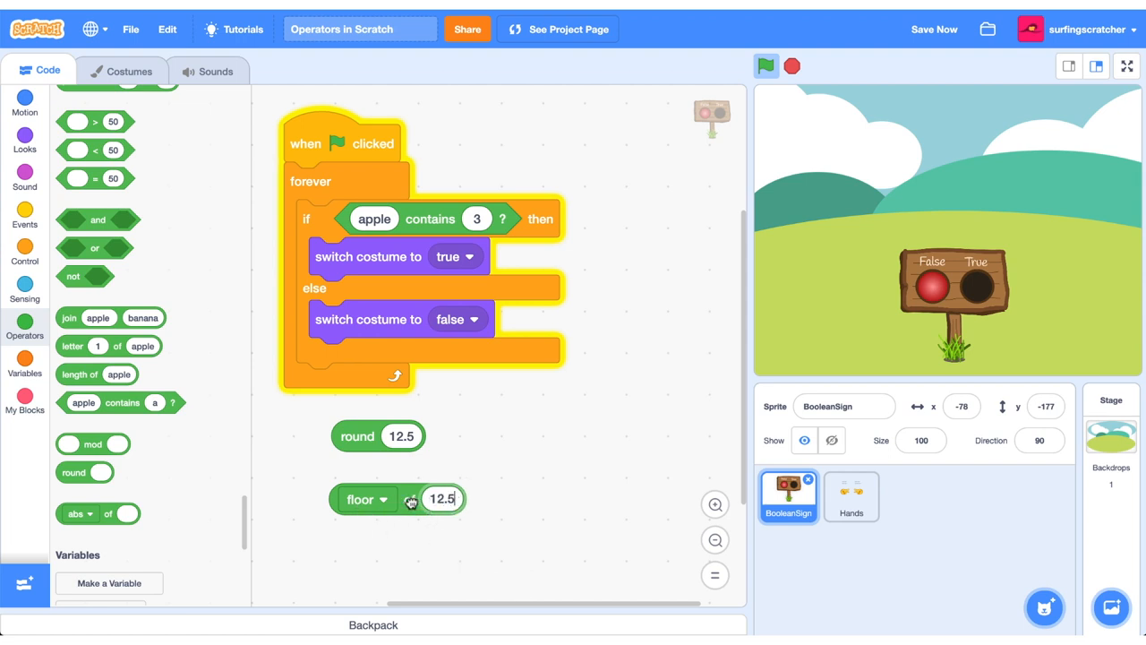
Switch the block to ceiling, see 13 for 12.5, then change its input to 12.1.
{"action": "left_click", "coordinate": [383, 498]}
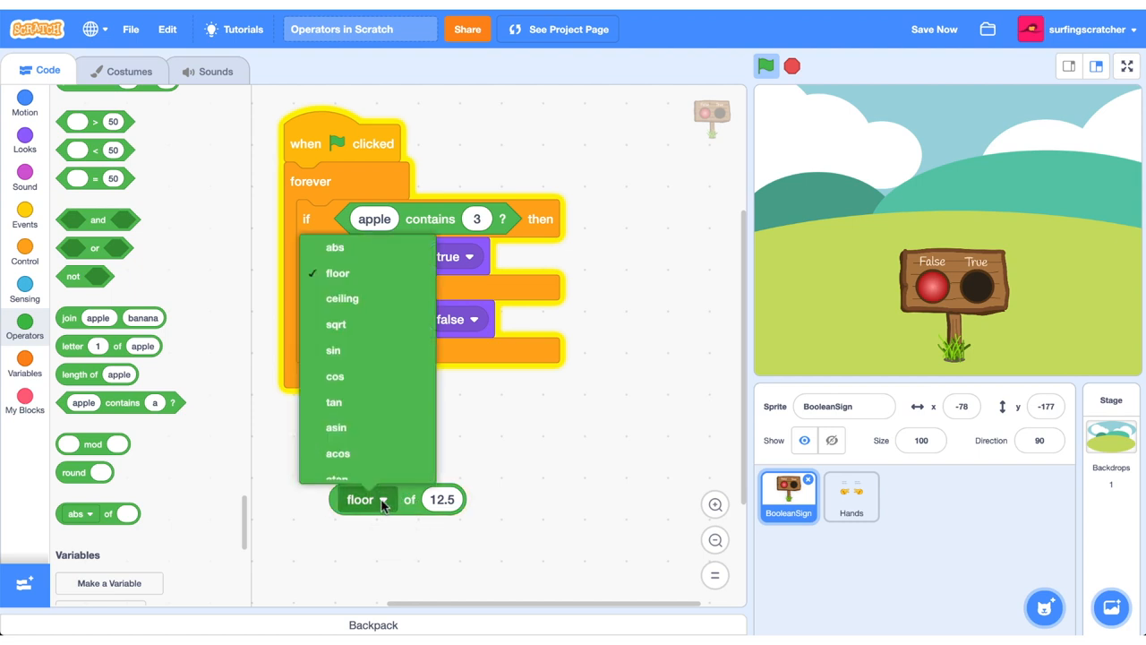
{"action": "left_click", "coordinate": [342, 297]}
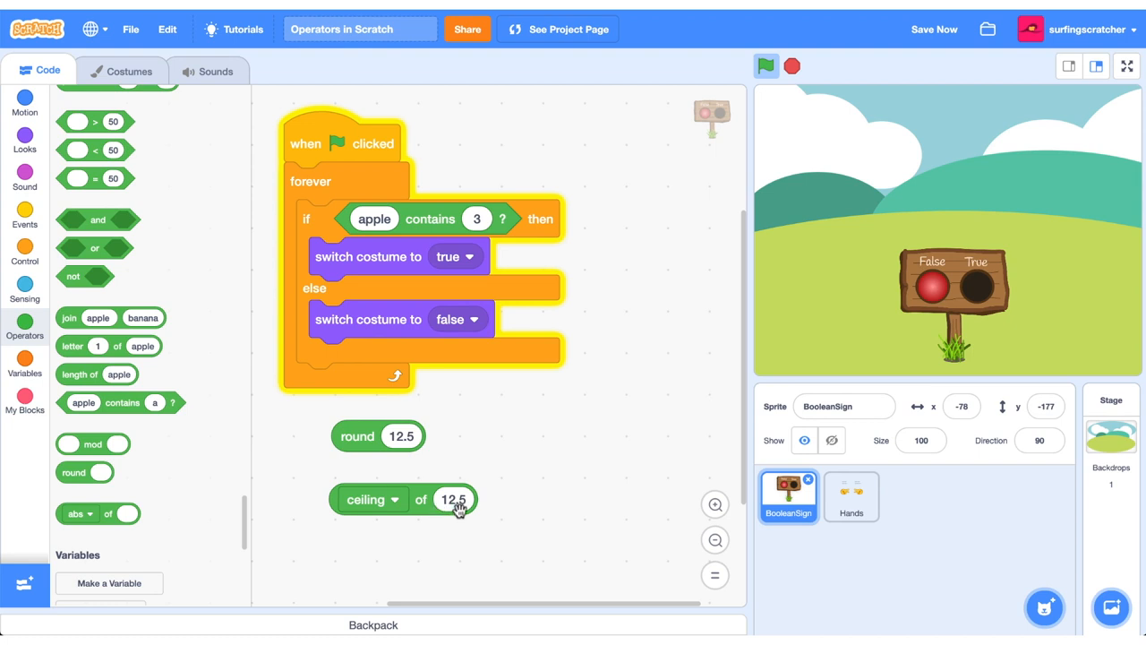
{"action": "left_click", "coordinate": [451, 498]}
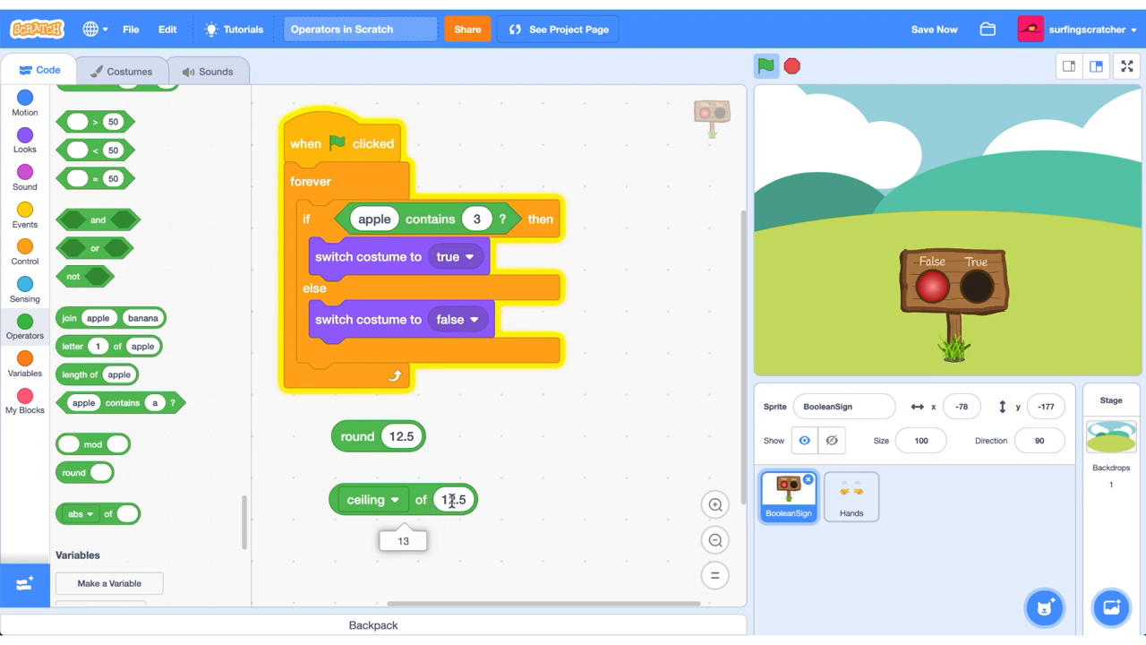
{"action": "type", "text": "12.1"}
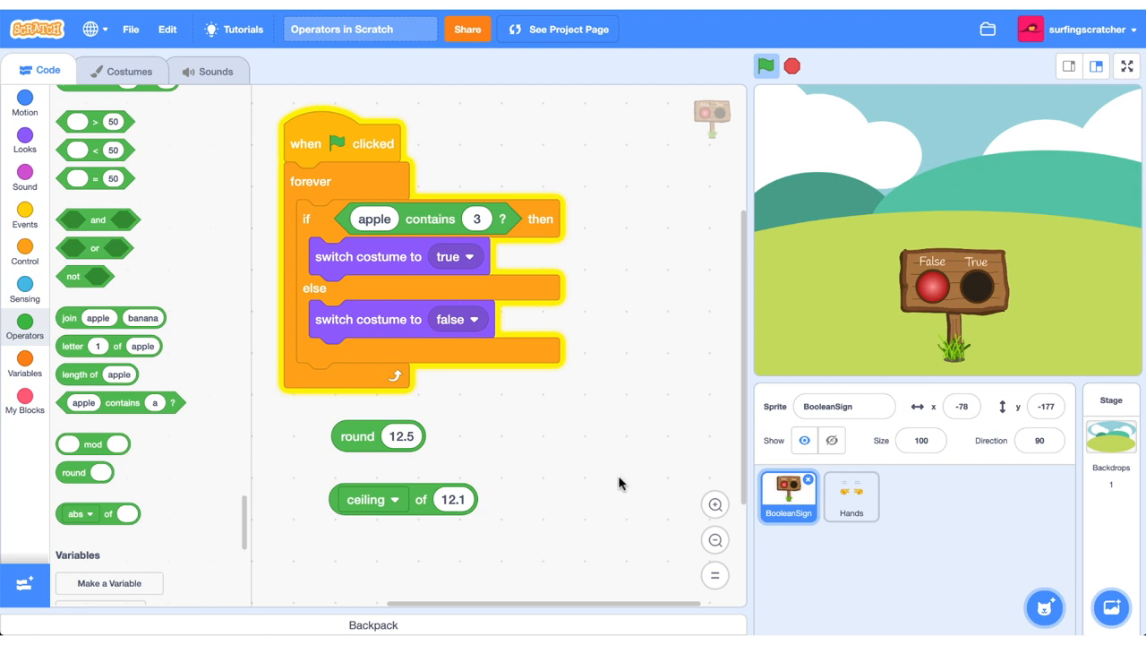
{"action": "mouse_move", "coordinate": [917, 311]}
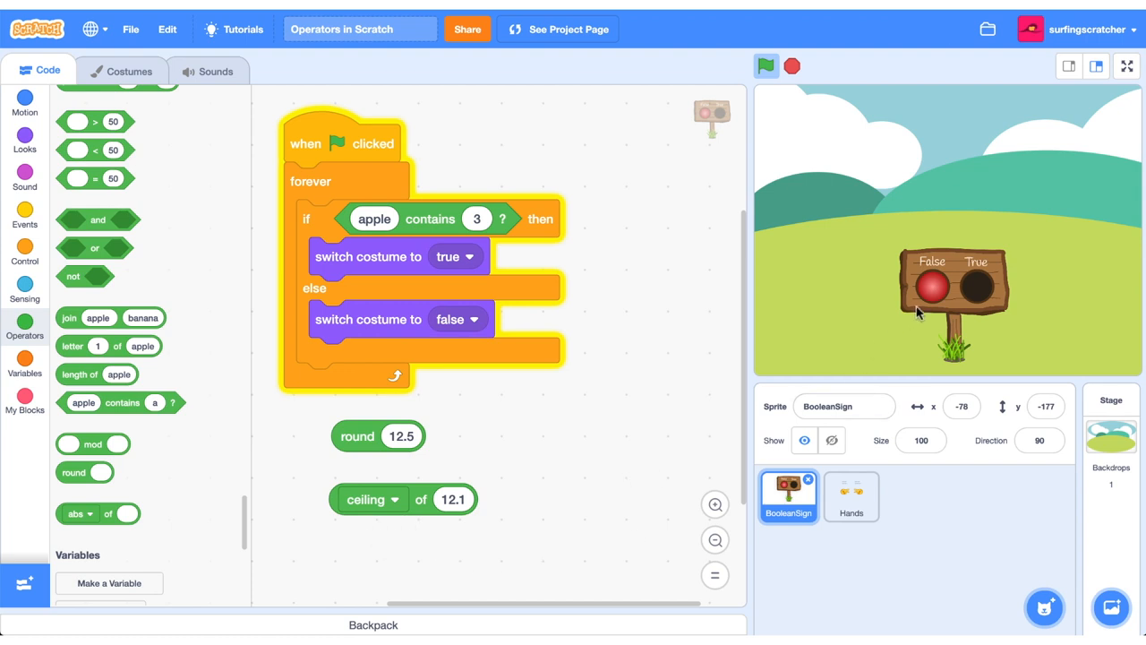
{"action": "mouse_move", "coordinate": [9, 315]}
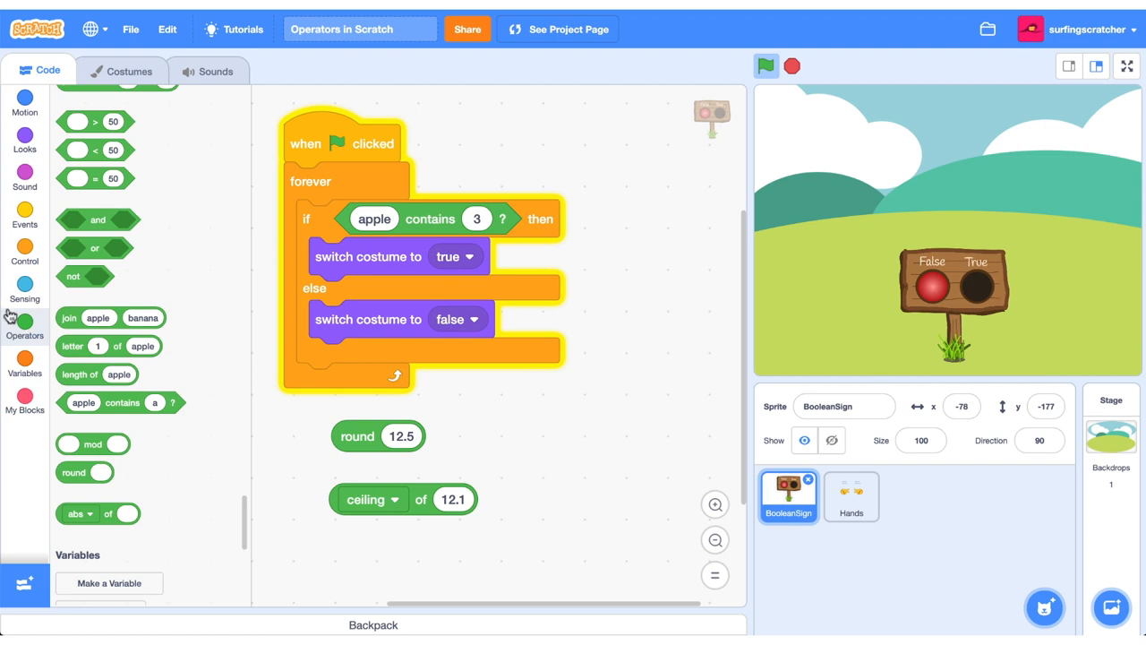